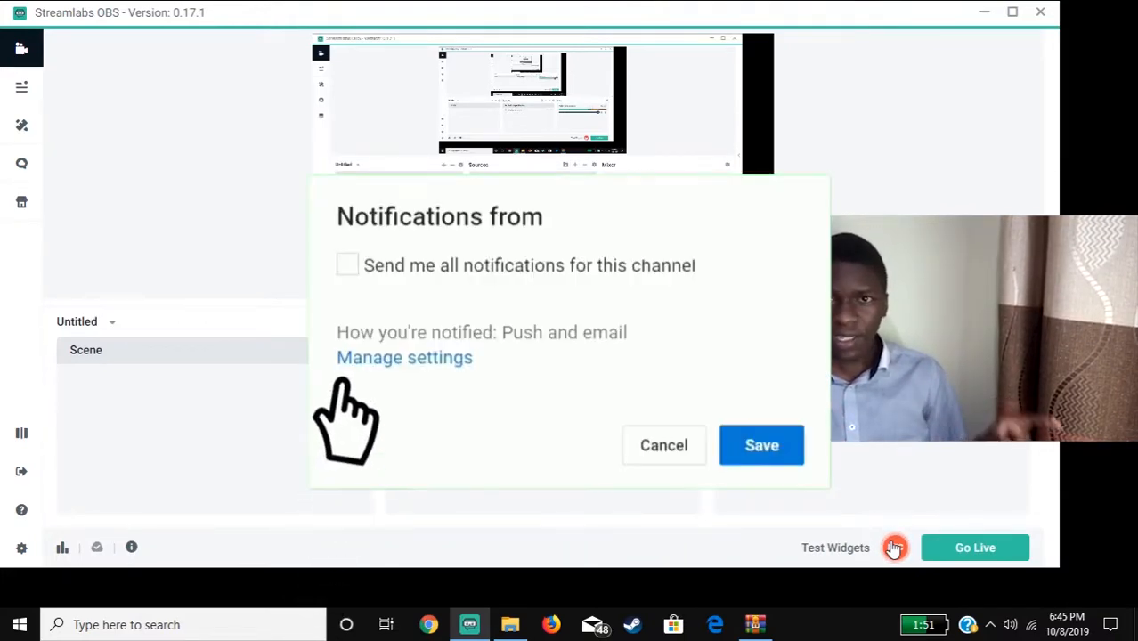
- Start the screen recording and minimize Streamlabs OBS to reveal the desktop icons
click(347, 264)
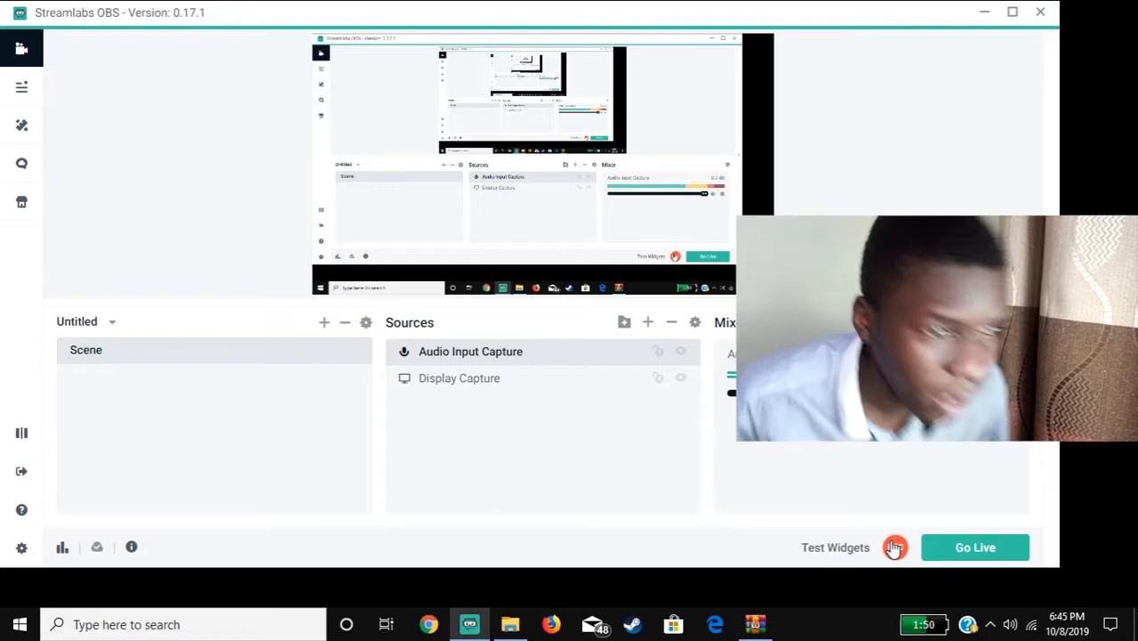
click(895, 547)
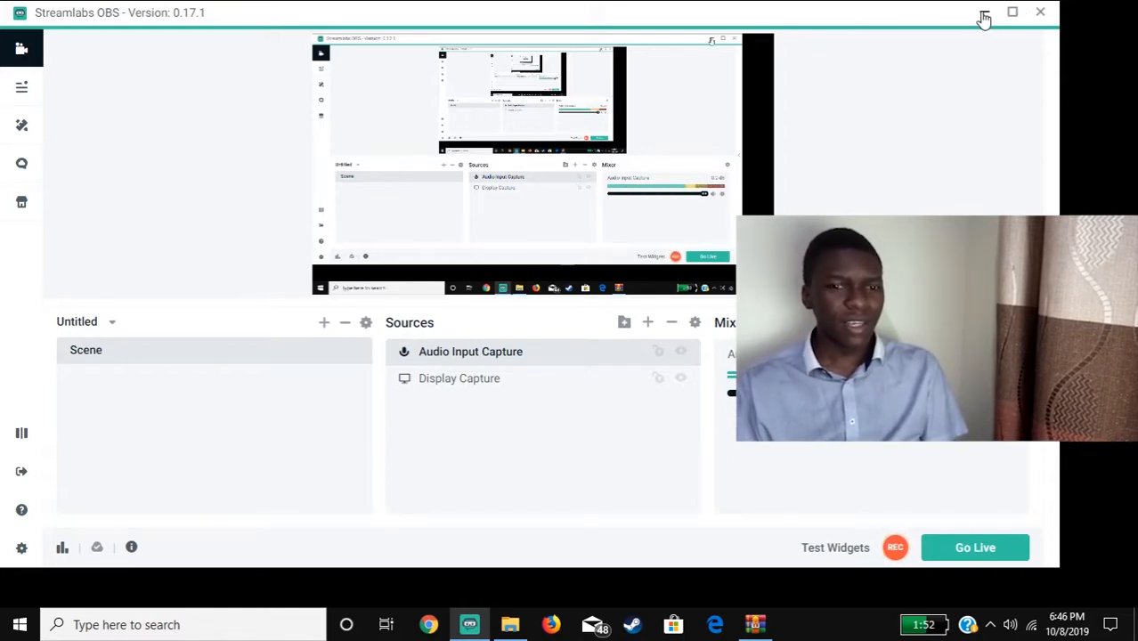
click(983, 13)
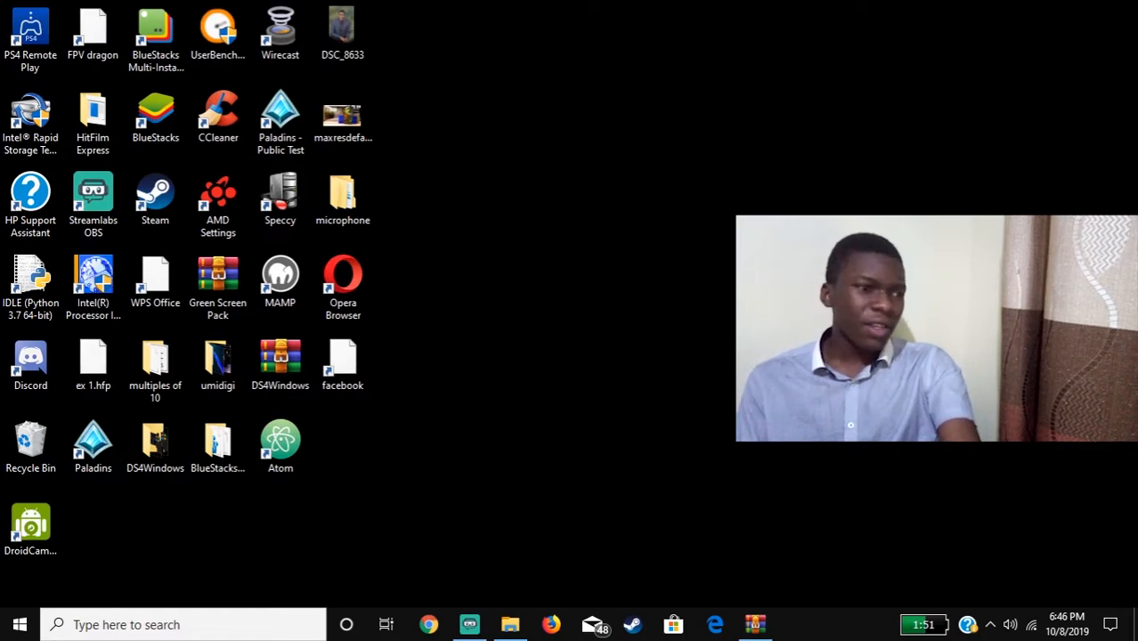
click(31, 285)
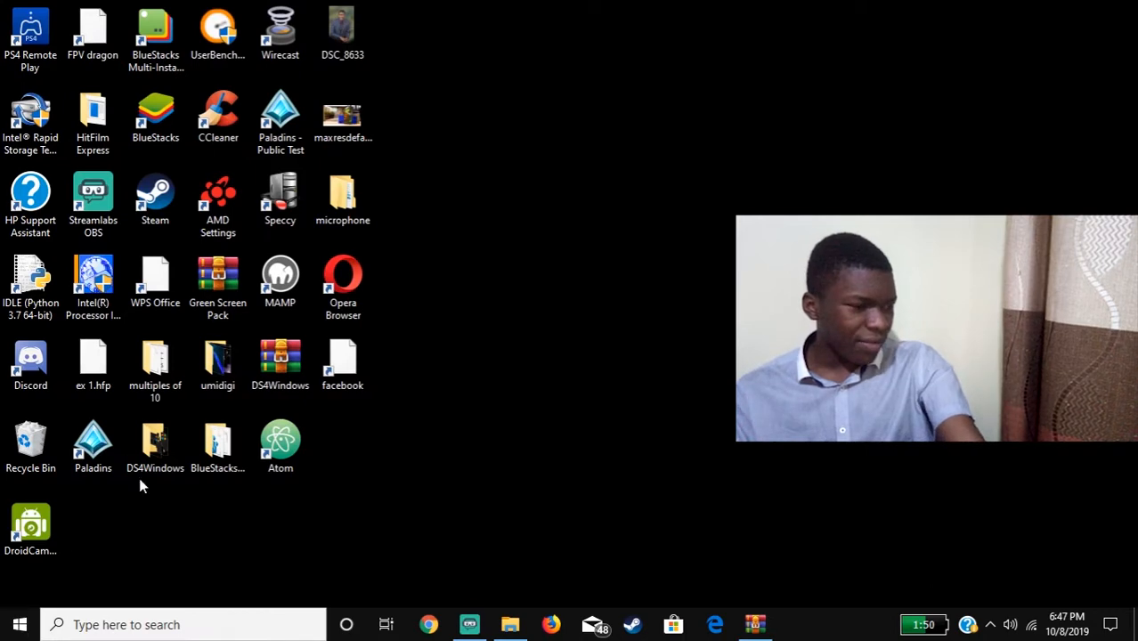
mouse_move(583, 383)
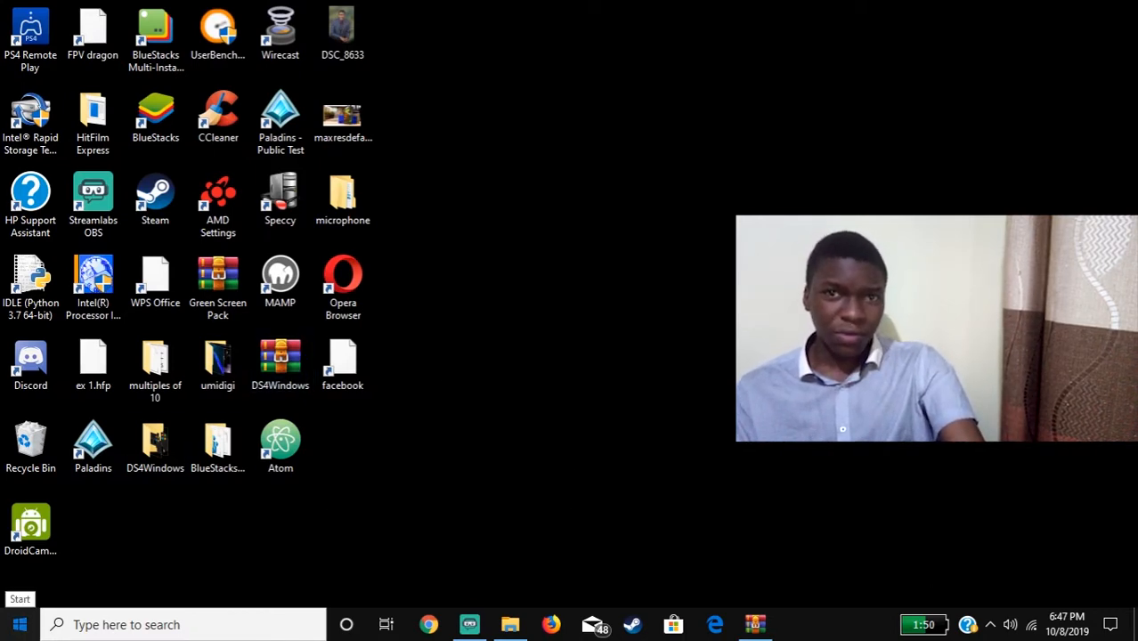
- Turn on the On-Screen Keyboard under Ease of Access keyboard settings, reposition it, then close it
click(19, 624)
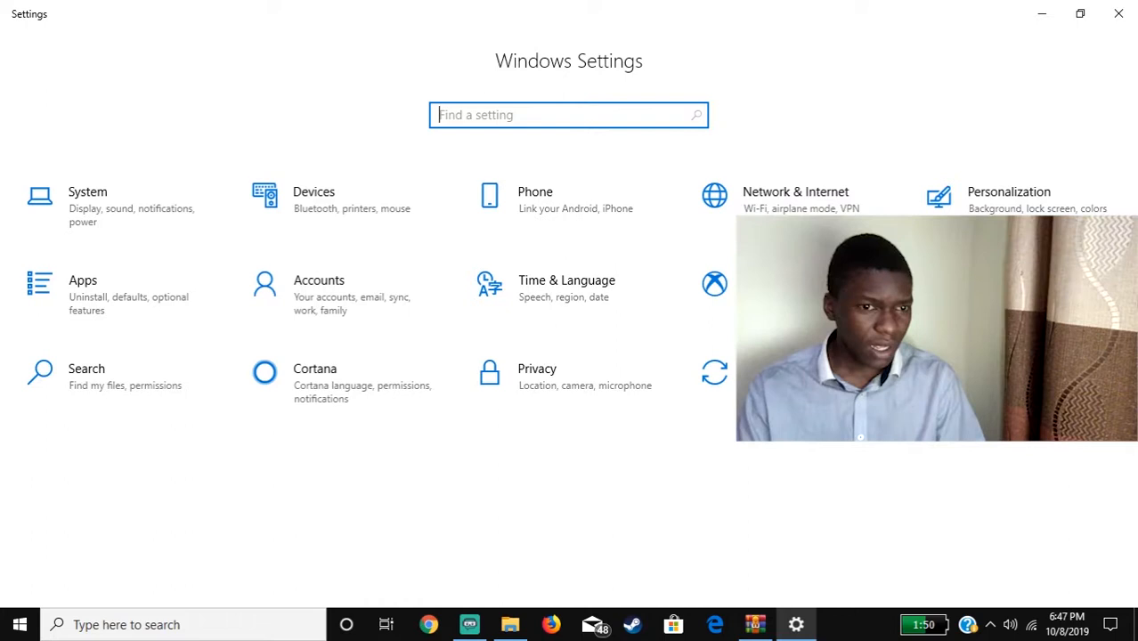
click(87, 196)
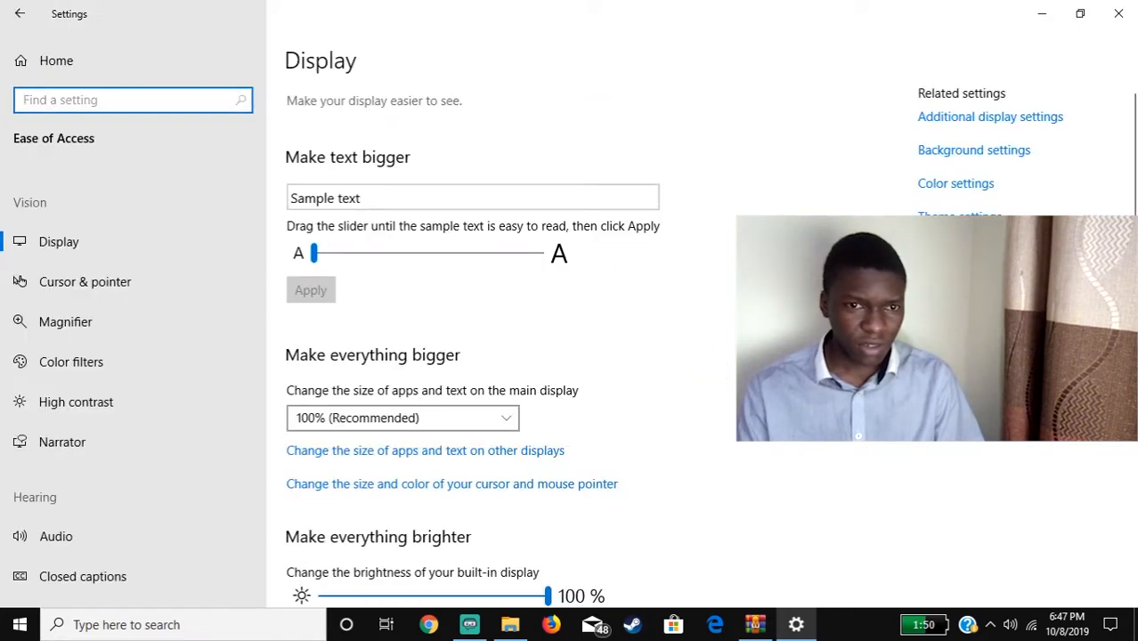
scroll(down, 3)
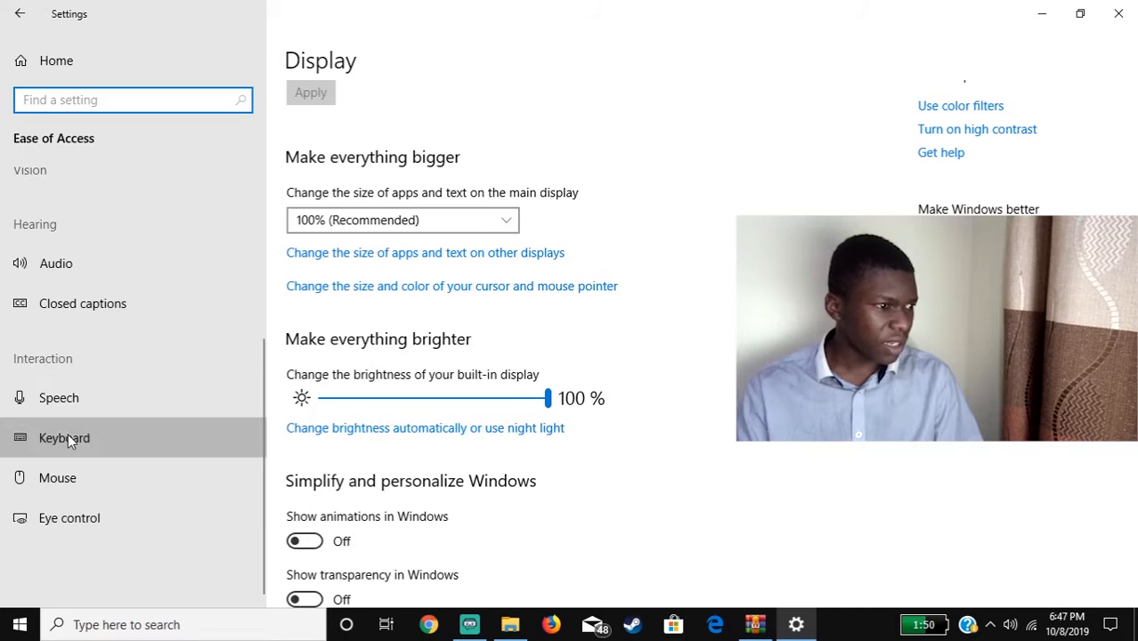
click(64, 437)
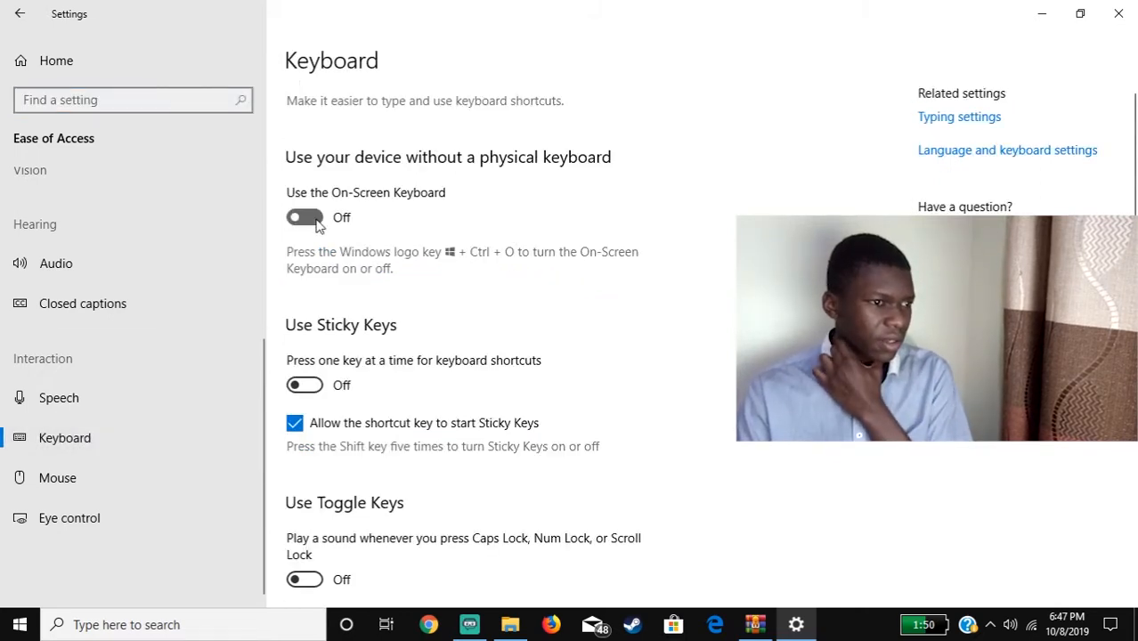
click(304, 217)
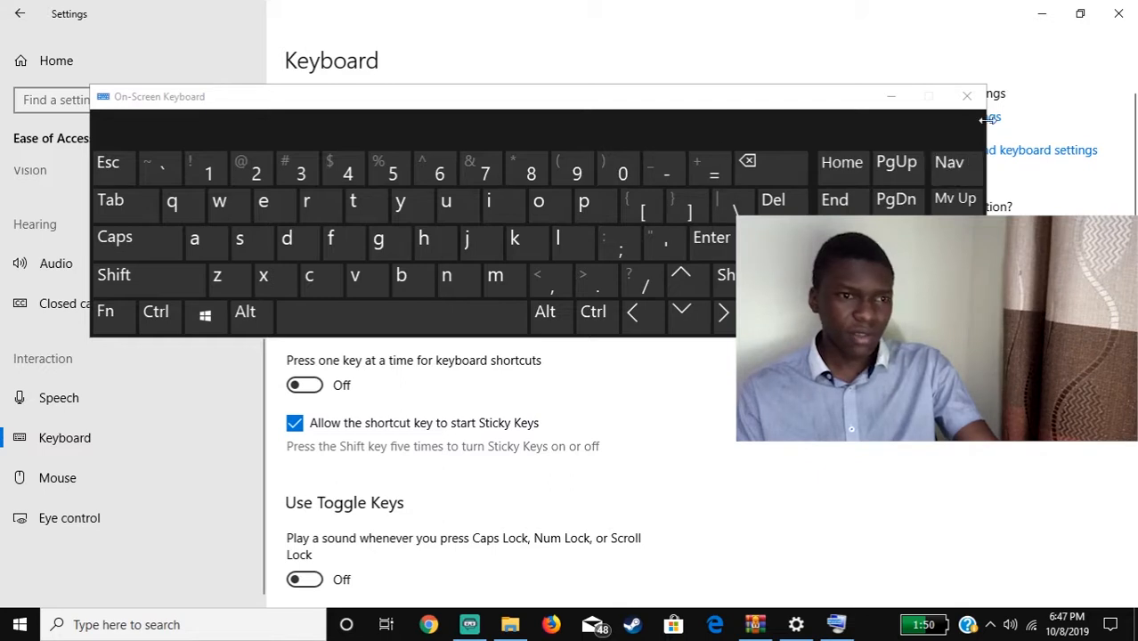
mouse_move(965, 96)
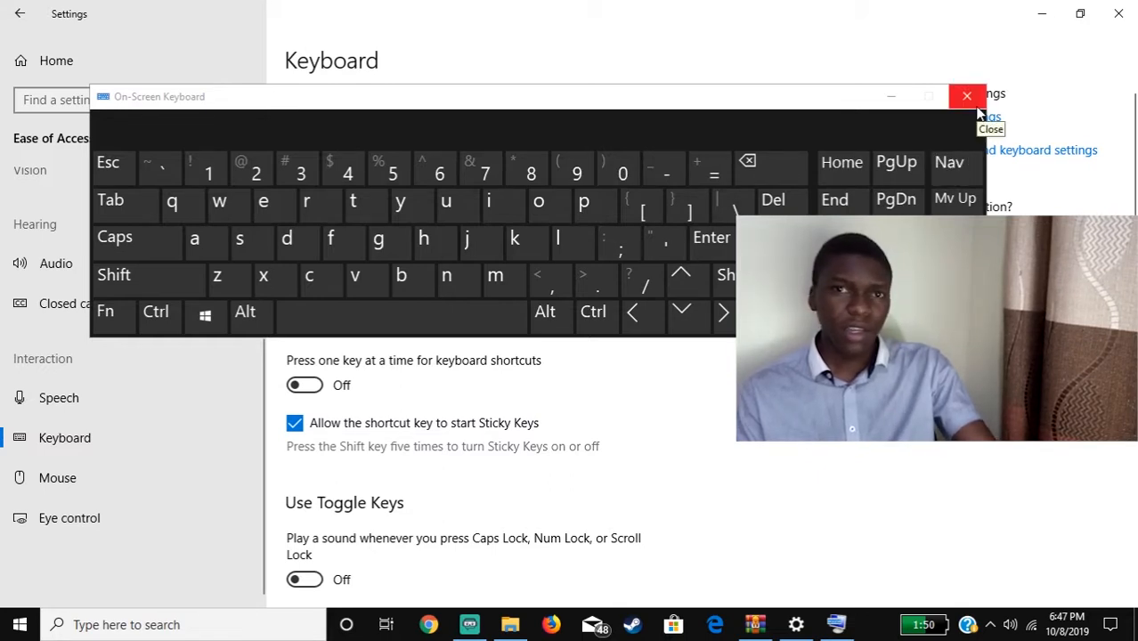
mouse_move(853, 109)
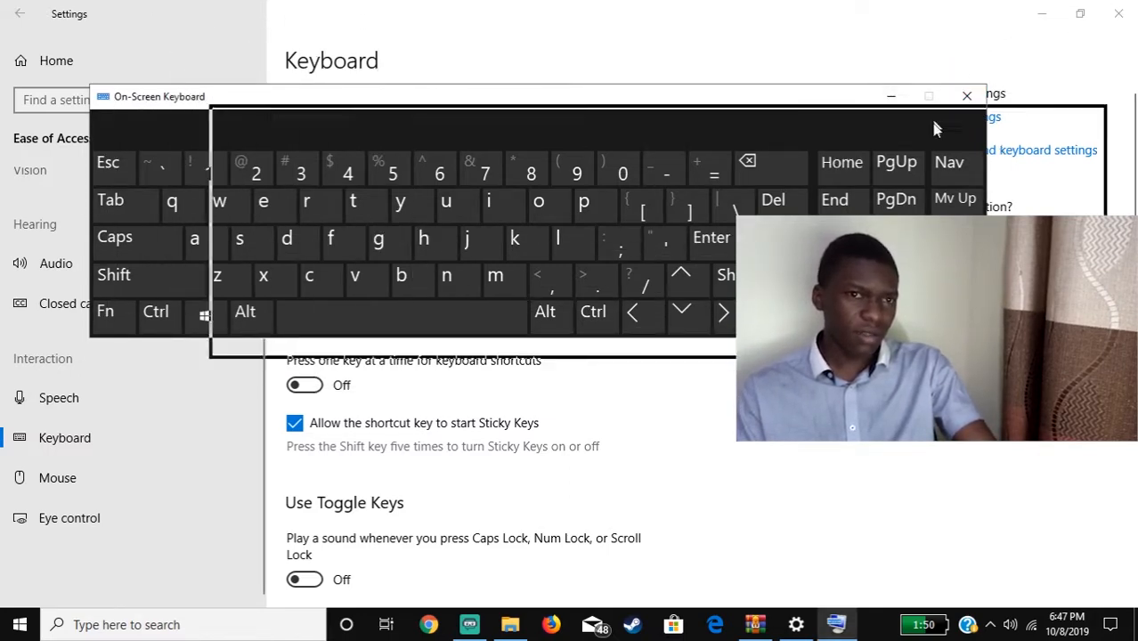
drag(534, 96, 579, 75)
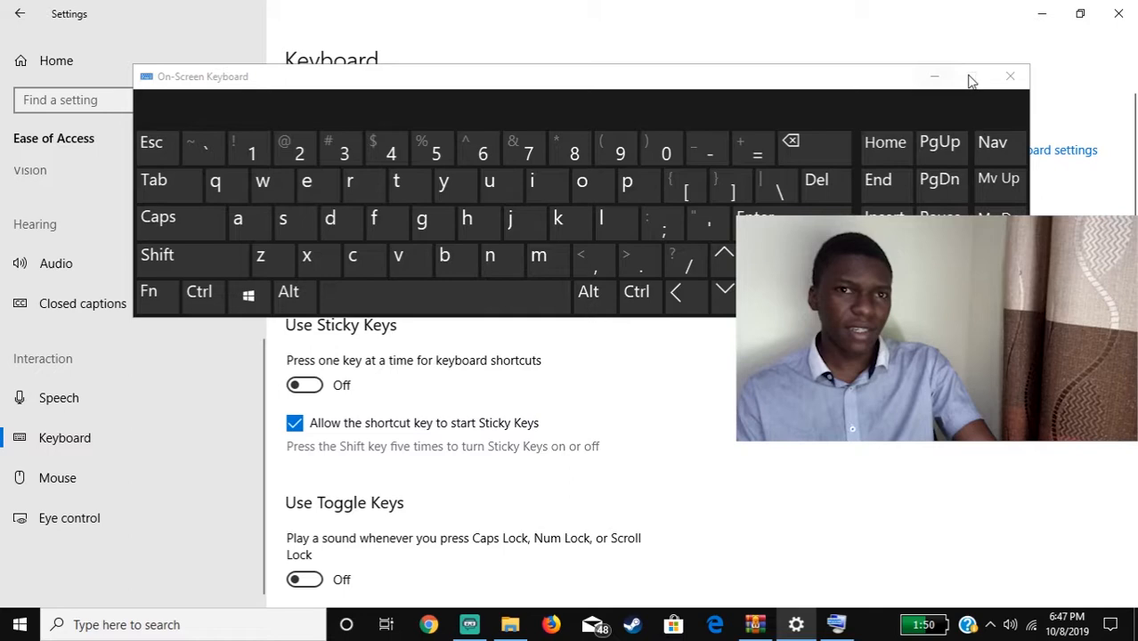
click(1010, 76)
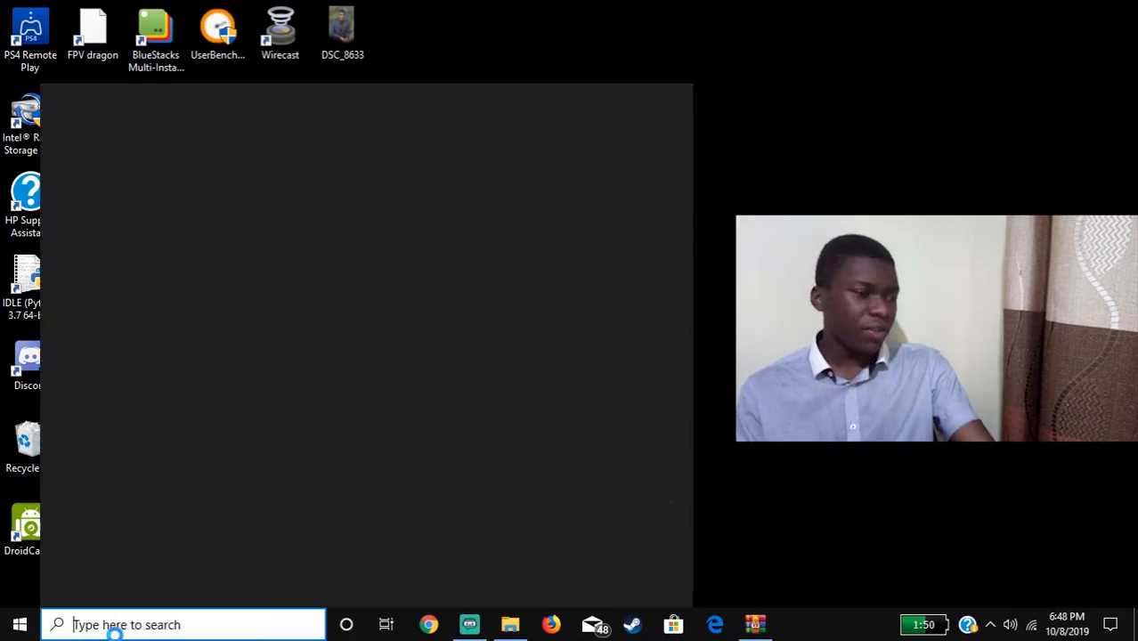
- Search 'device manager' and open Device Manager to view the hardware category list
text(de)
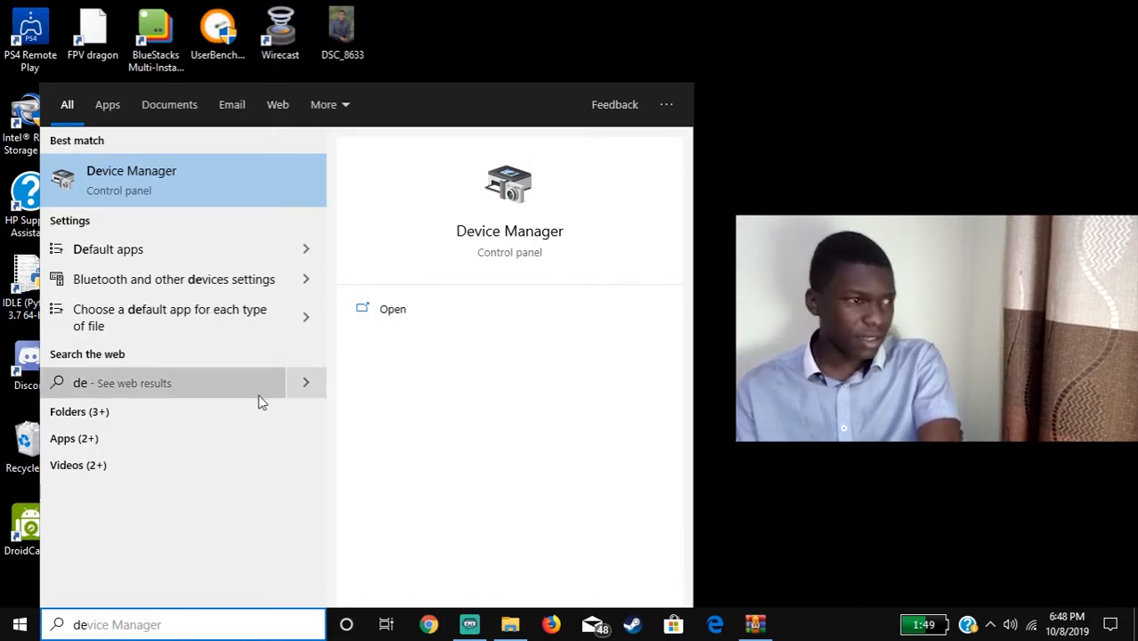
mouse_move(184, 128)
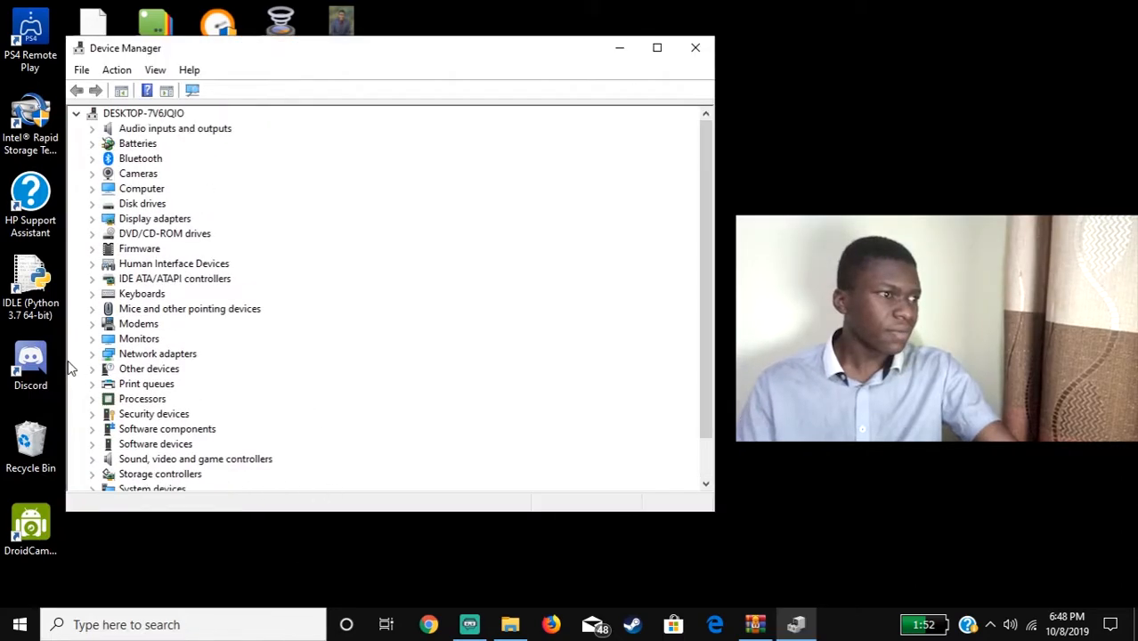
scroll(down, 3)
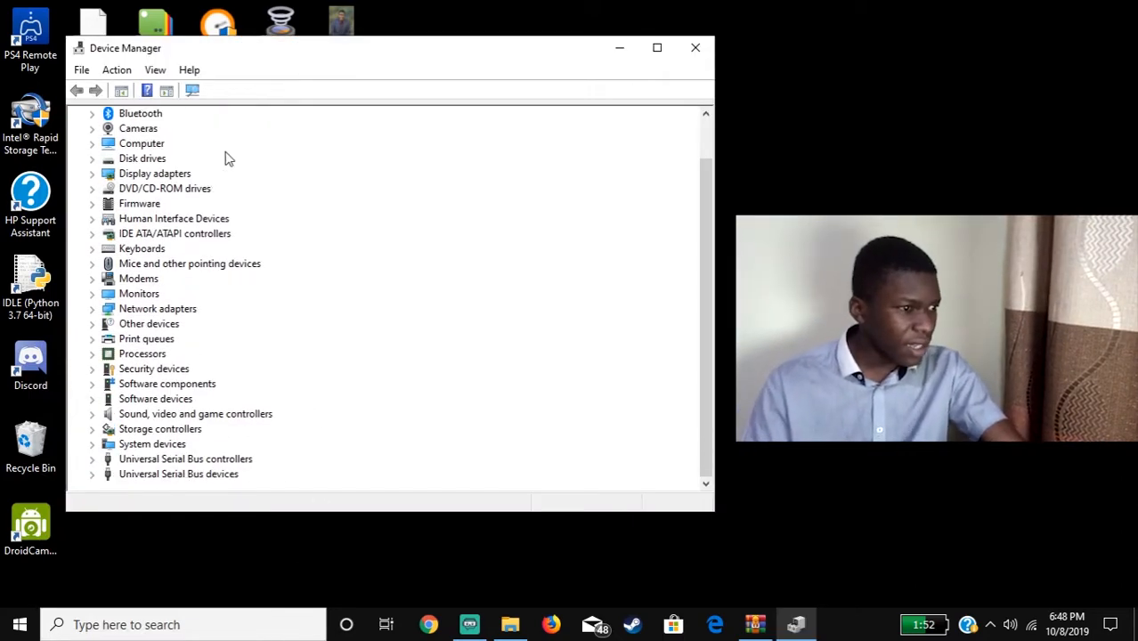
scroll(up, 3)
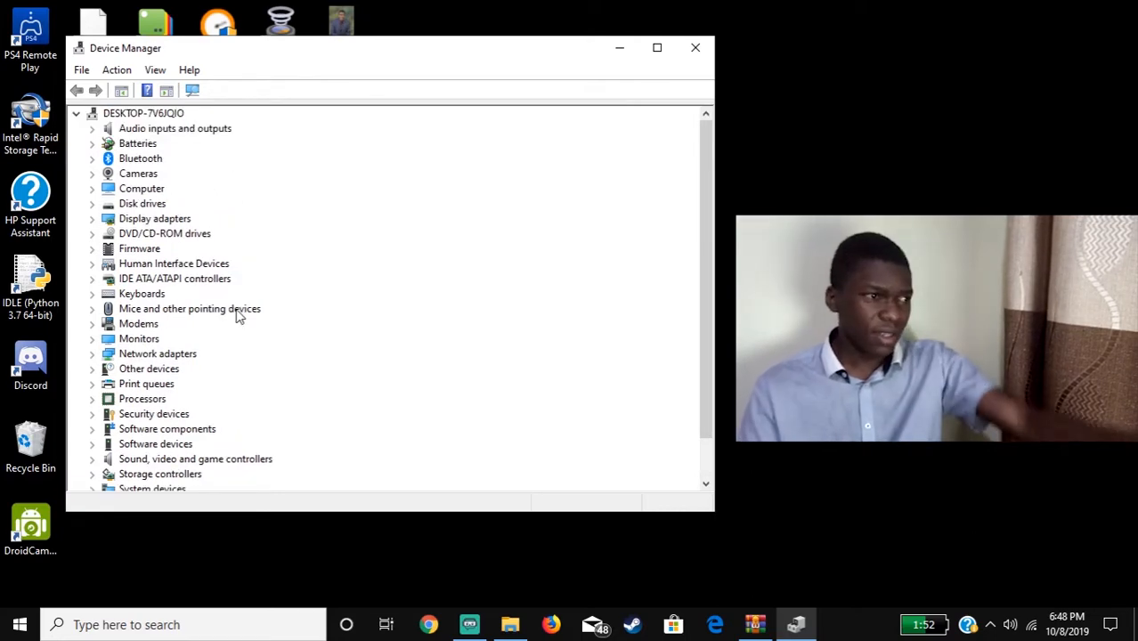
mouse_move(299, 294)
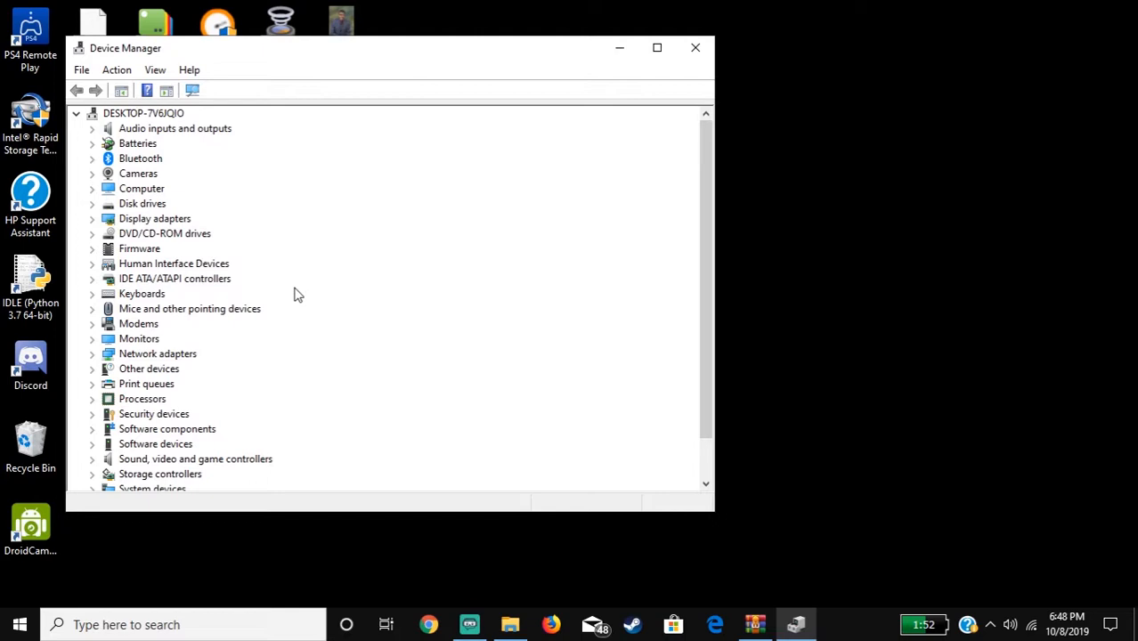
mouse_move(363, 405)
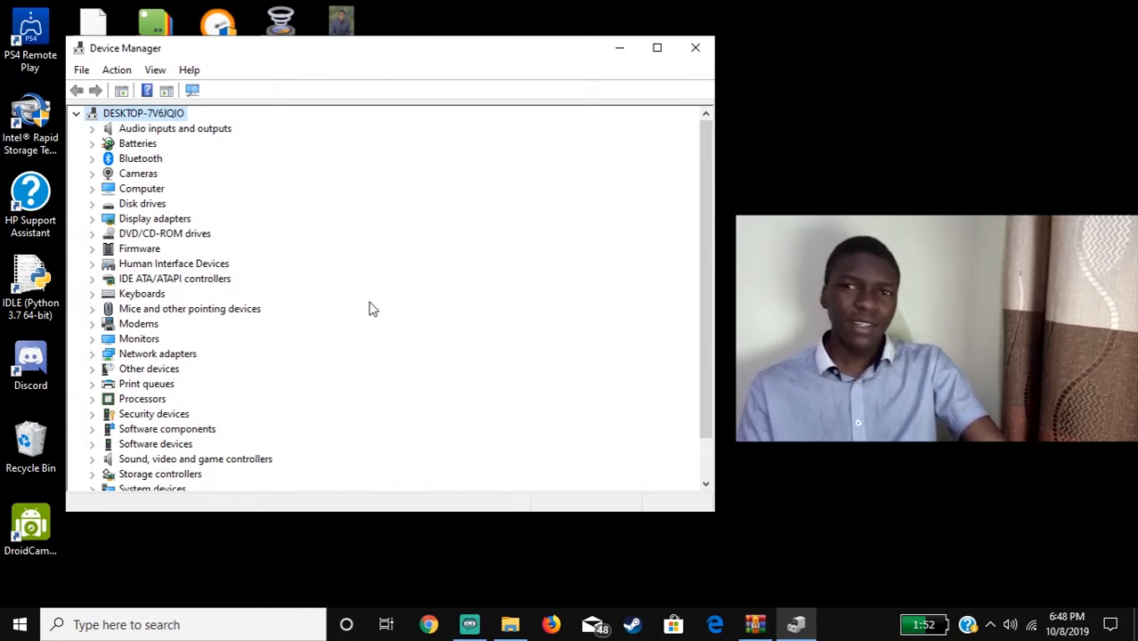
mouse_move(325, 240)
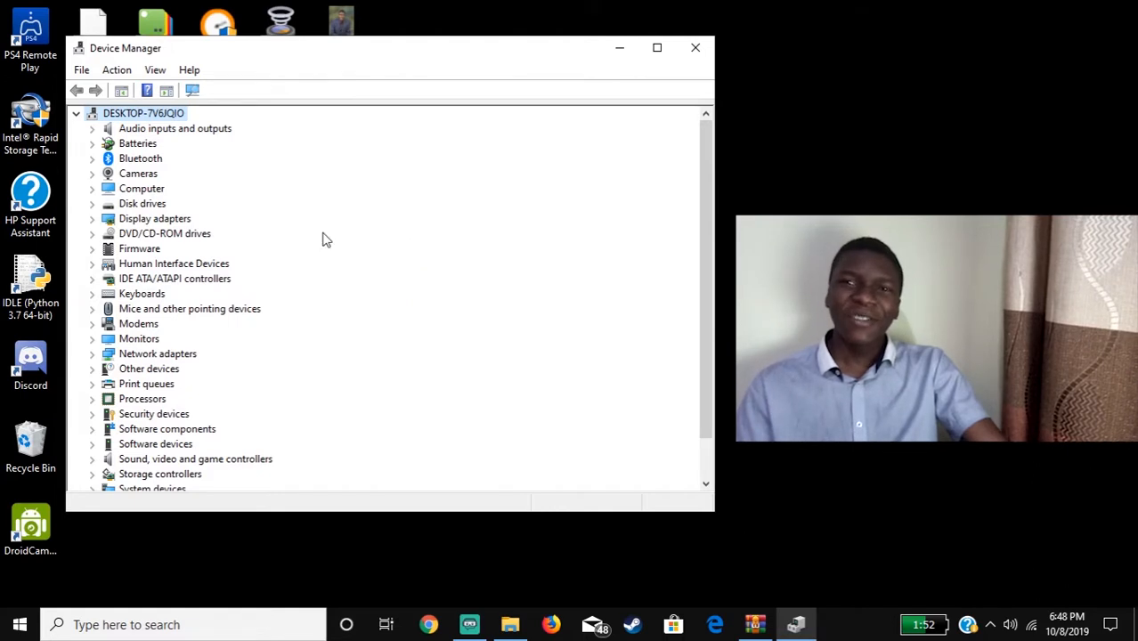
mouse_move(169, 318)
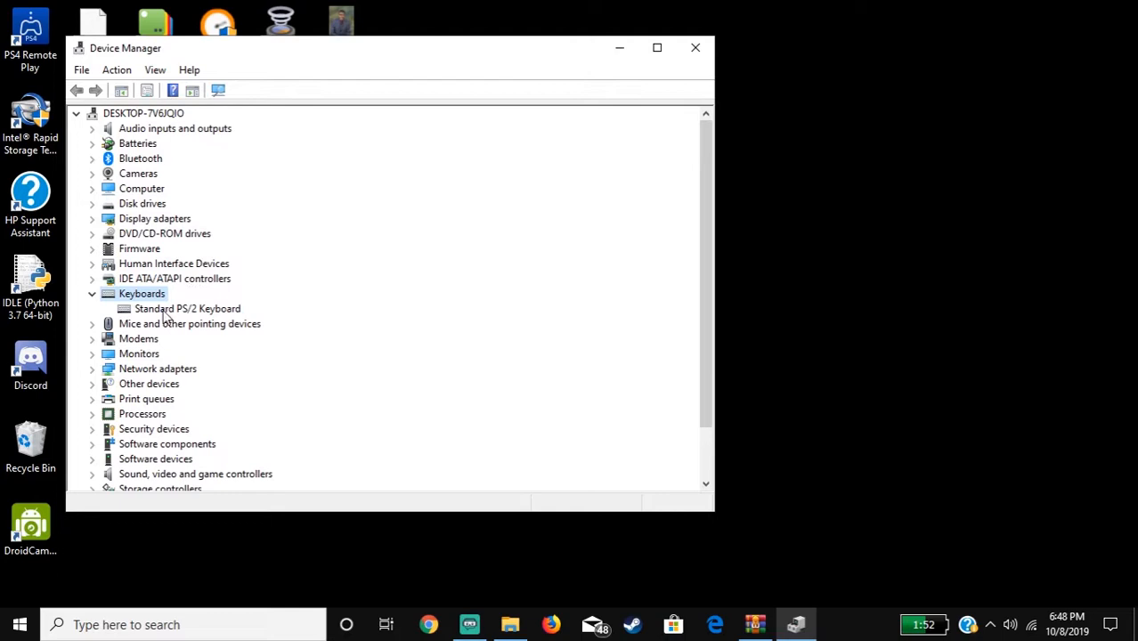
mouse_move(187, 308)
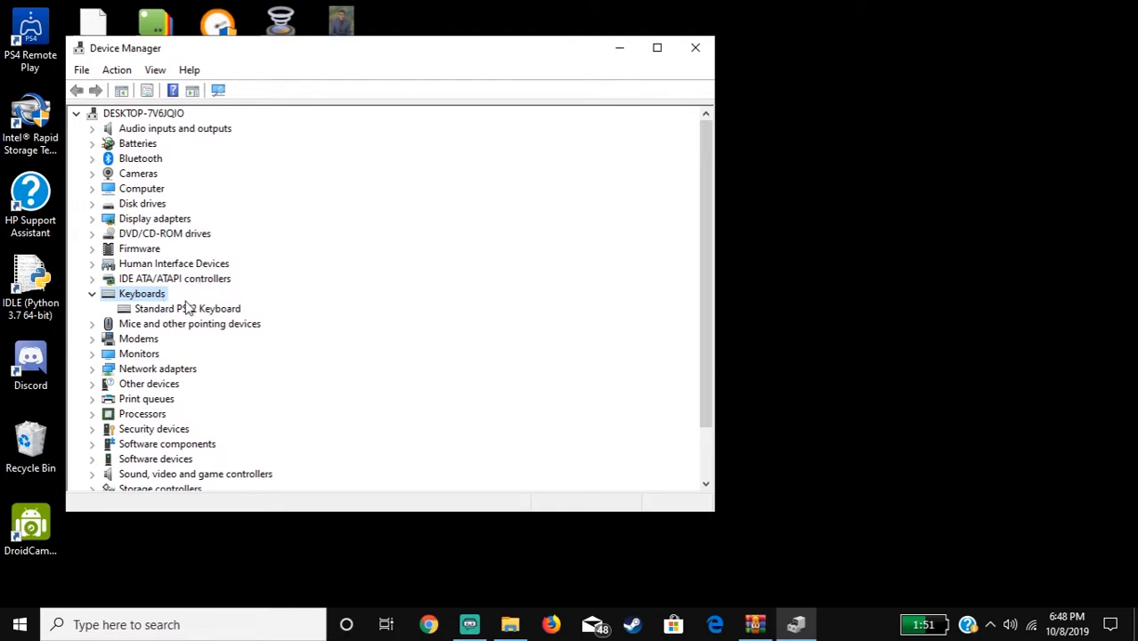
click(186, 308)
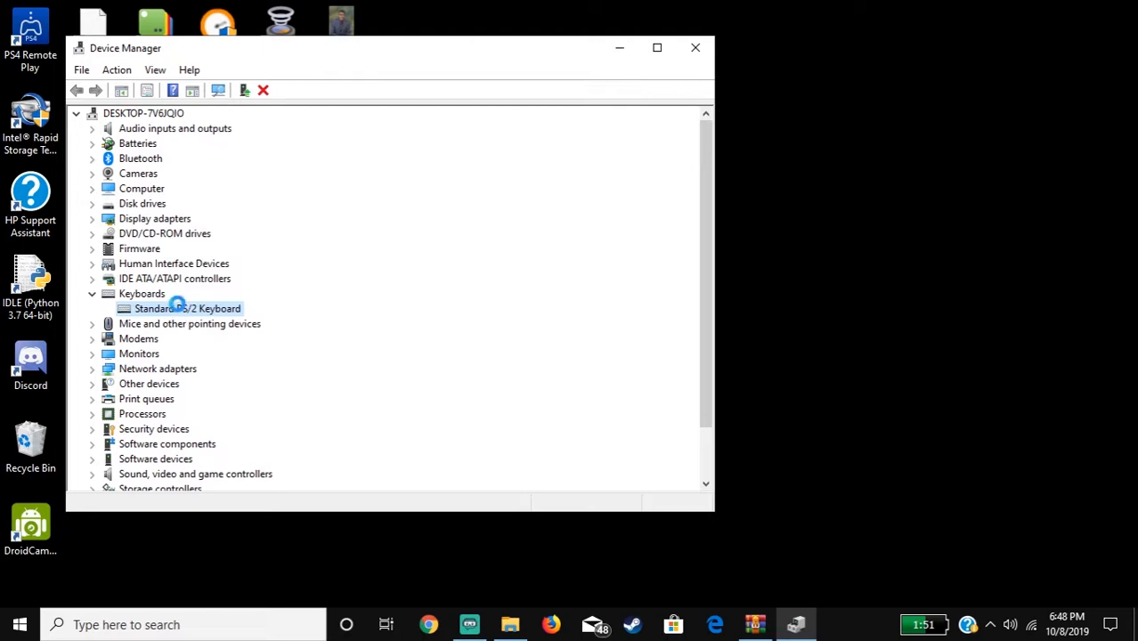
double_click(187, 308)
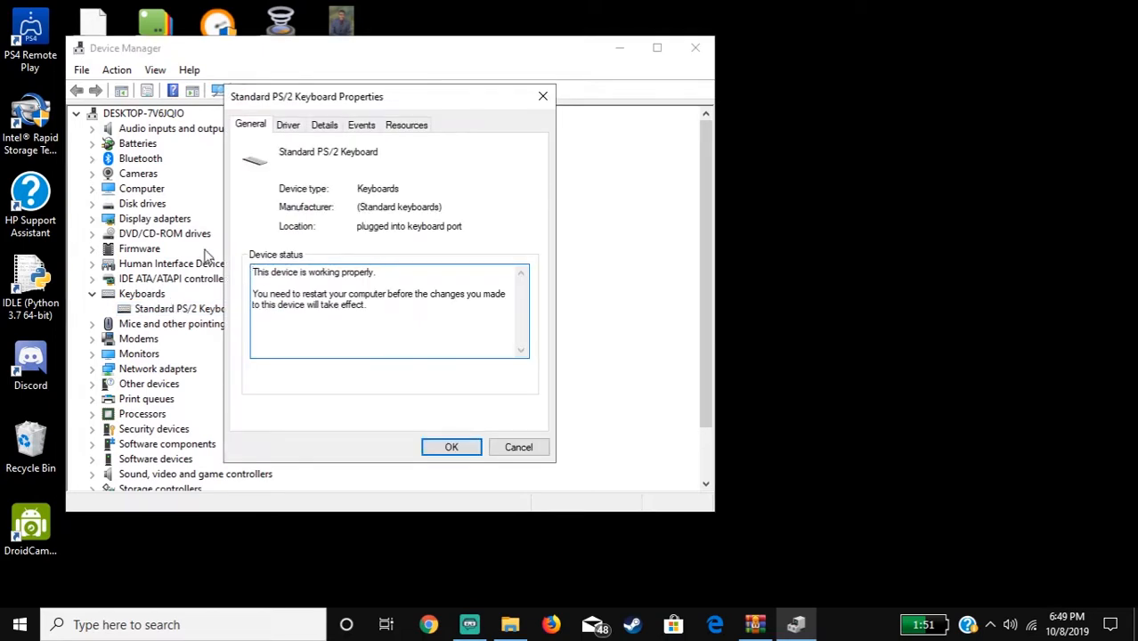
mouse_move(330, 543)
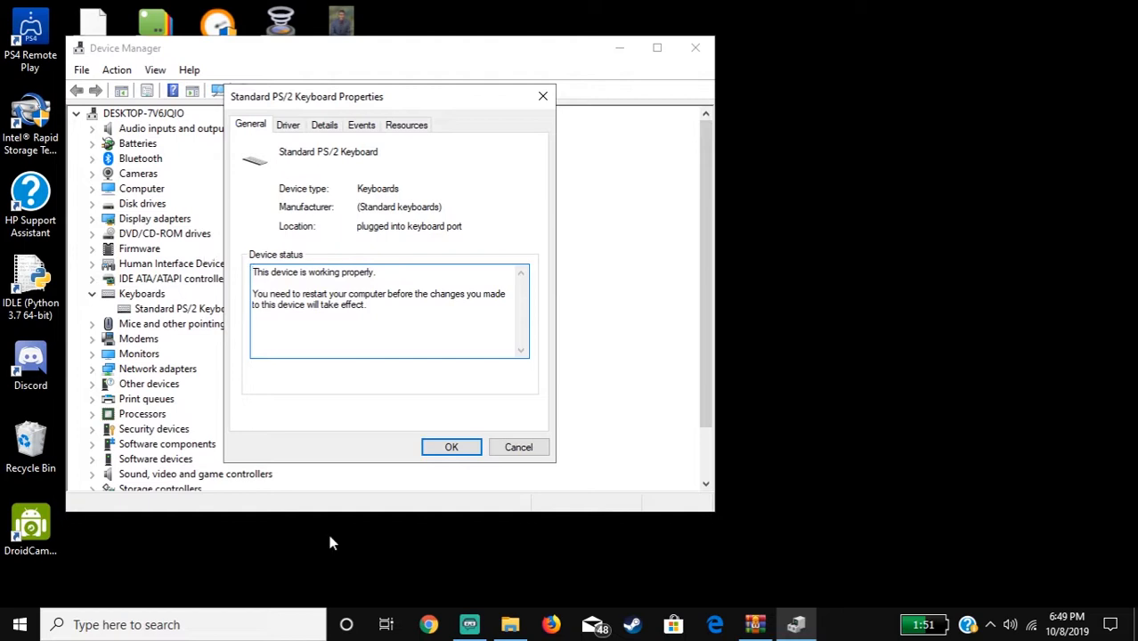
click(287, 125)
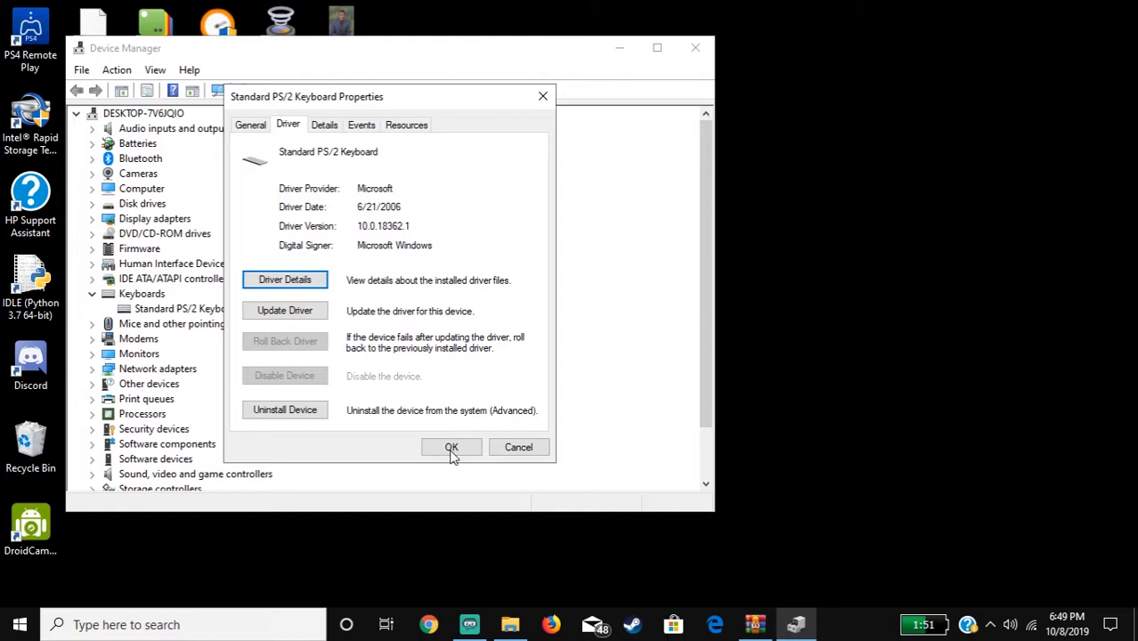
click(284, 309)
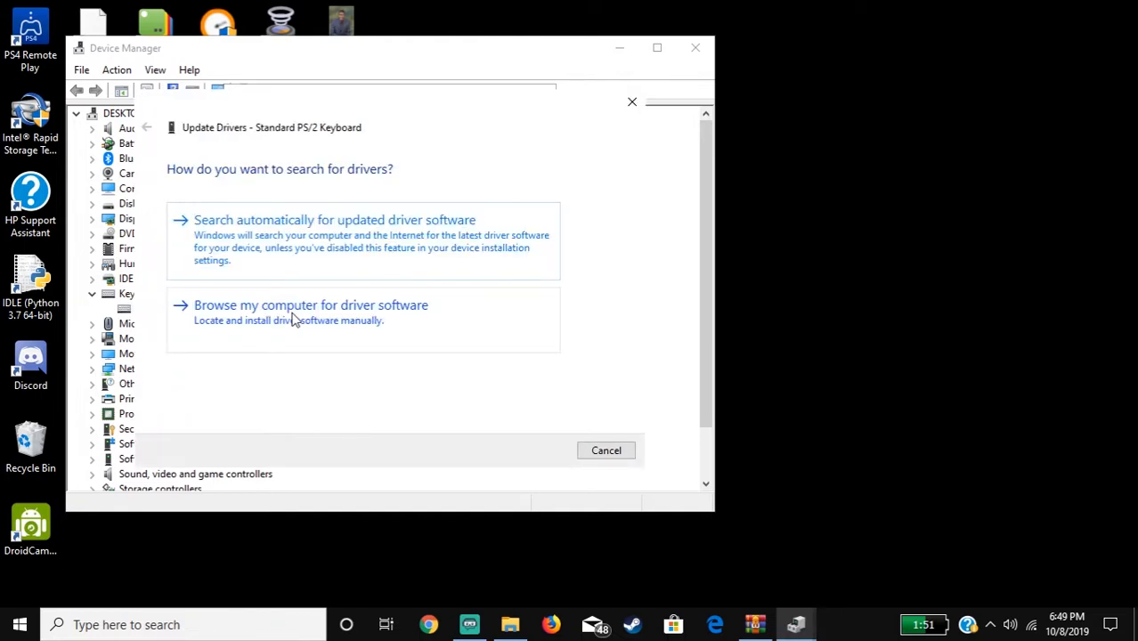
mouse_move(303, 298)
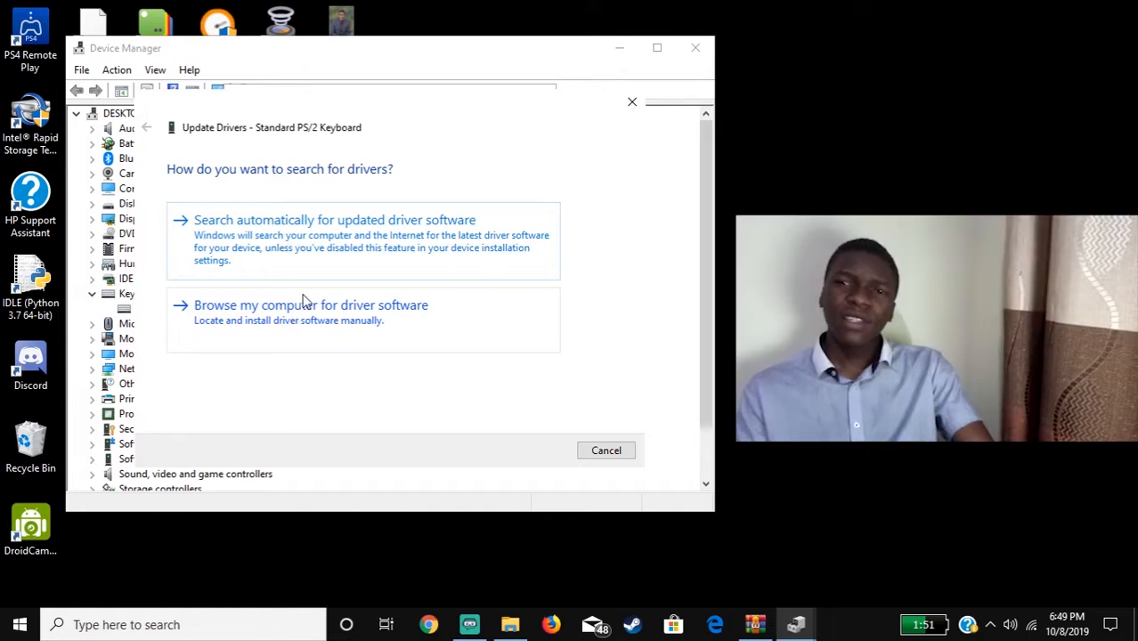
mouse_move(320, 340)
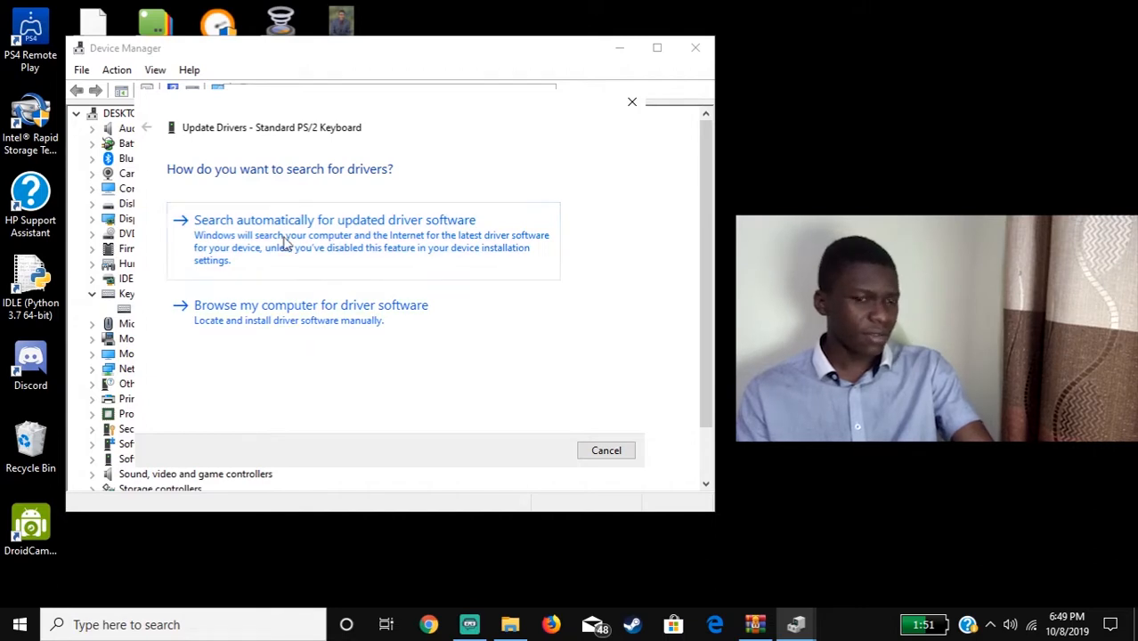
mouse_move(394, 169)
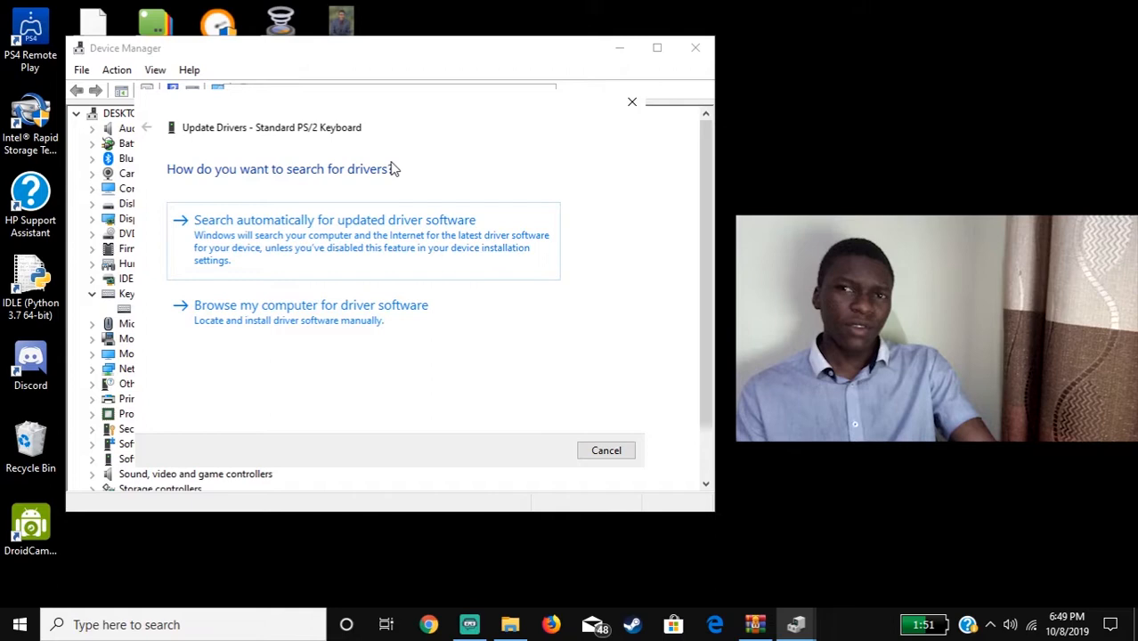
mouse_move(432, 508)
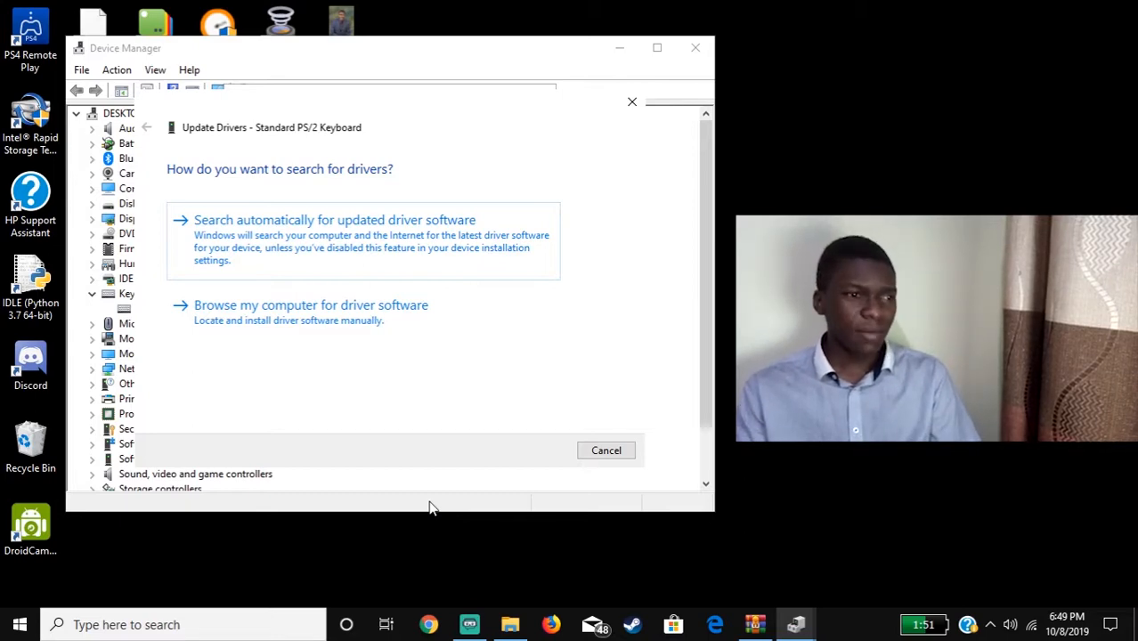
mouse_move(340, 482)
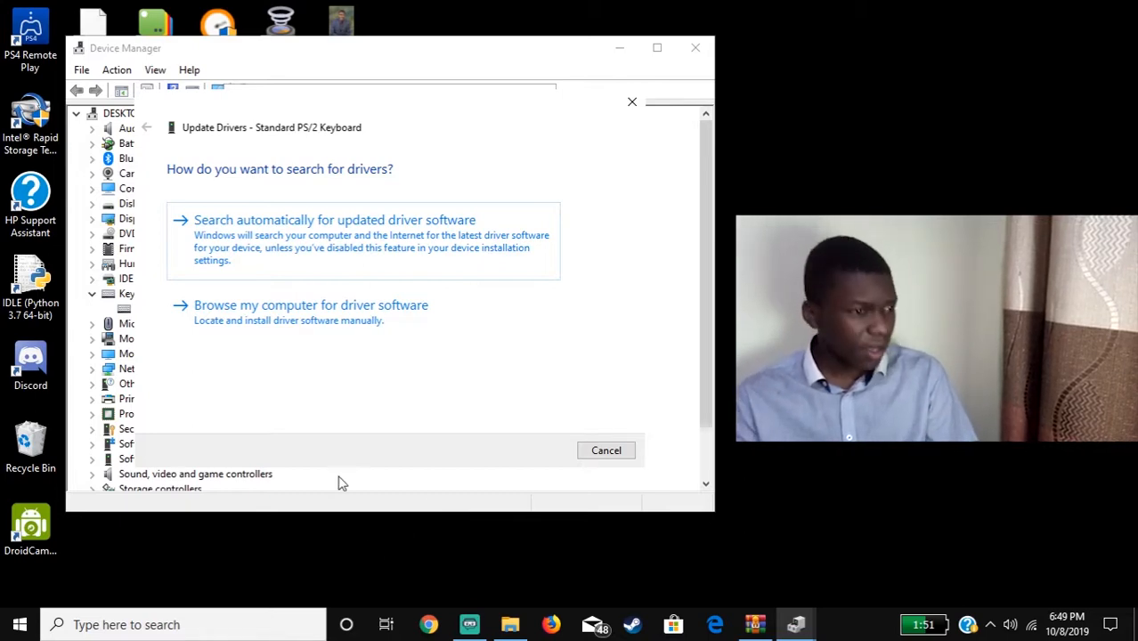
mouse_move(516, 102)
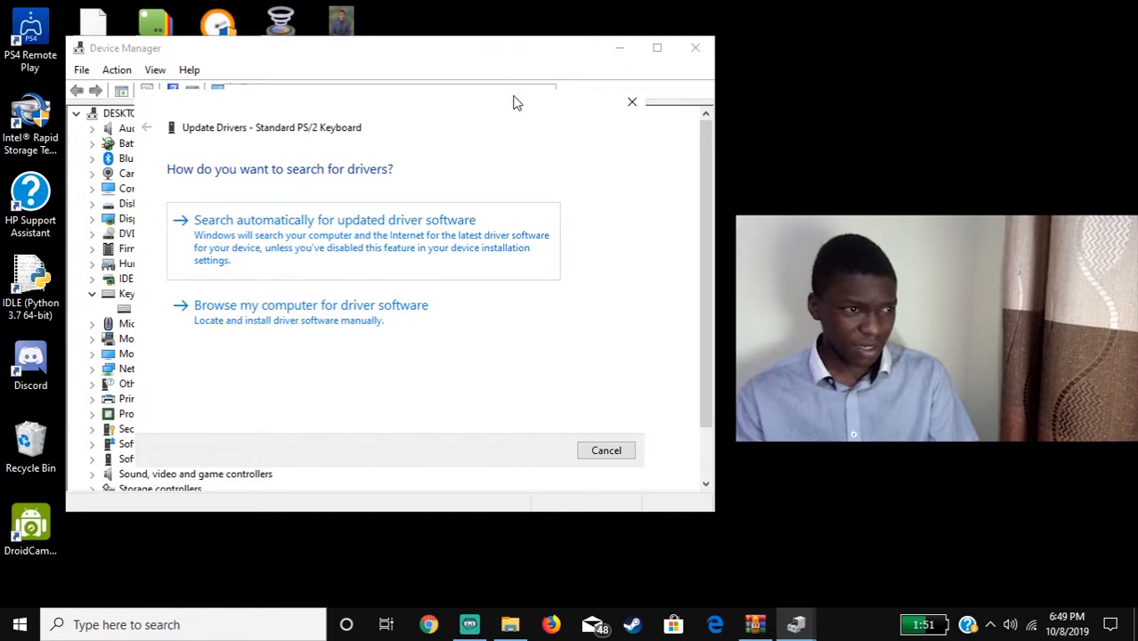
mouse_move(492, 339)
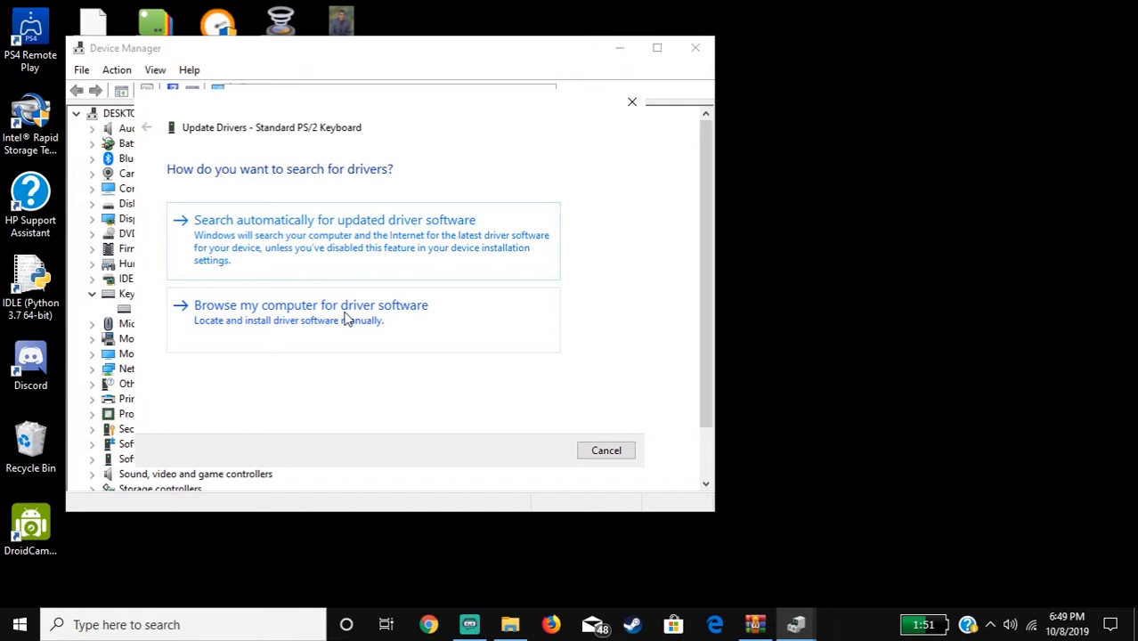
- Browse the computer for keyboard drivers, view the pick-from-list page, then go back
click(310, 304)
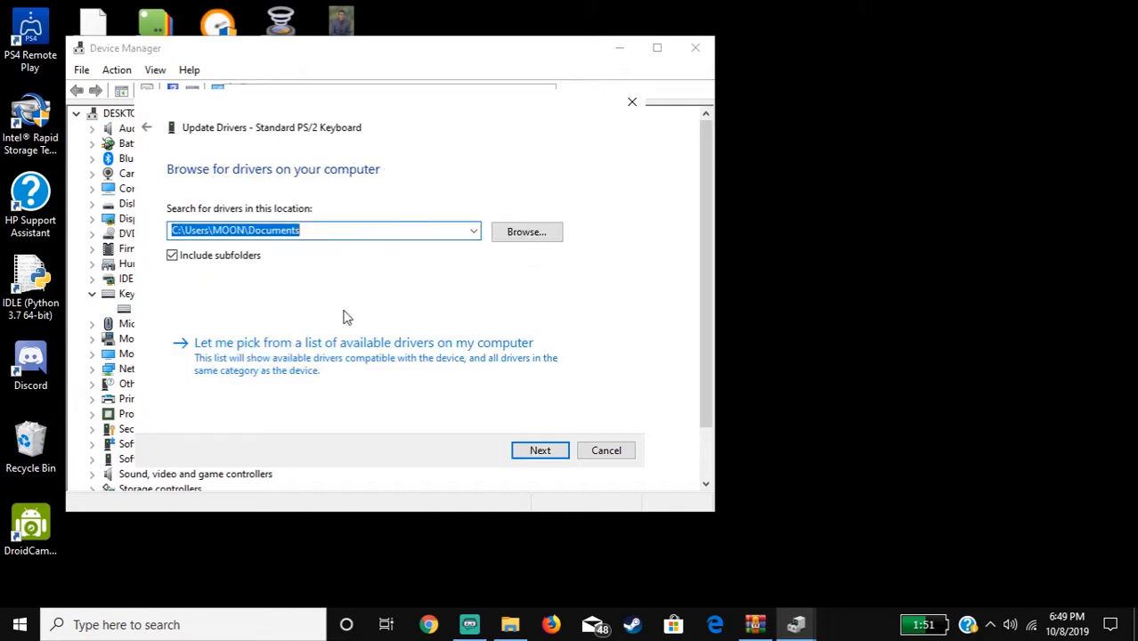
mouse_move(415, 264)
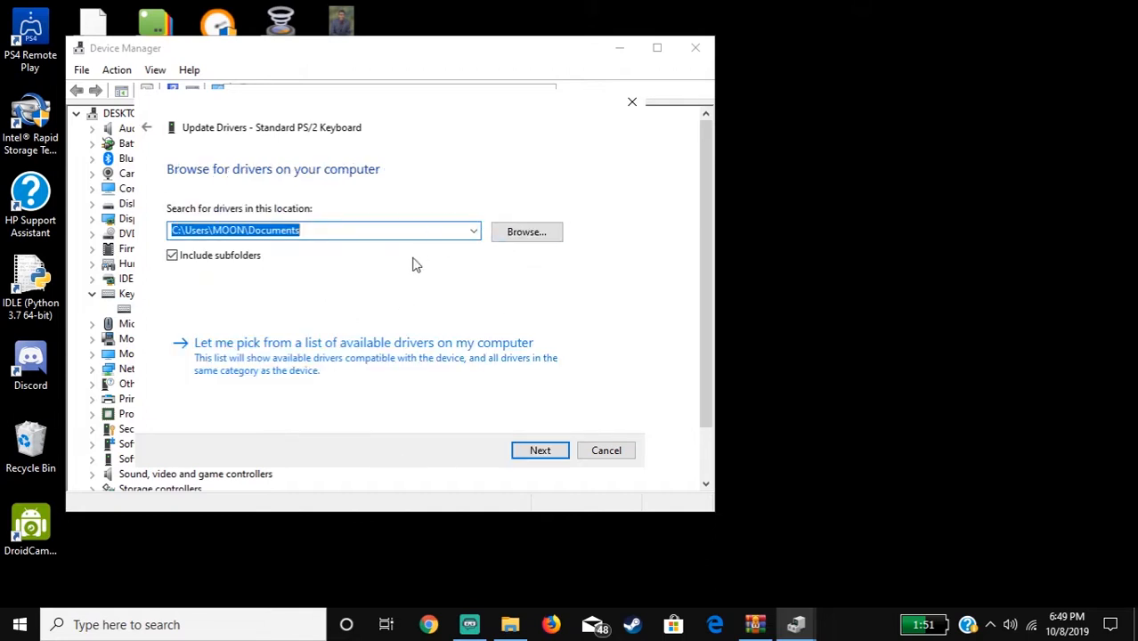
mouse_move(278, 294)
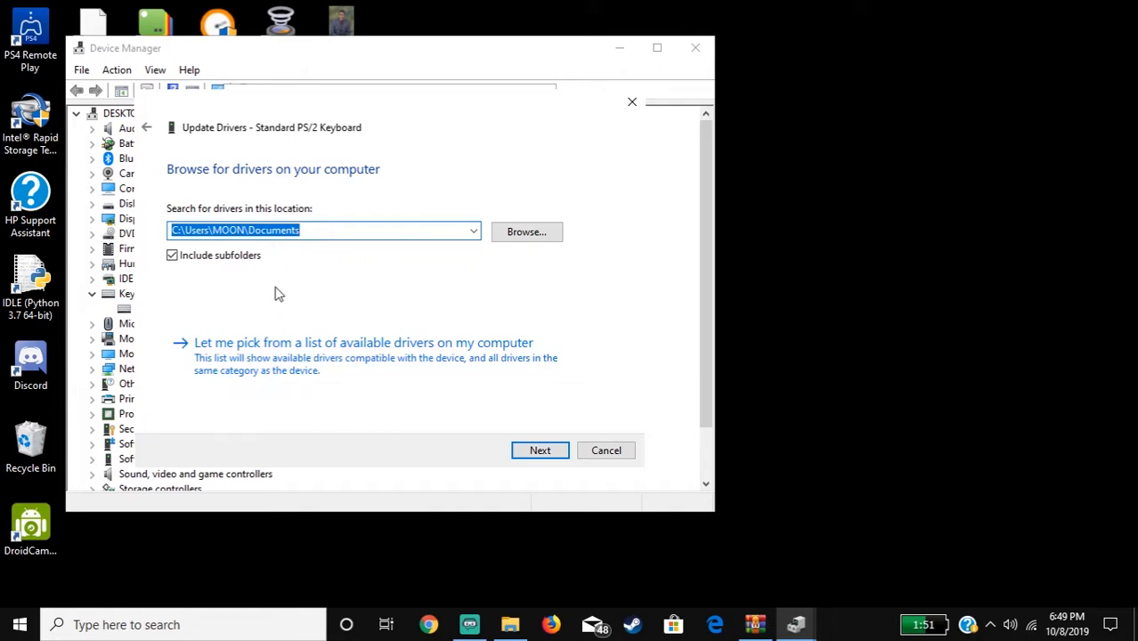
mouse_move(412, 380)
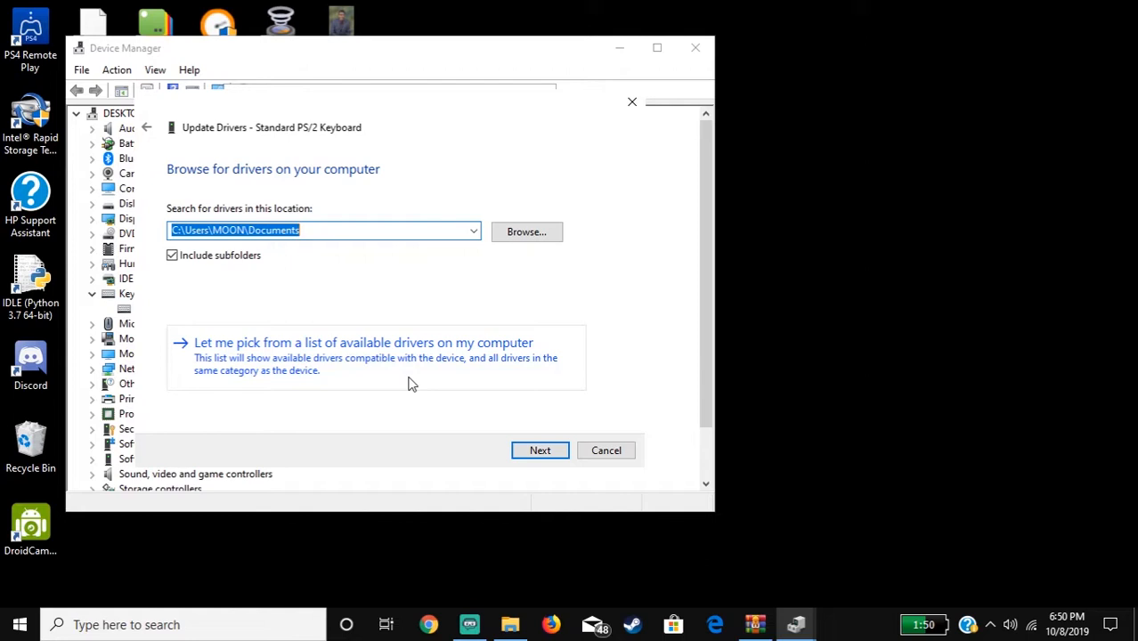
mouse_move(411, 362)
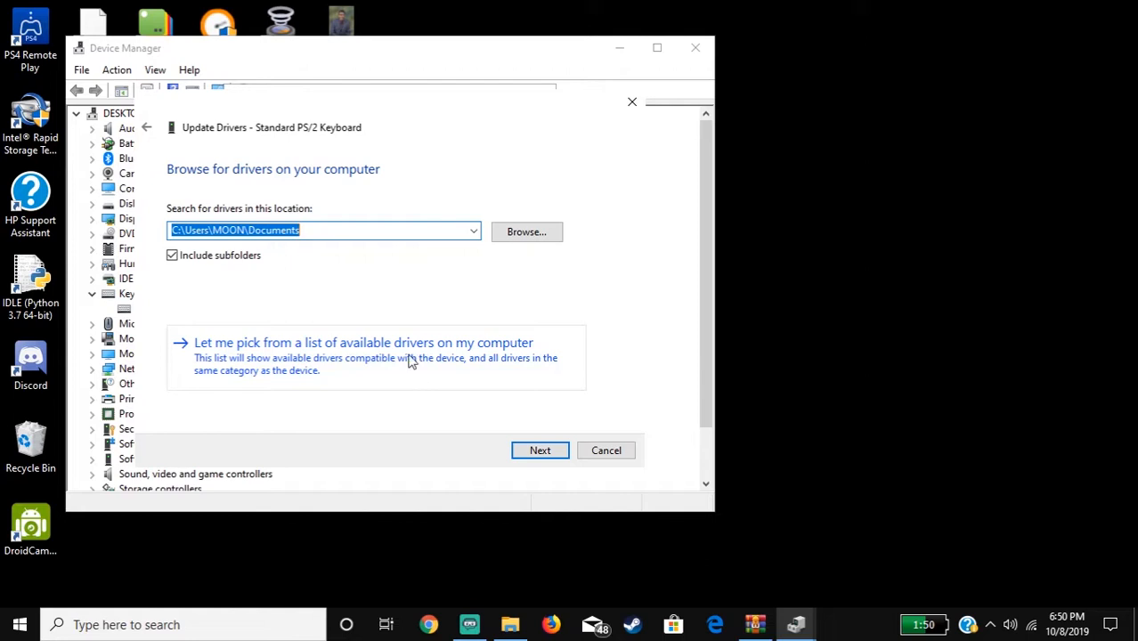
click(362, 342)
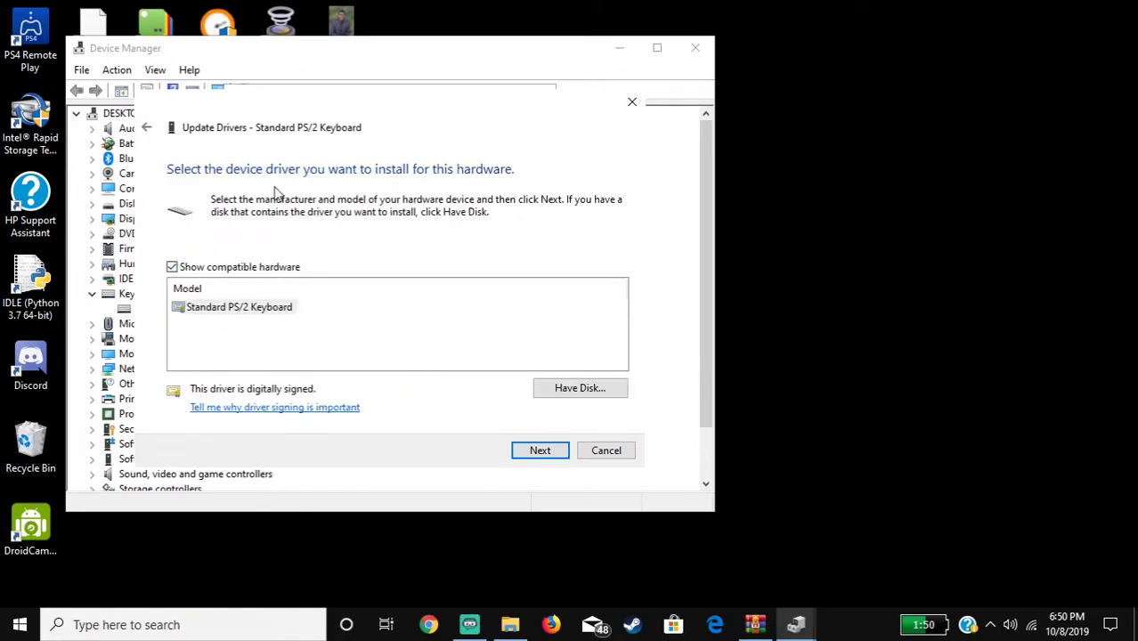
mouse_move(385, 364)
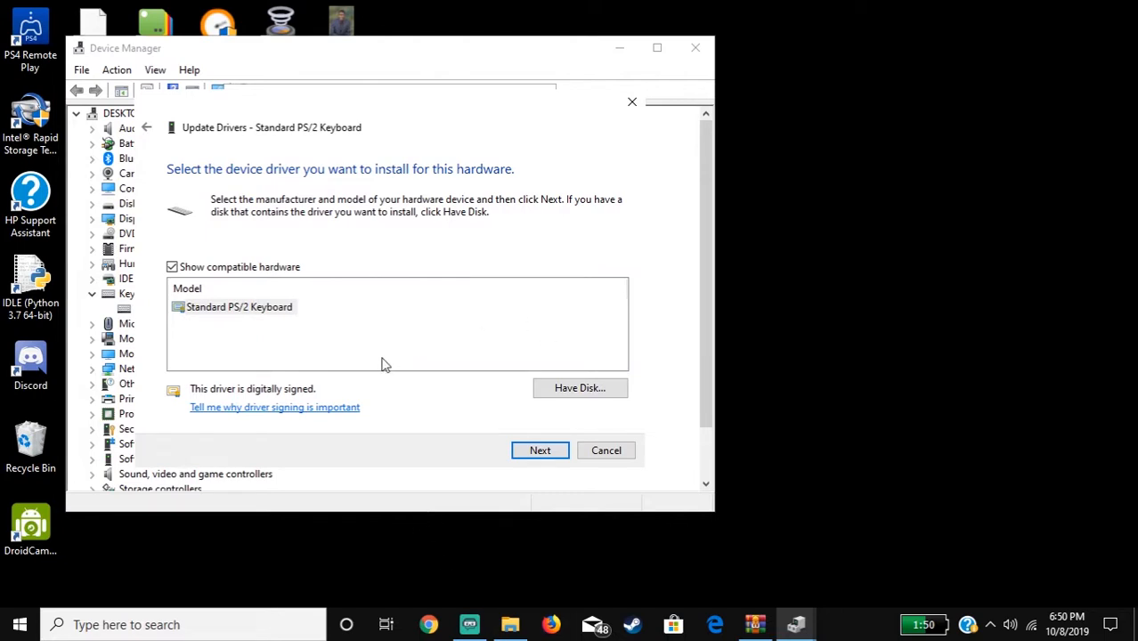
mouse_move(400, 479)
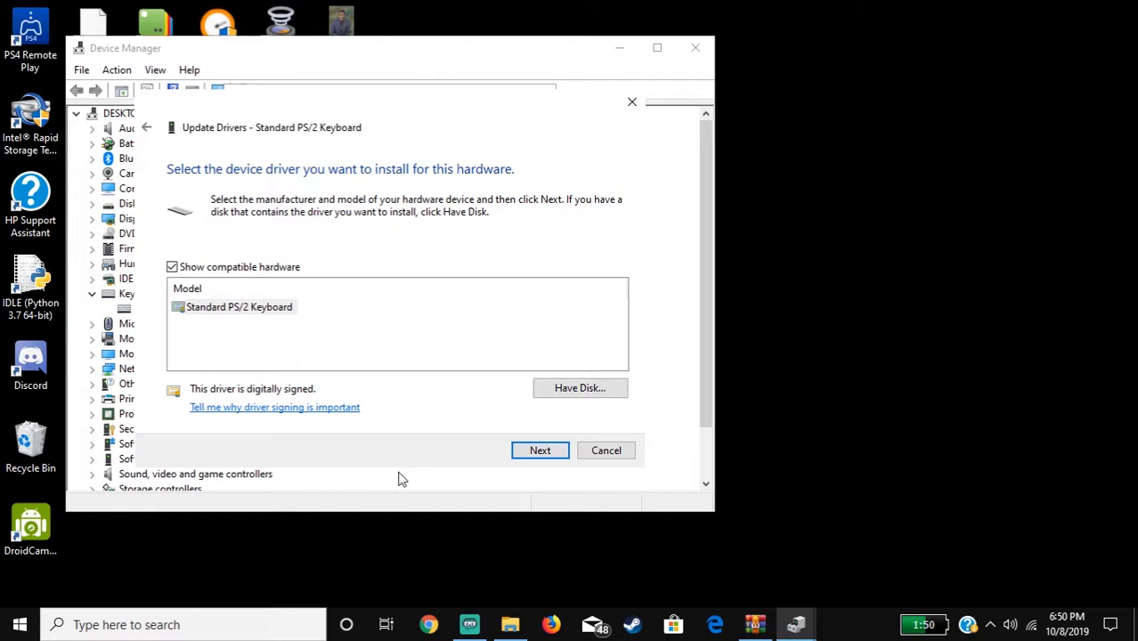
mouse_move(151, 129)
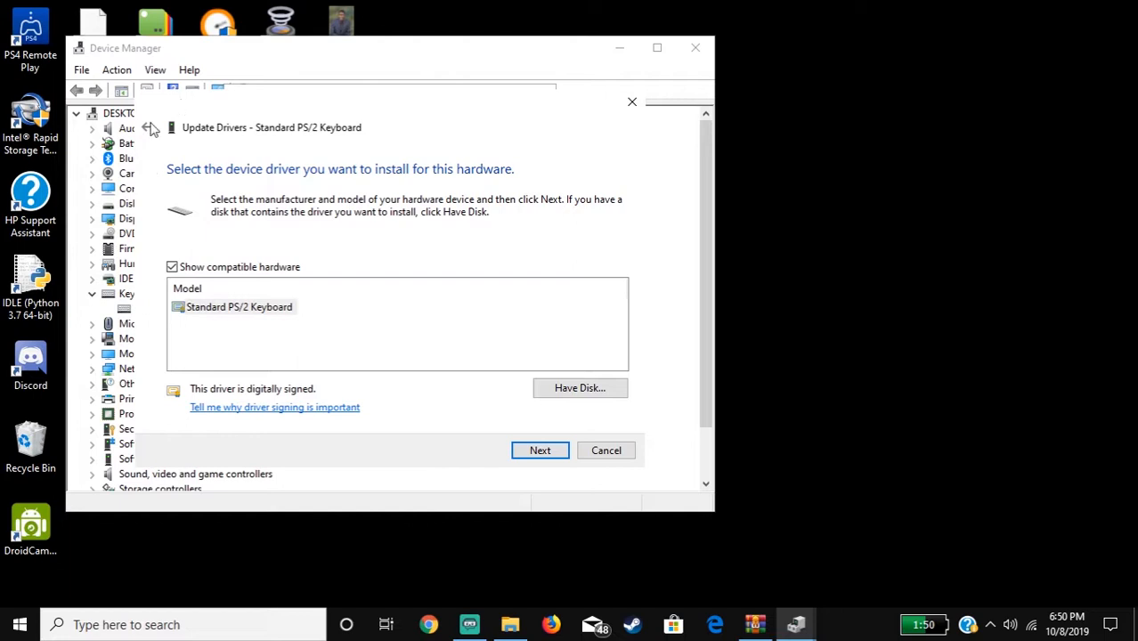
mouse_move(148, 126)
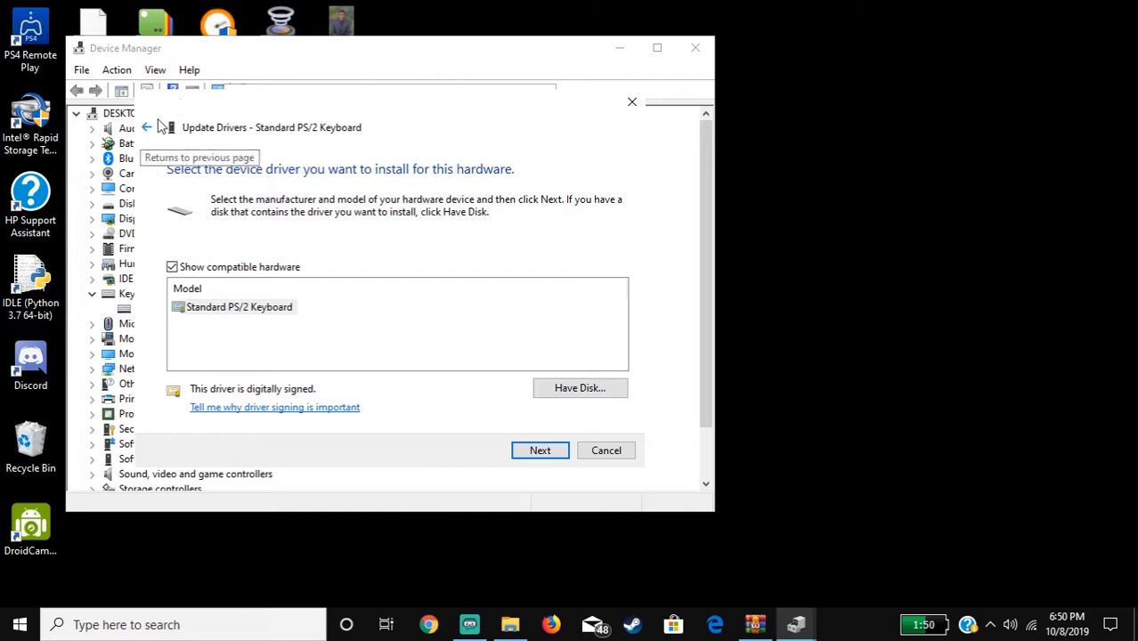
click(146, 127)
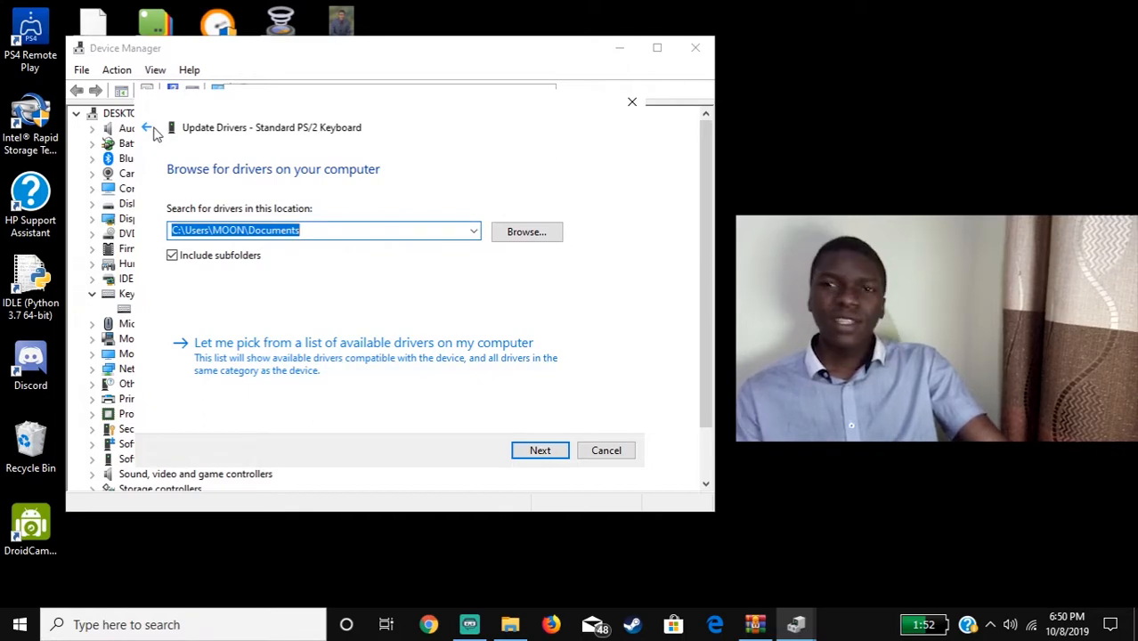
mouse_move(172, 118)
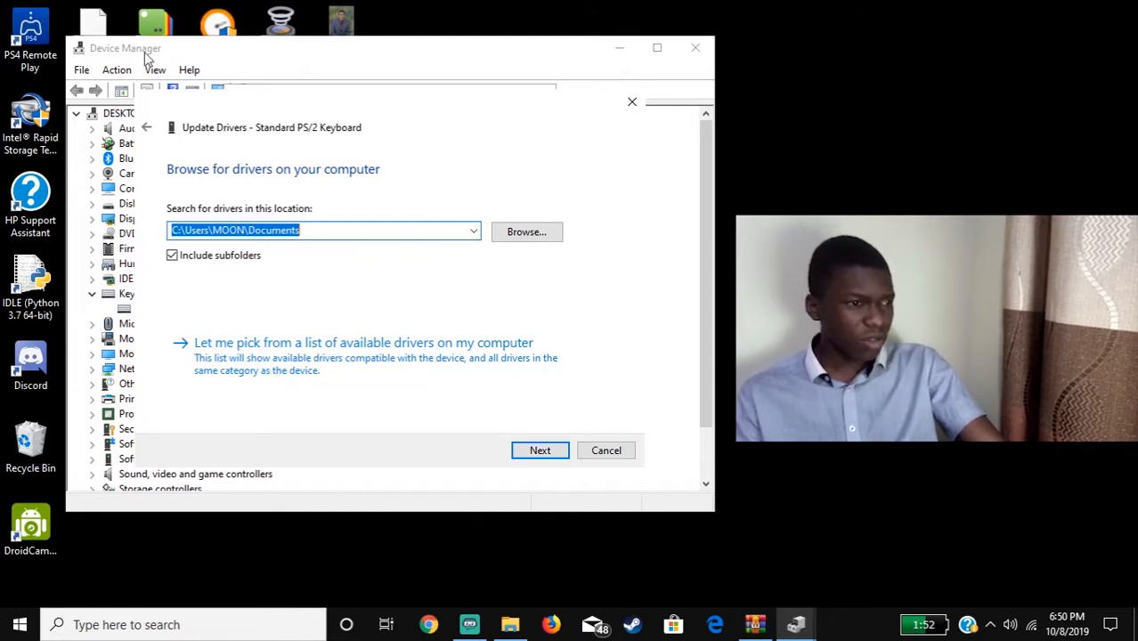
mouse_move(172, 255)
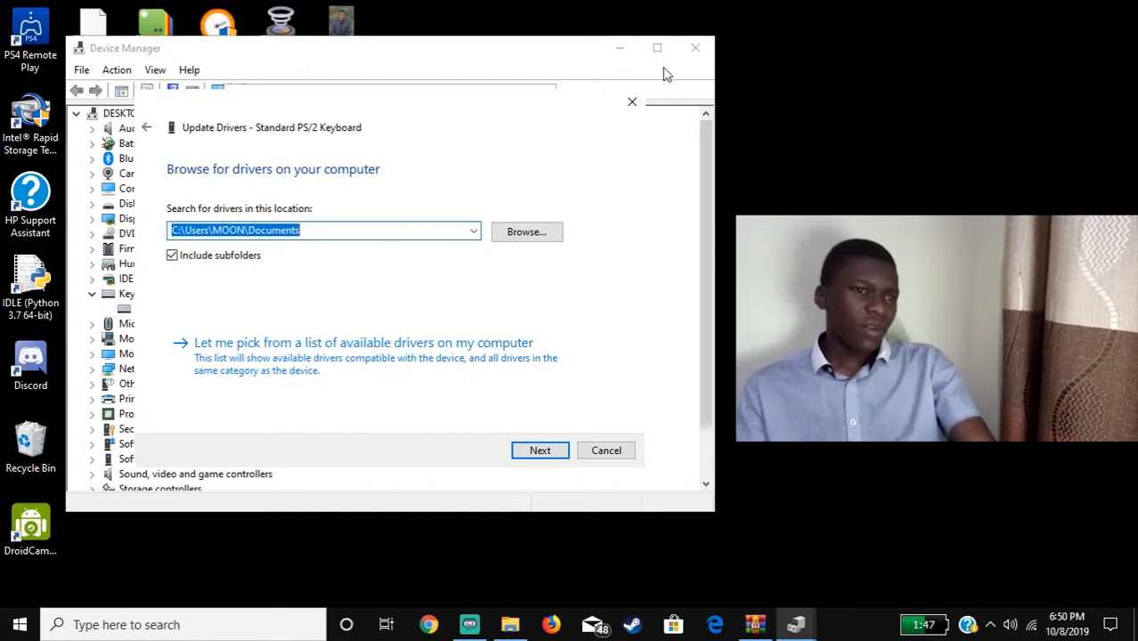
mouse_move(632, 127)
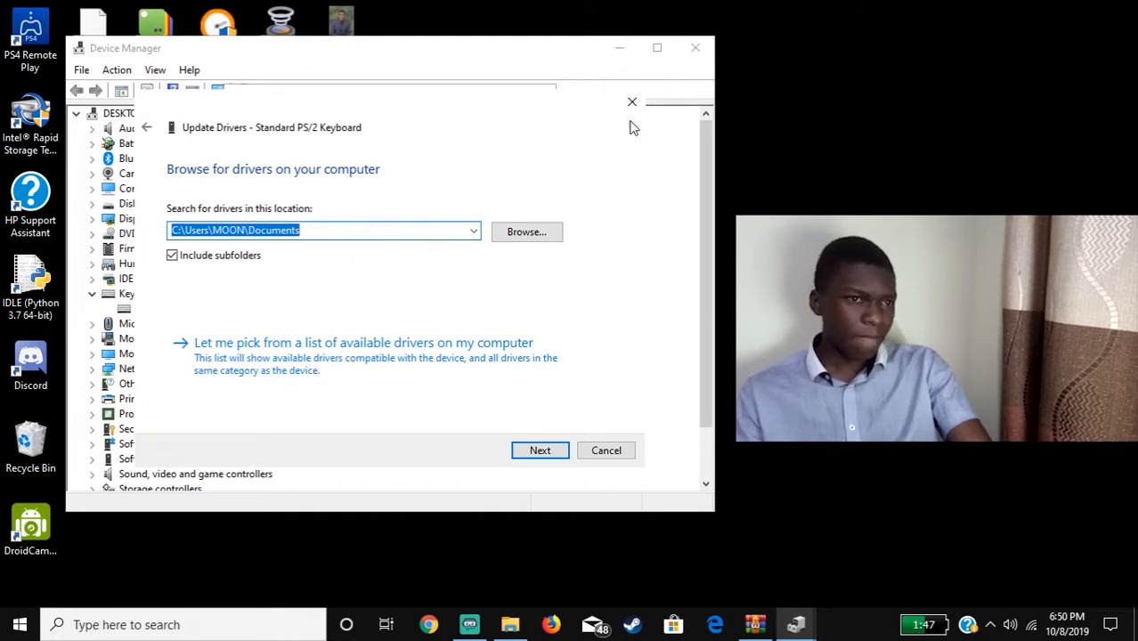
- Close the keyboard driver update wizard
click(606, 450)
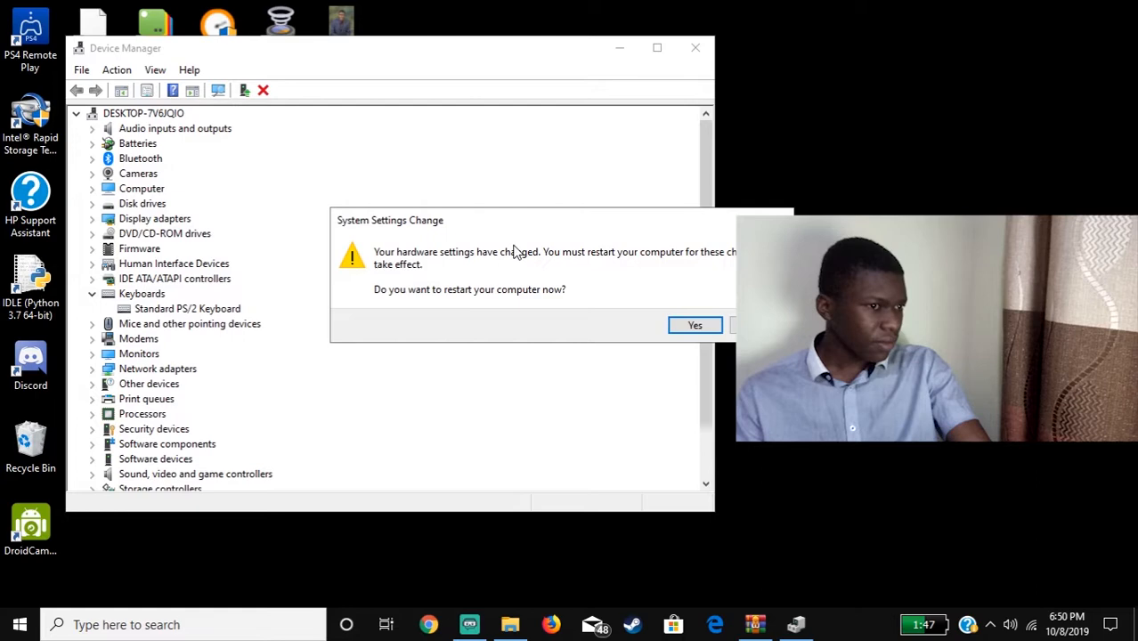
mouse_move(730, 312)
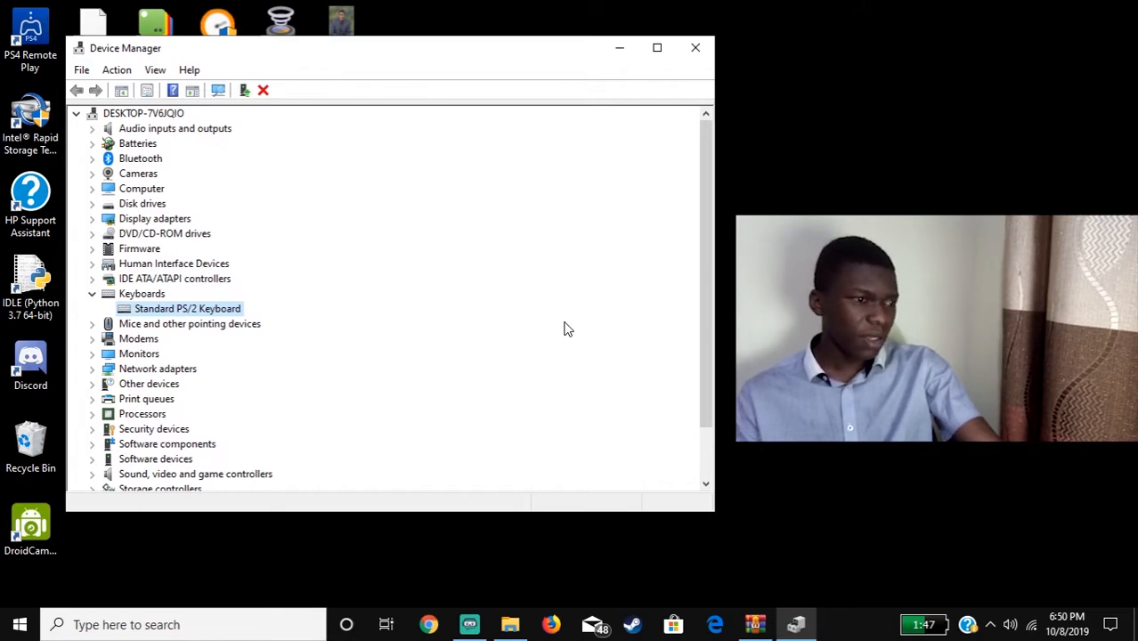
mouse_move(197, 314)
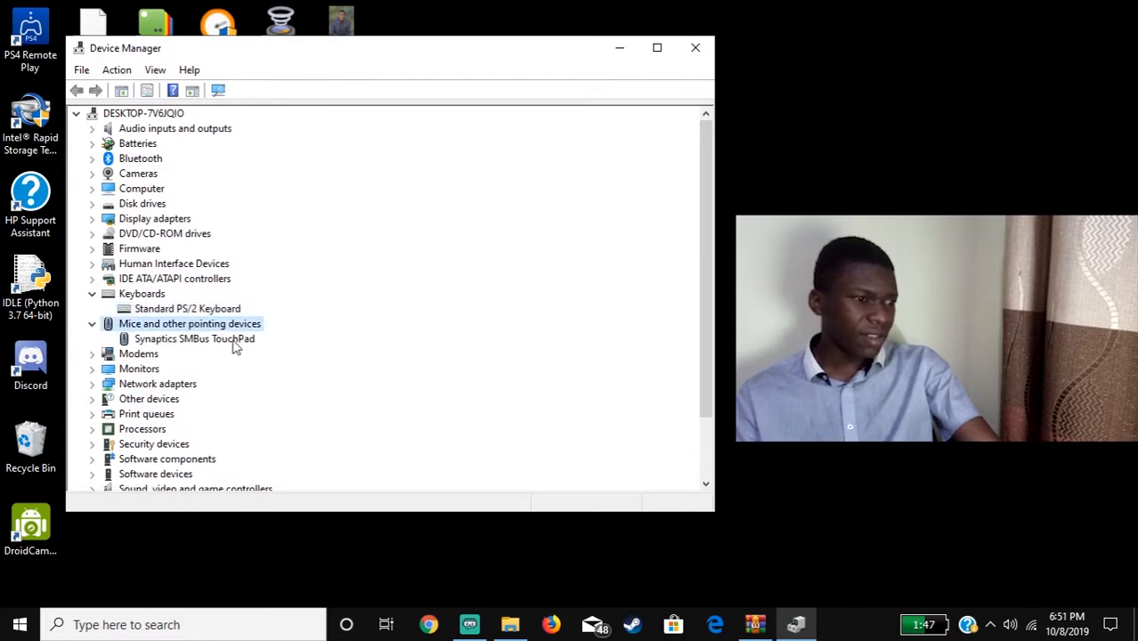
mouse_move(205, 353)
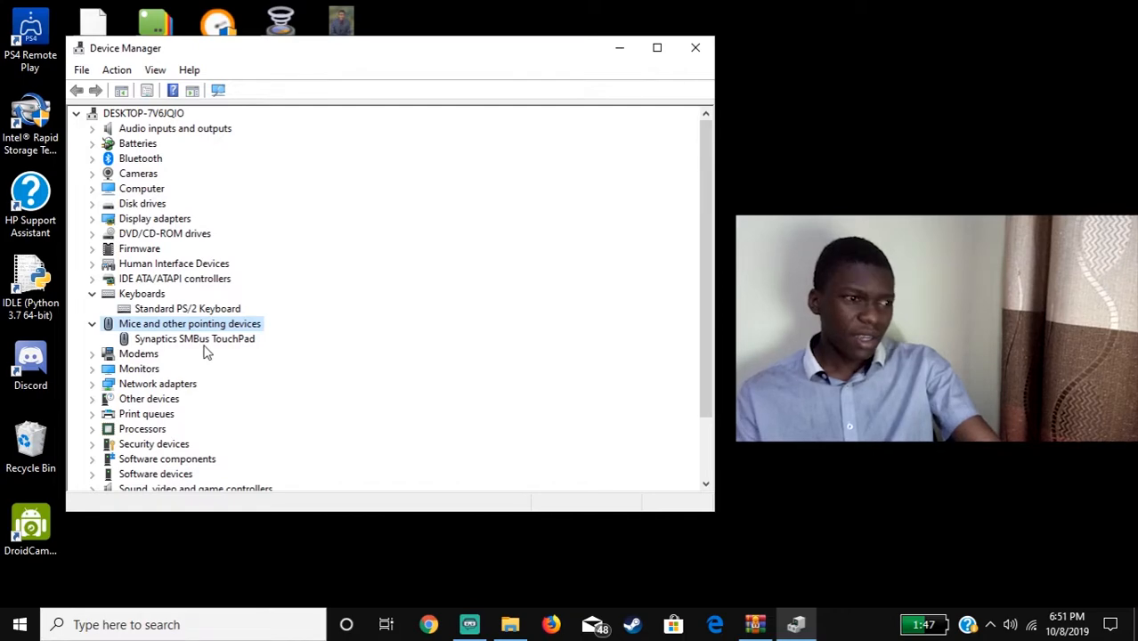
mouse_move(206, 320)
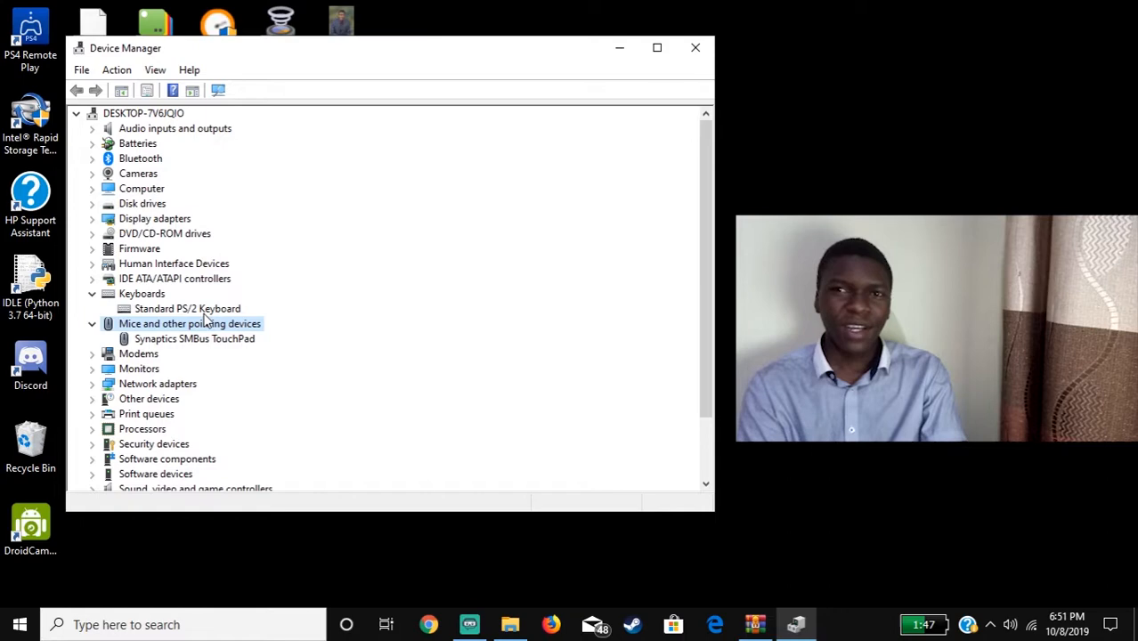
mouse_move(200, 310)
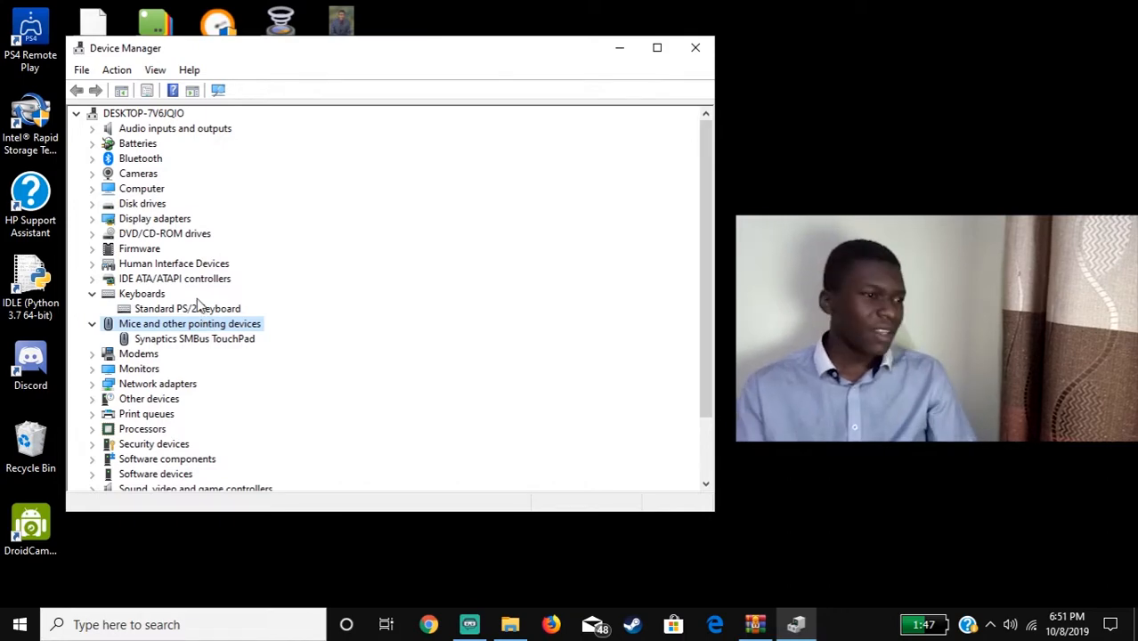
- Open Standard PS/2 Keyboard properties and start Update Driver from the Driver tab
double_click(187, 308)
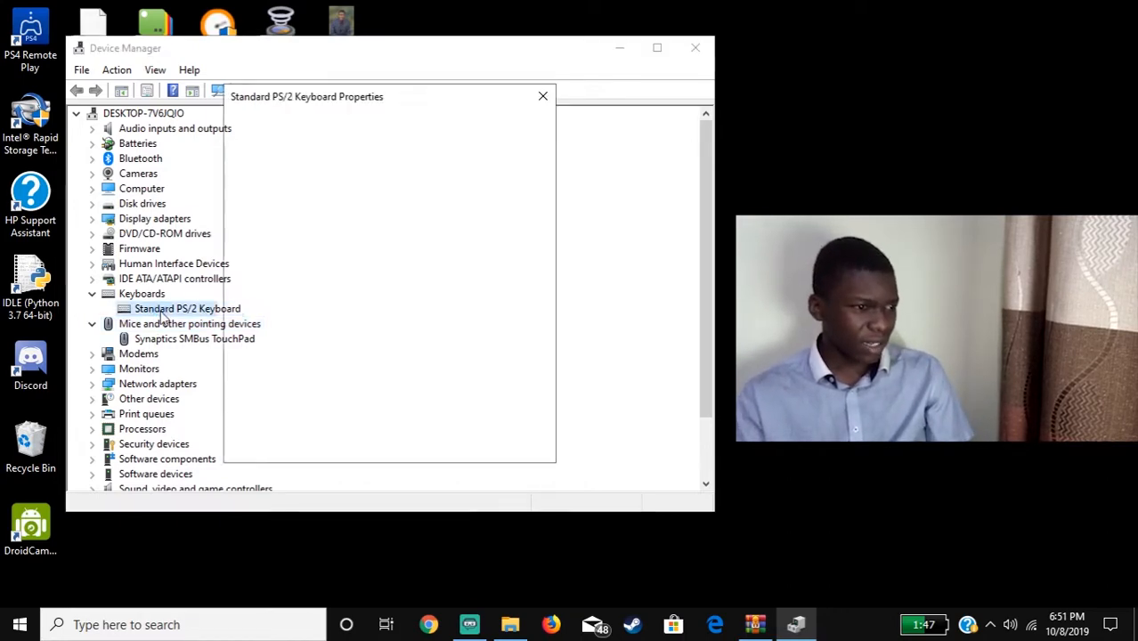
double_click(187, 308)
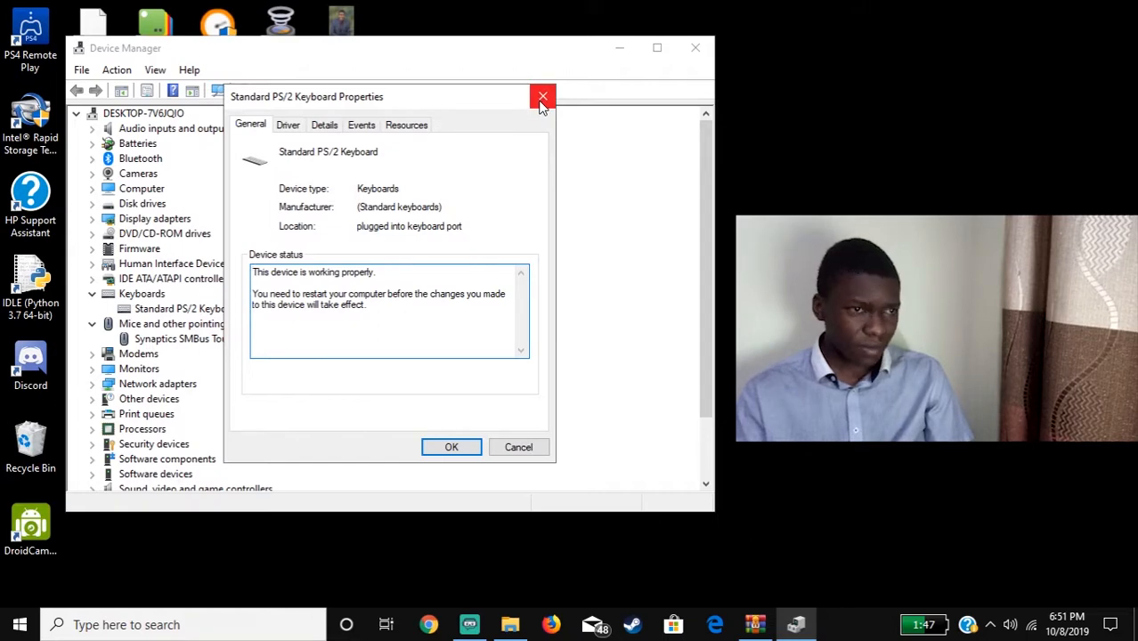
click(287, 125)
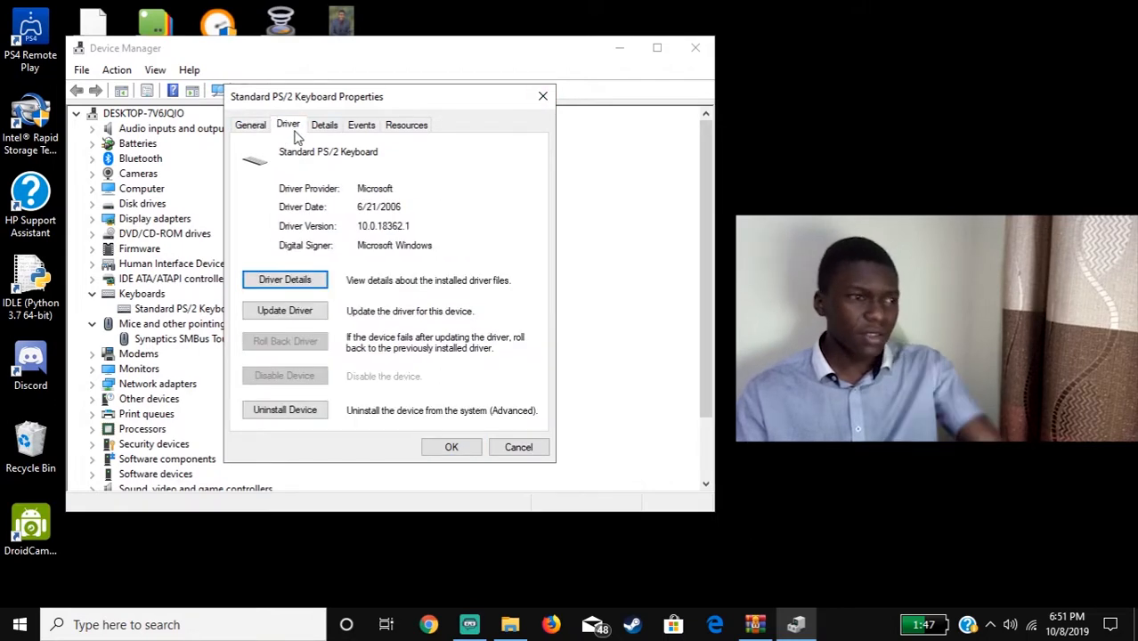
click(284, 309)
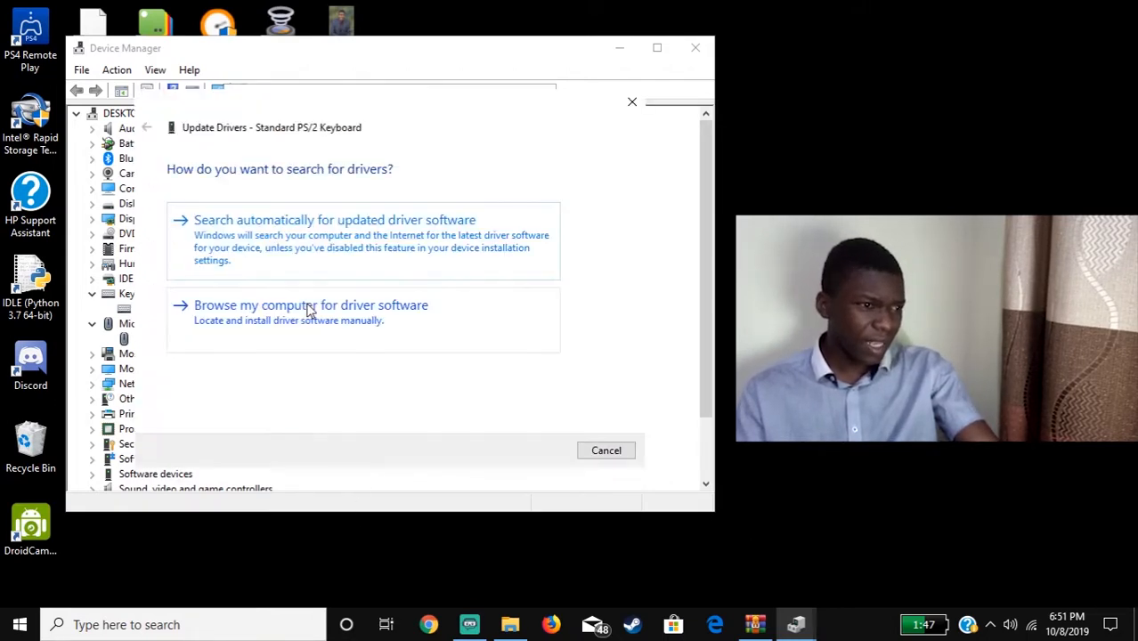
mouse_move(422, 247)
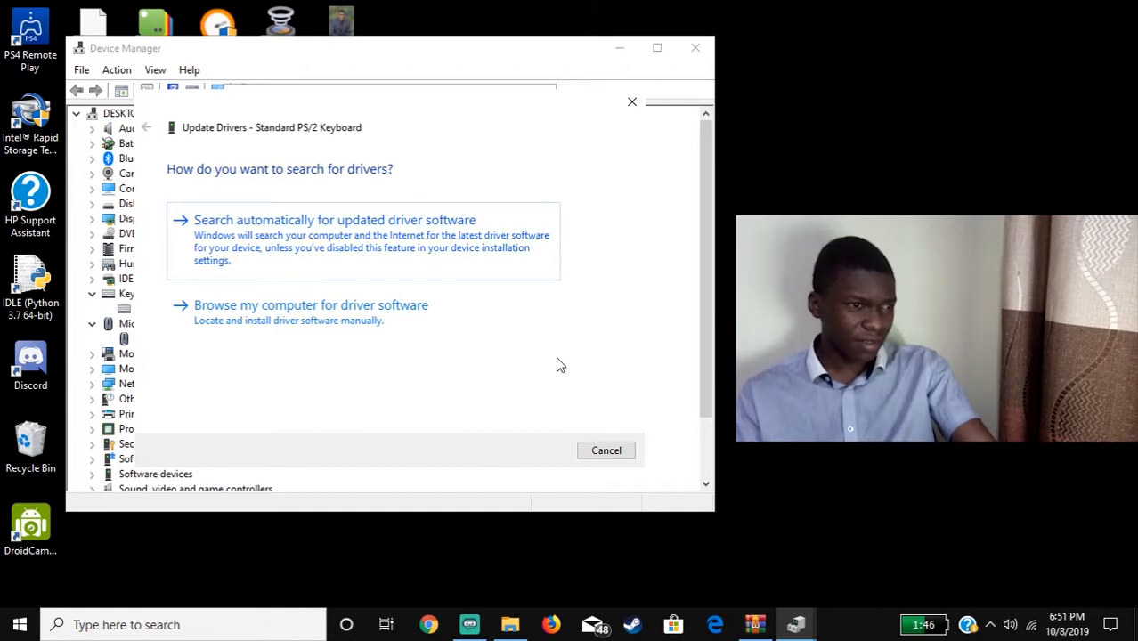
mouse_move(606, 449)
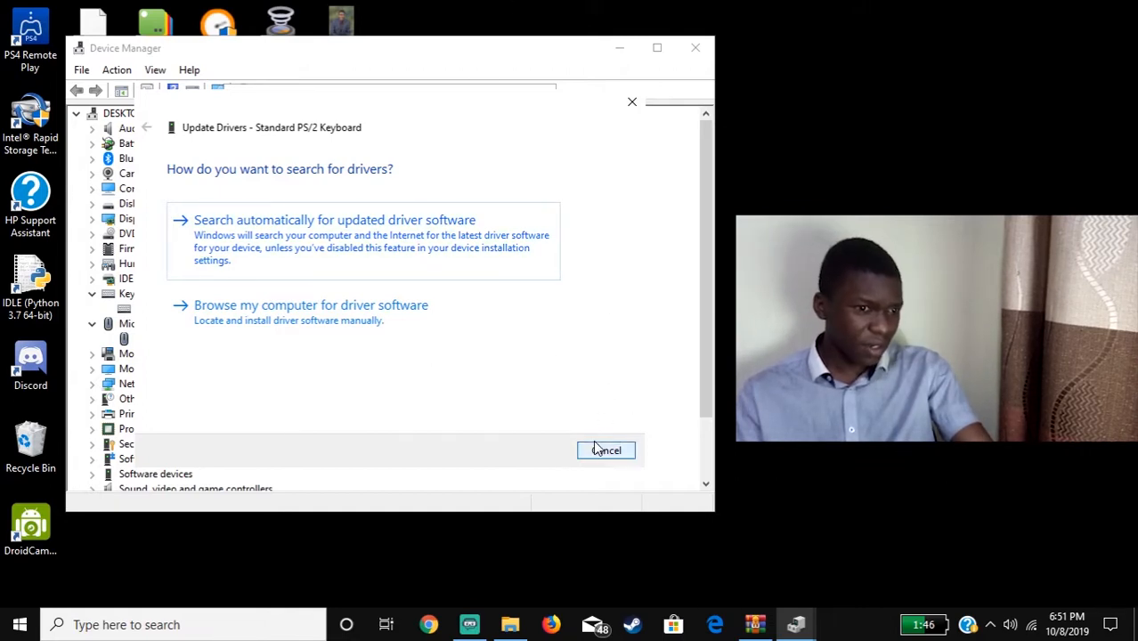
- Cancel the keyboard driver update and bring up the keyboard device's context menu
click(606, 449)
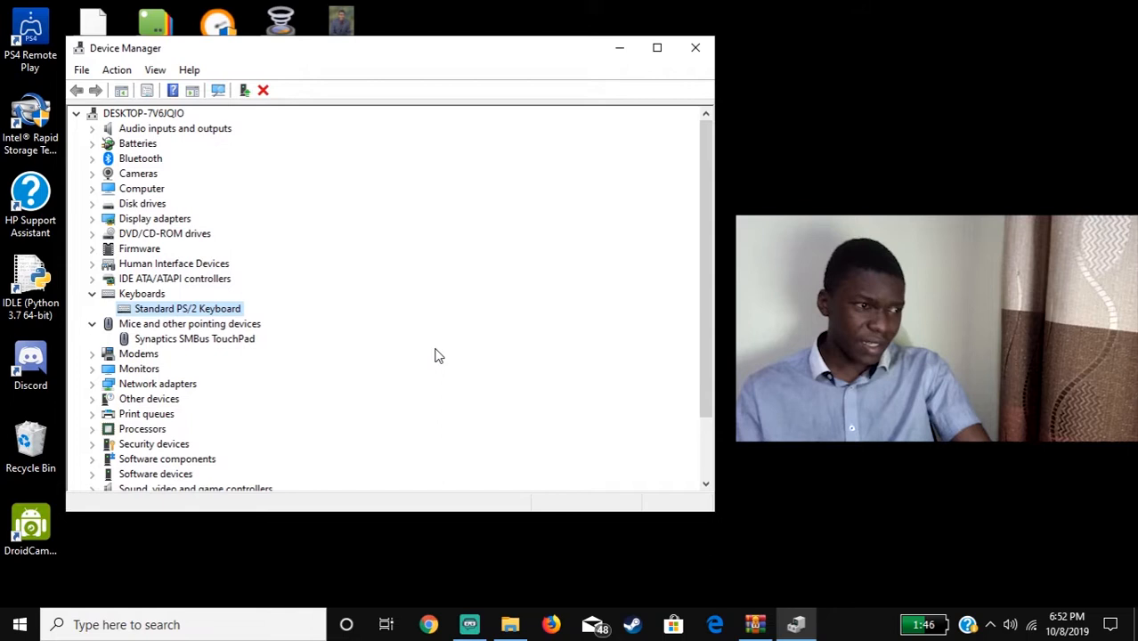
mouse_move(169, 278)
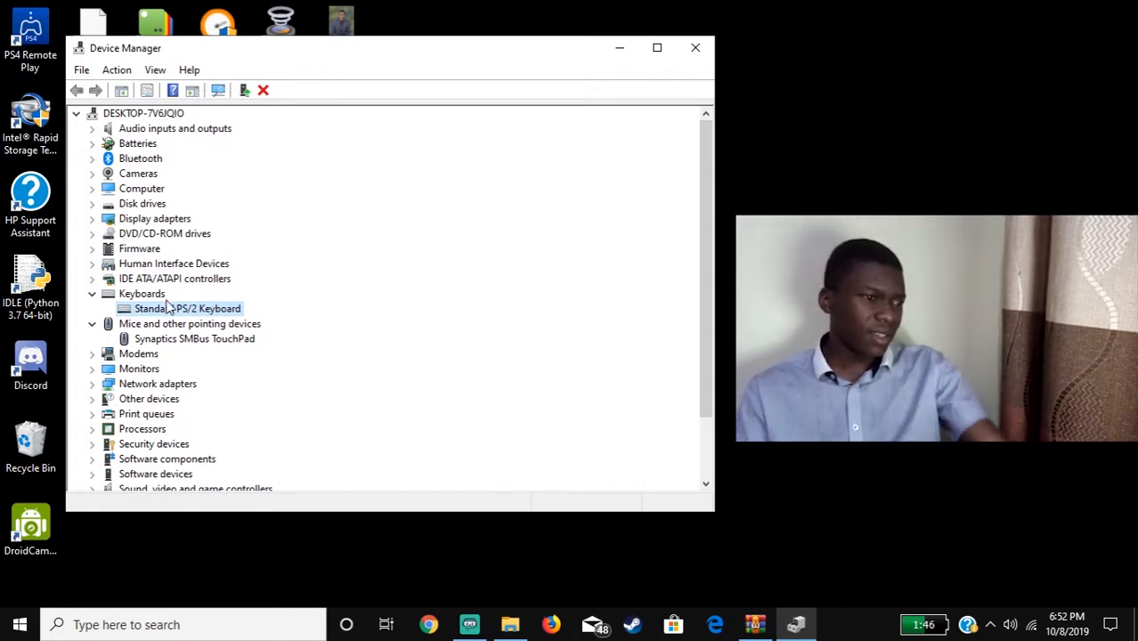
right_click(187, 308)
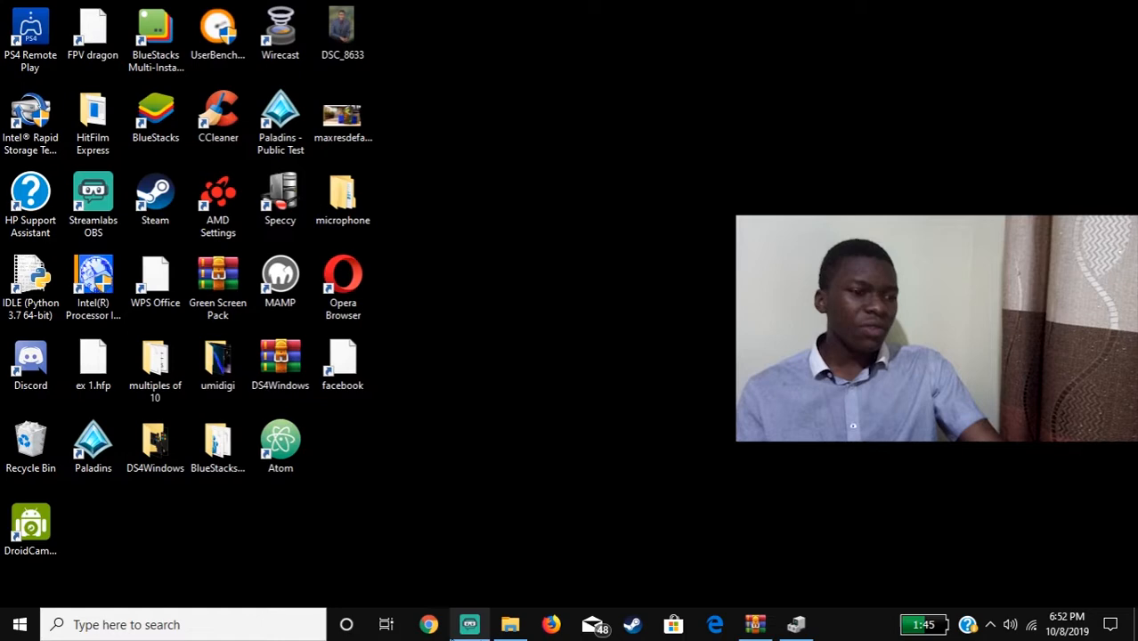
- Google 'hp drivers' in Chrome and open the HP Software and Driver Downloads result
click(428, 624)
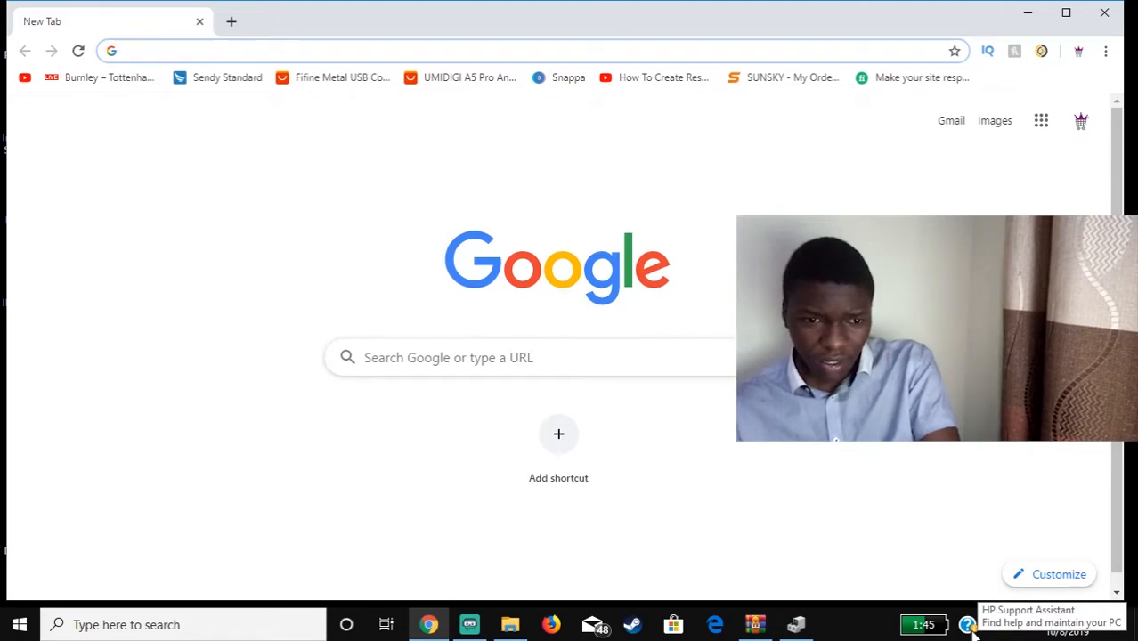
click(966, 624)
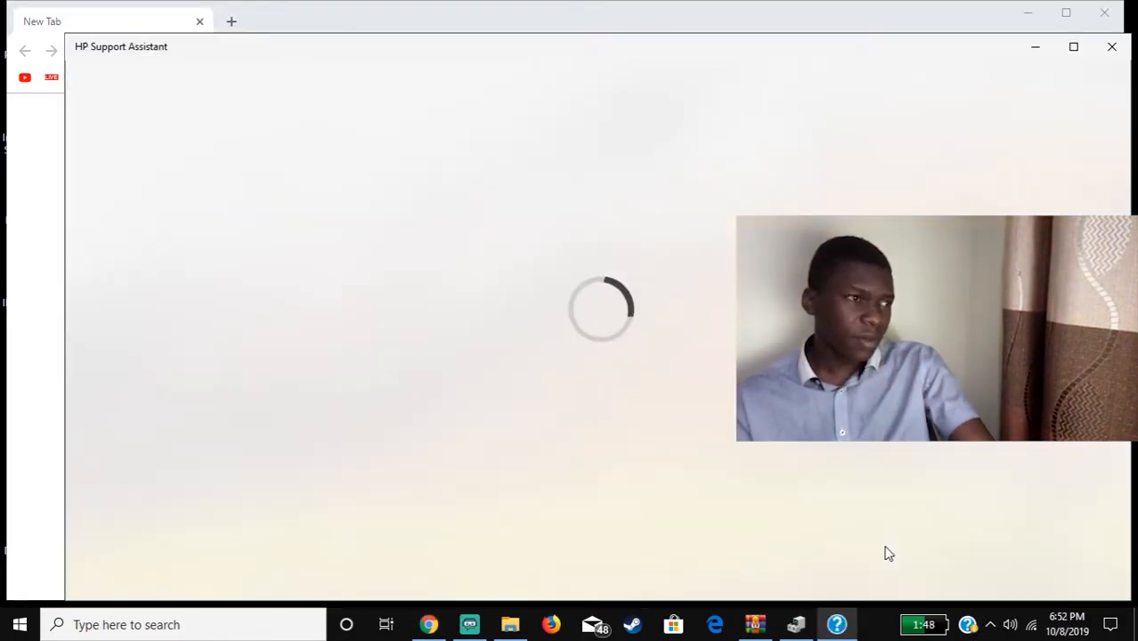
mouse_move(267, 83)
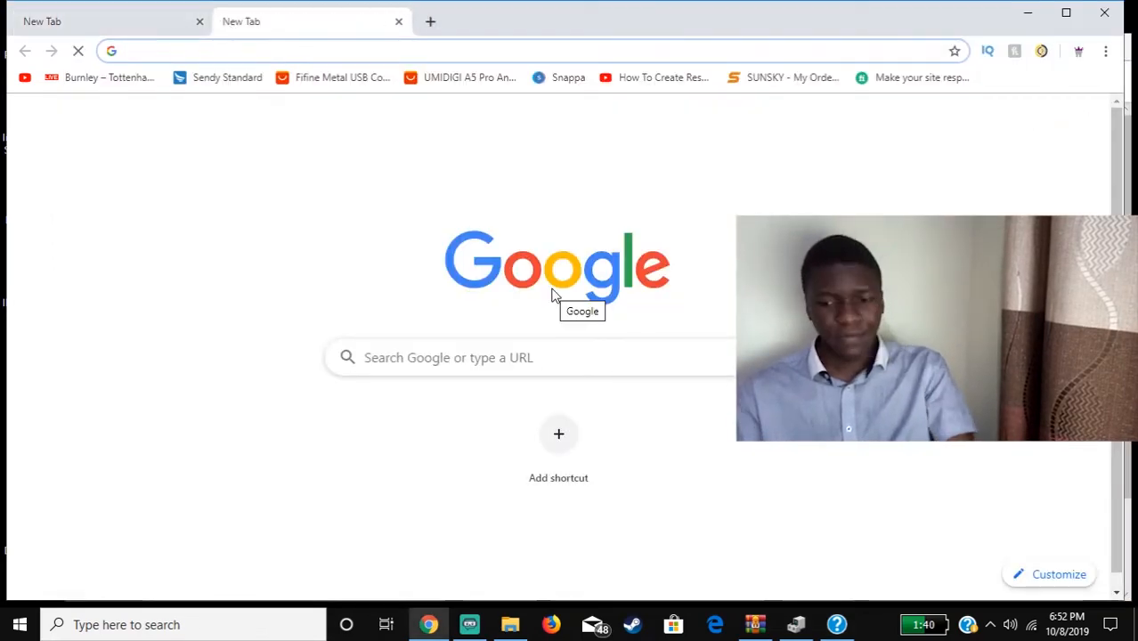
text(hp drivers)
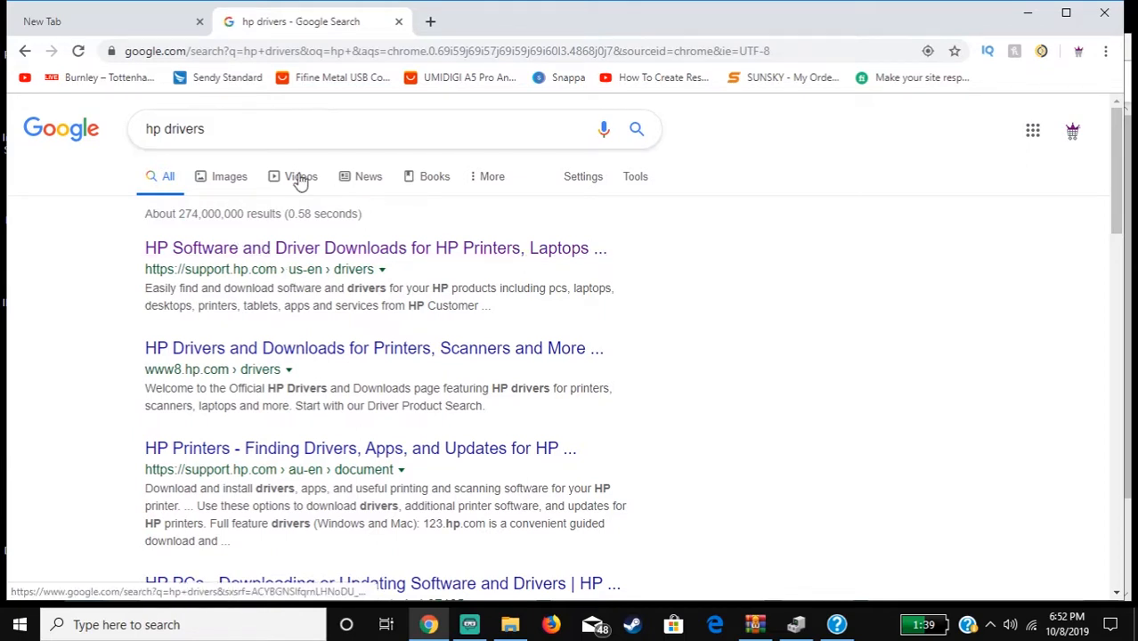
click(294, 248)
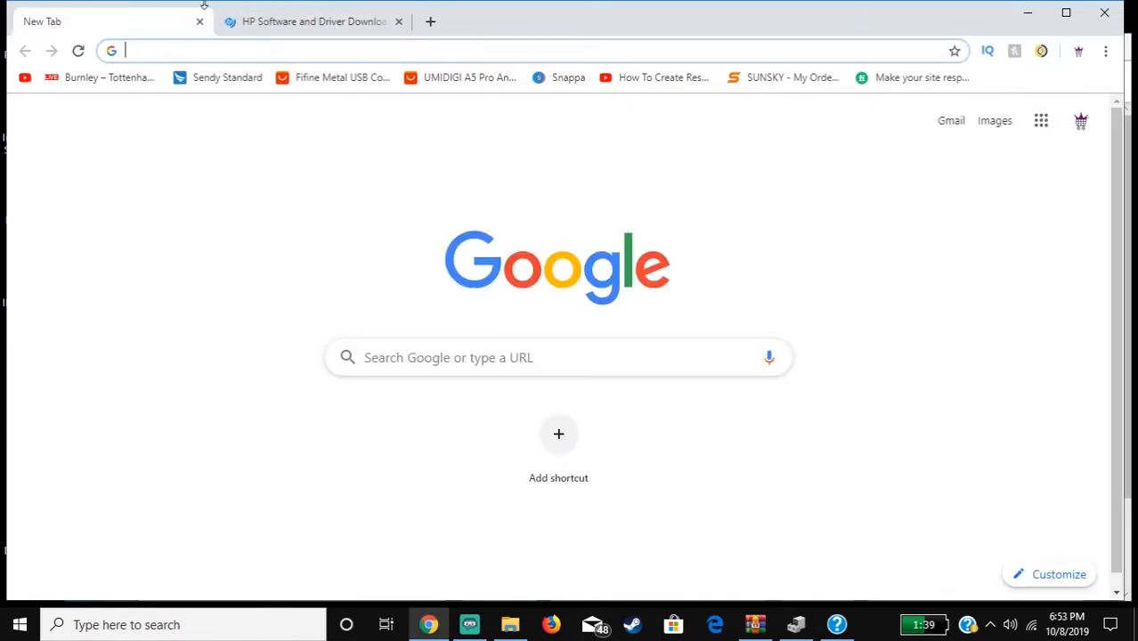
- Show the HP downloads page with its Printer, Laptop, Desktop, Other product choices
text(5h)
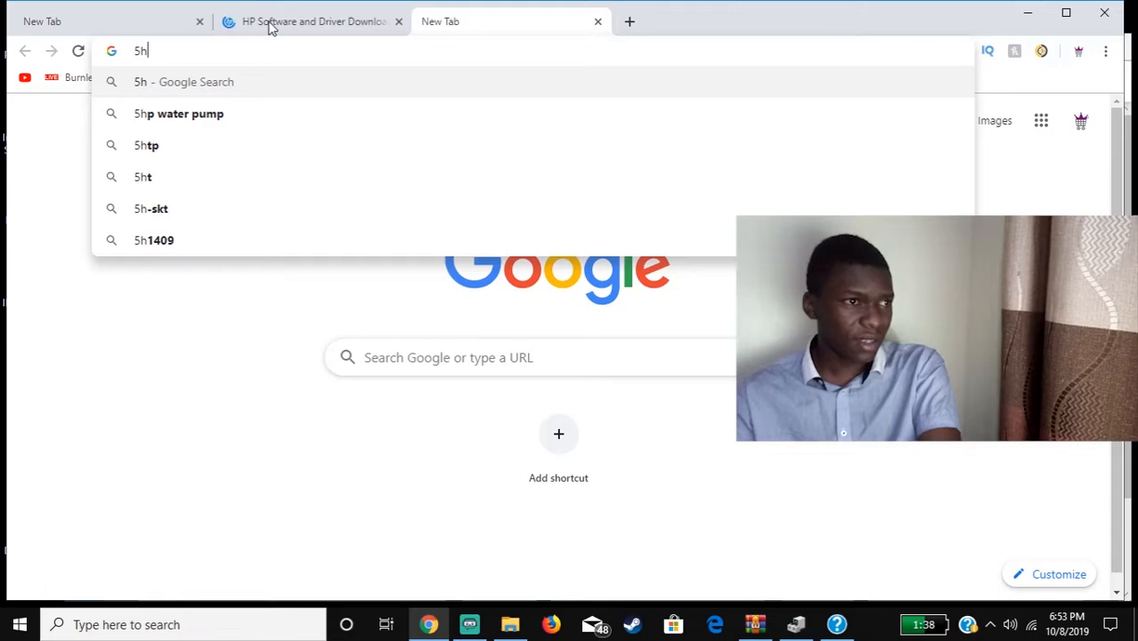
click(312, 20)
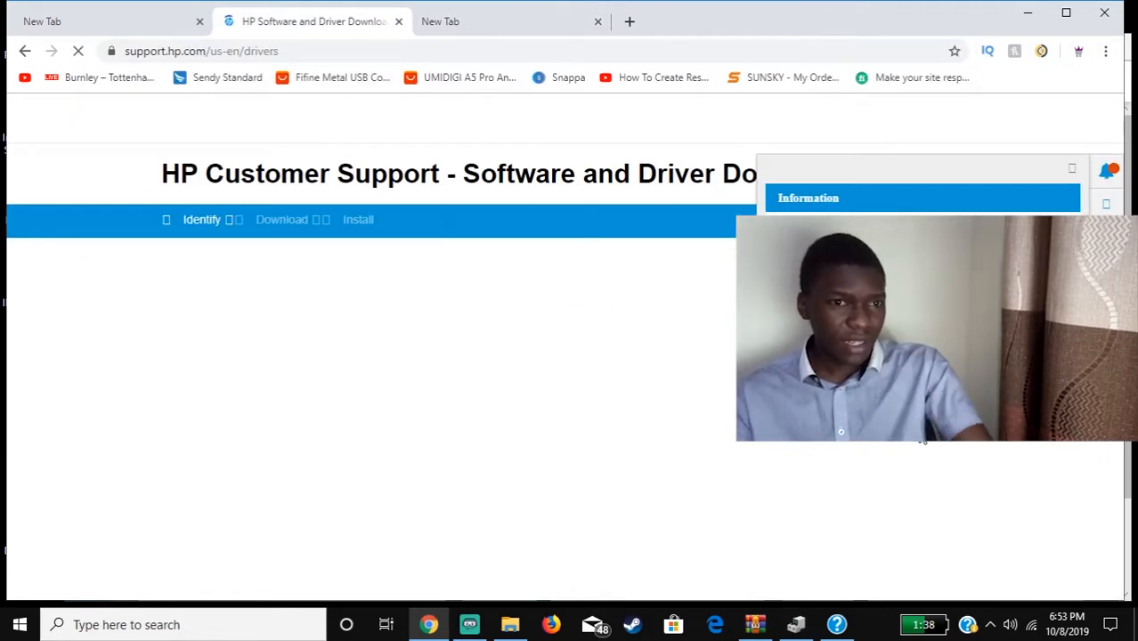
mouse_move(737, 203)
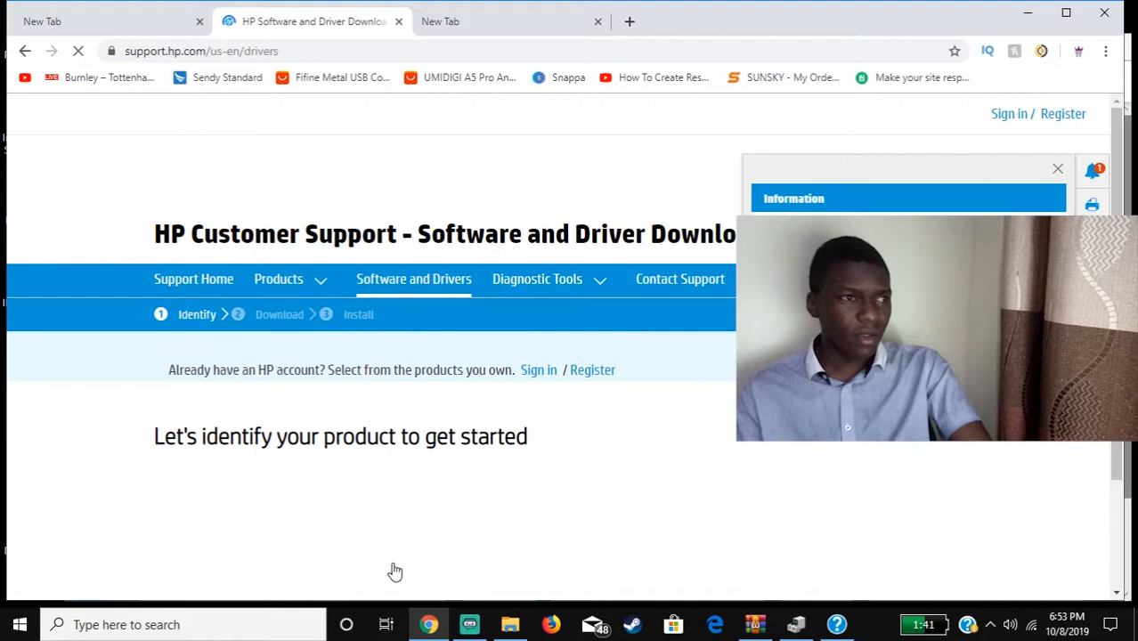
scroll(down, 3)
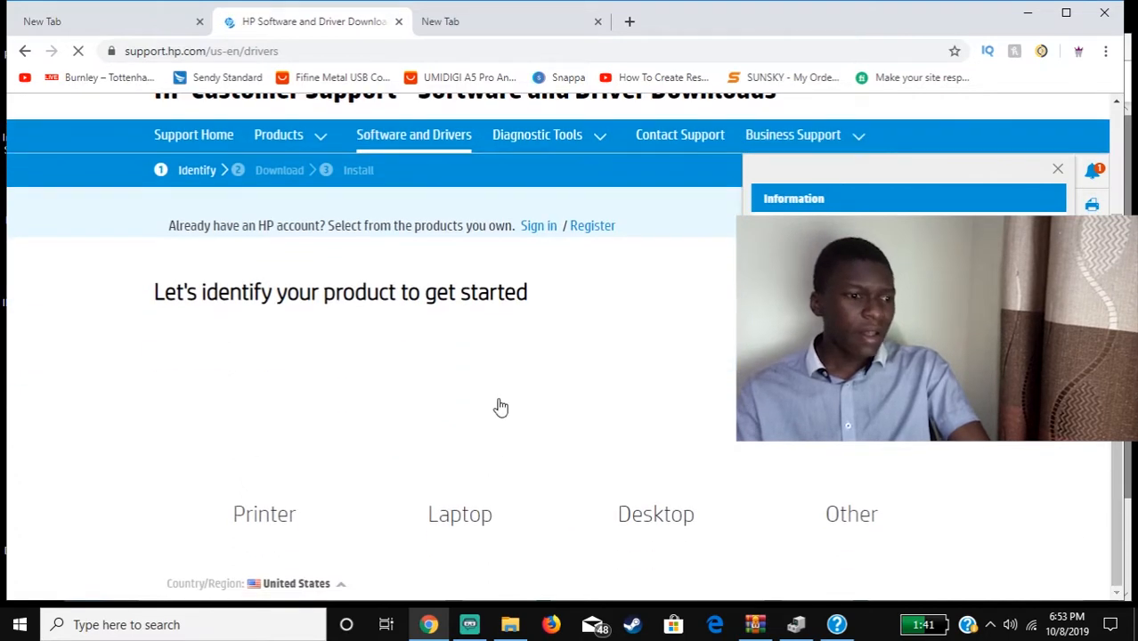
mouse_move(464, 496)
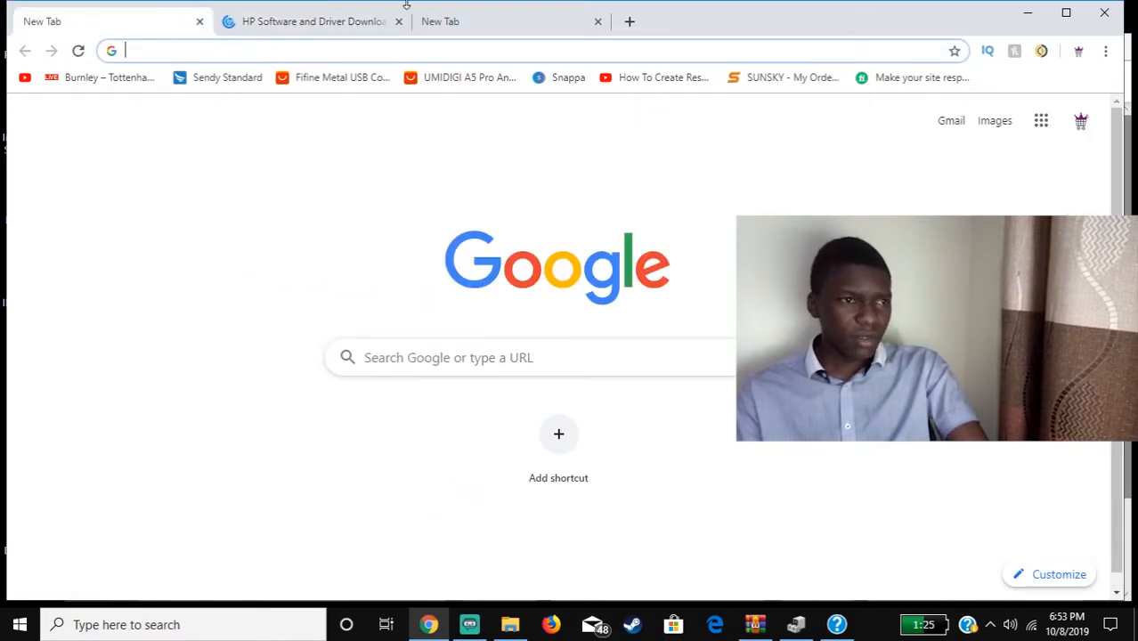
- Search 'intel update utility', open Intel Driver & Support Assistant, then return to the HP tab
text(5h)
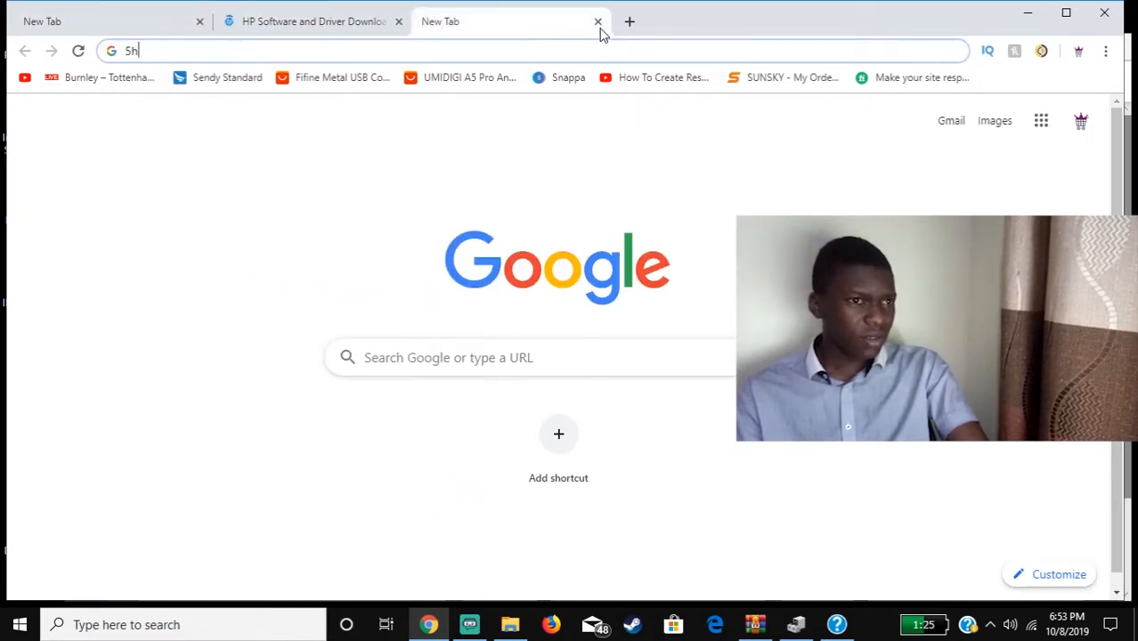
mouse_move(274, 43)
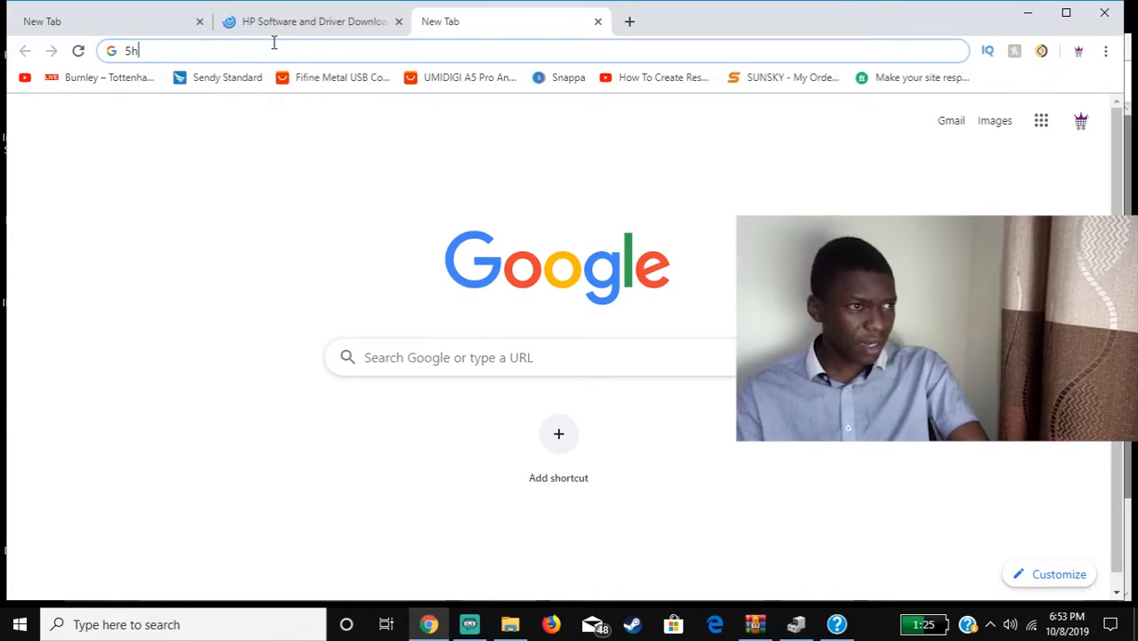
click(311, 20)
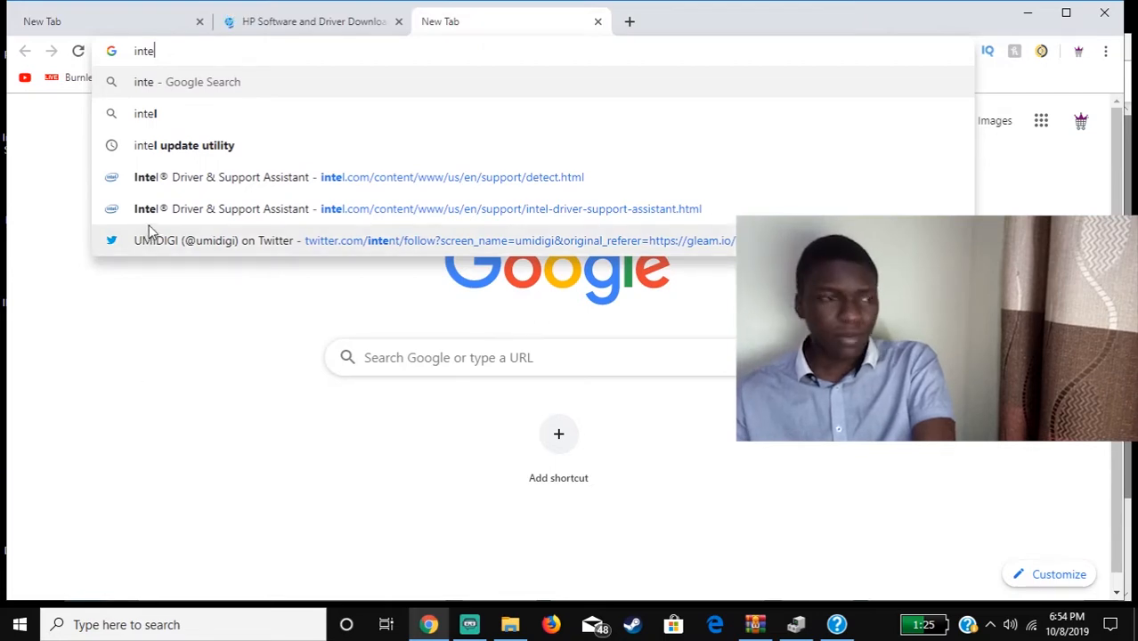
click(184, 145)
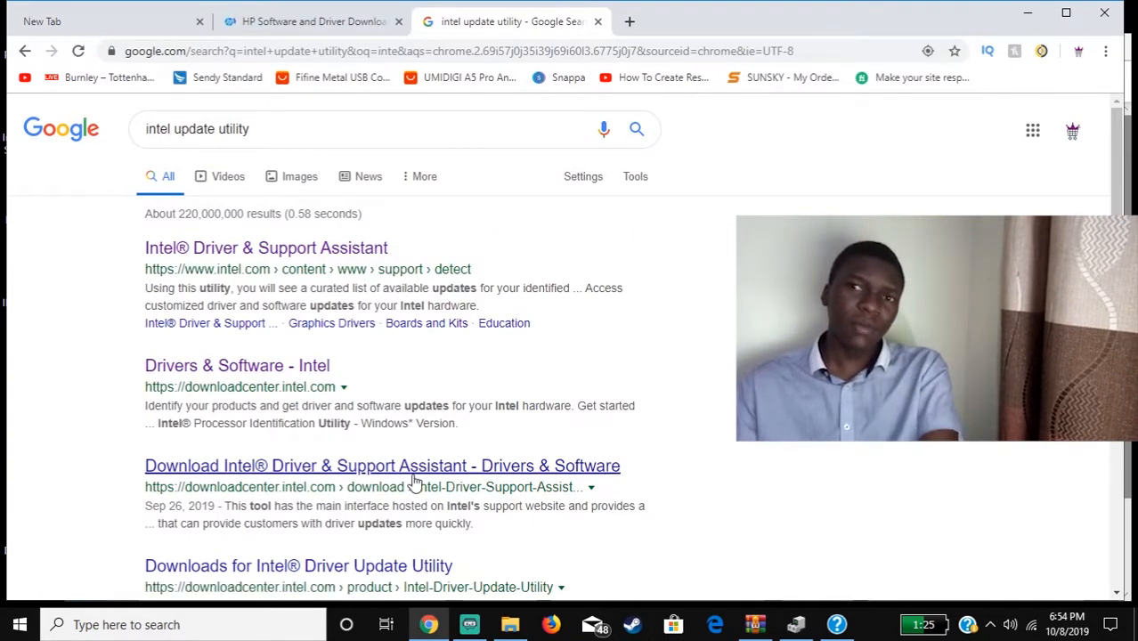
click(265, 247)
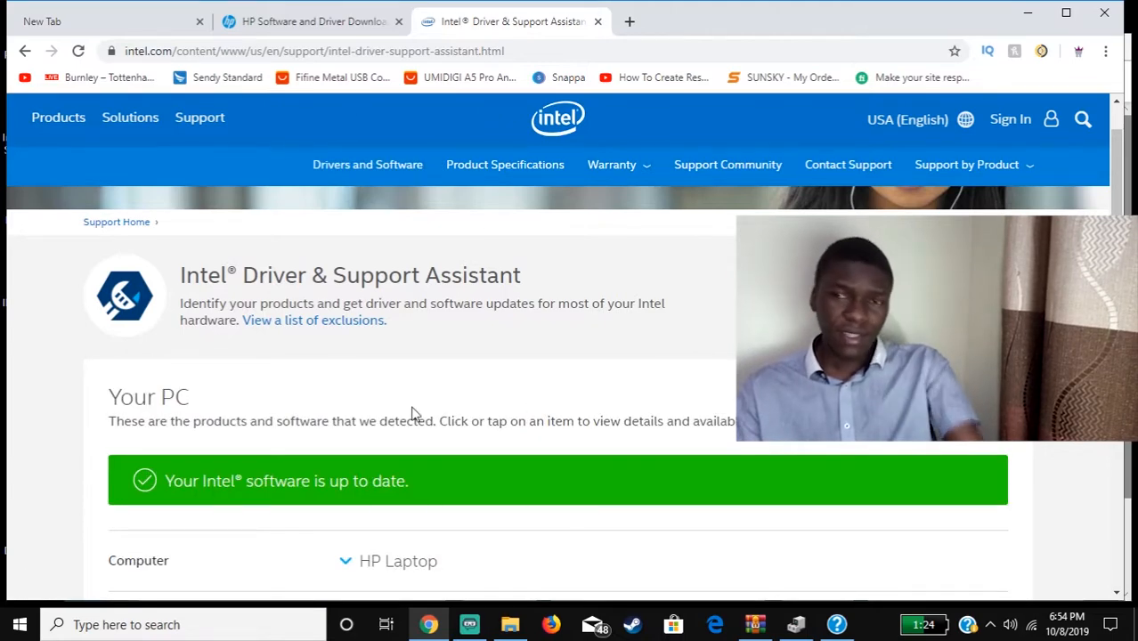
click(311, 20)
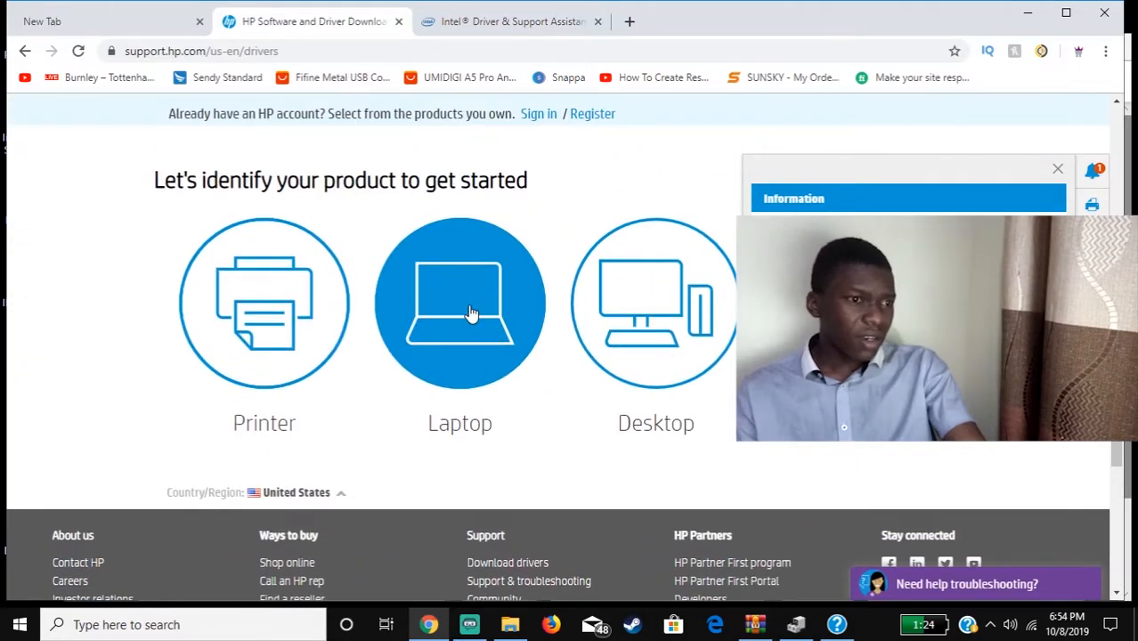
click(460, 303)
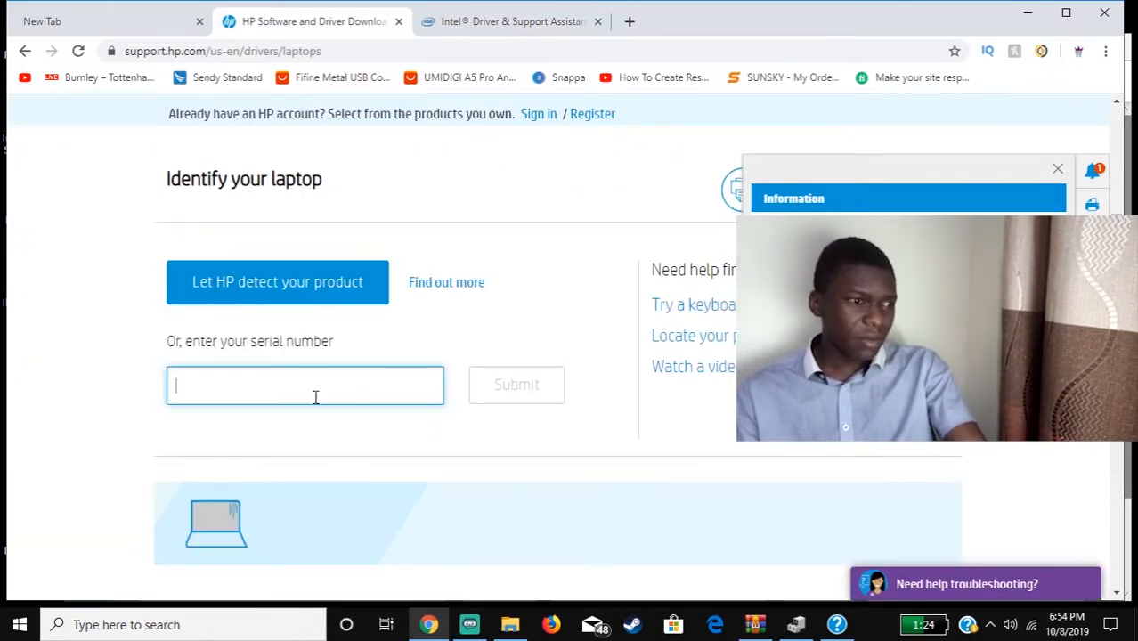
mouse_move(835, 624)
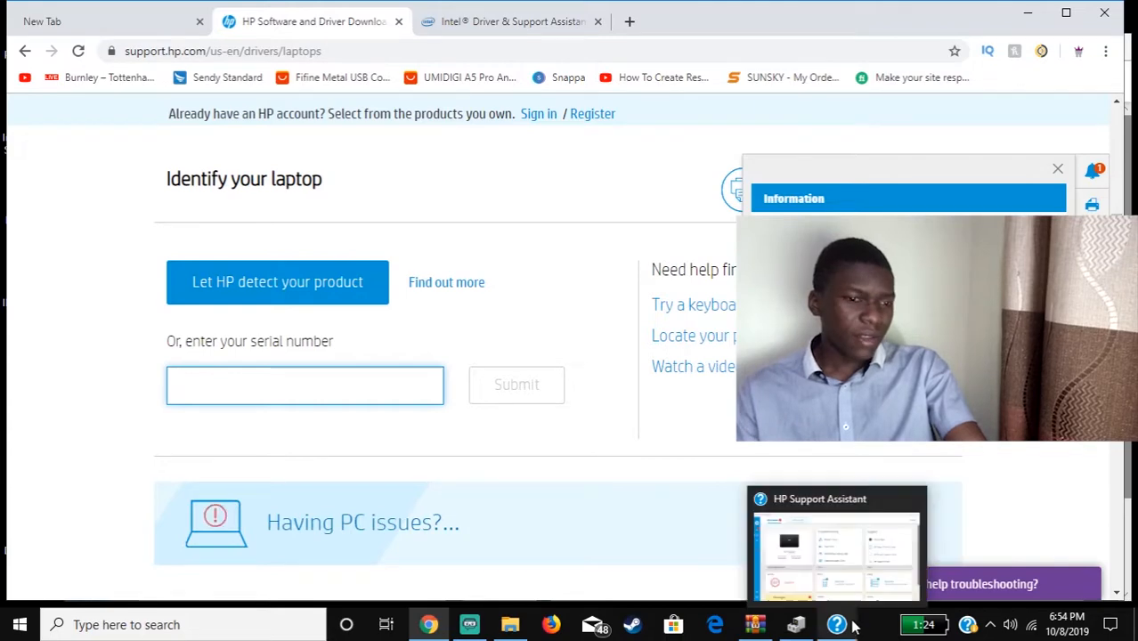
click(835, 543)
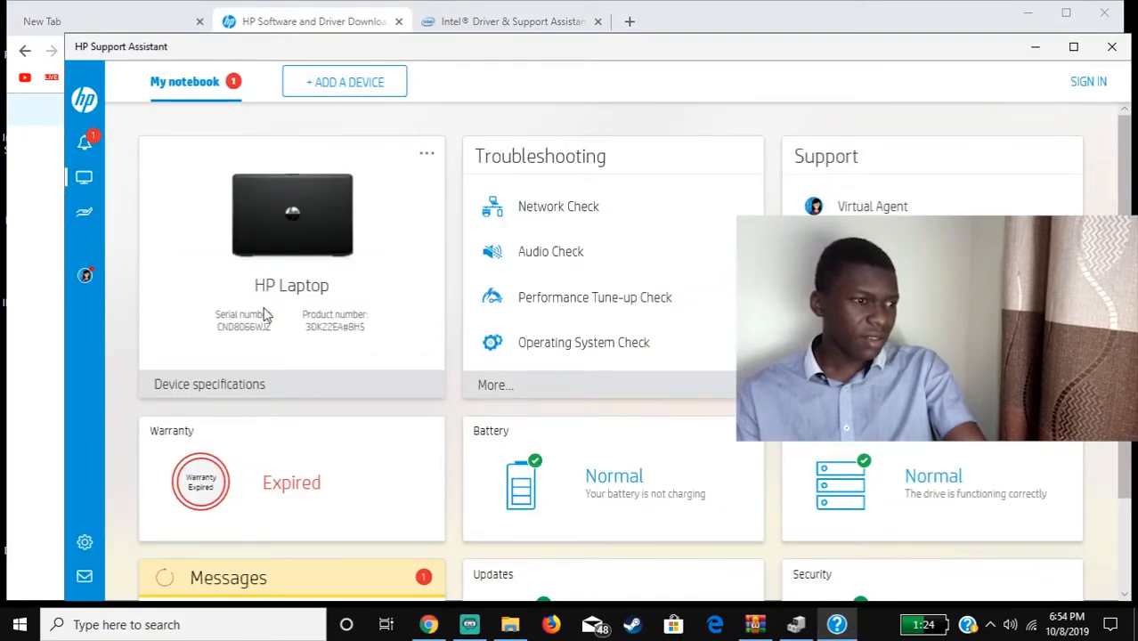
double_click(243, 326)
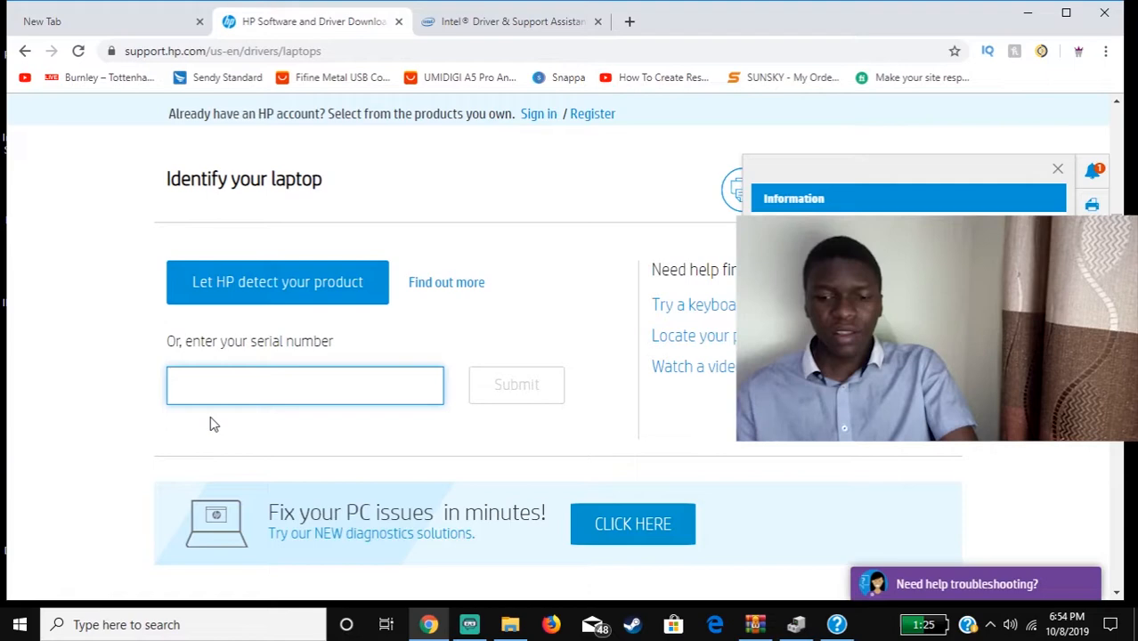
text(CND8066WJZ)
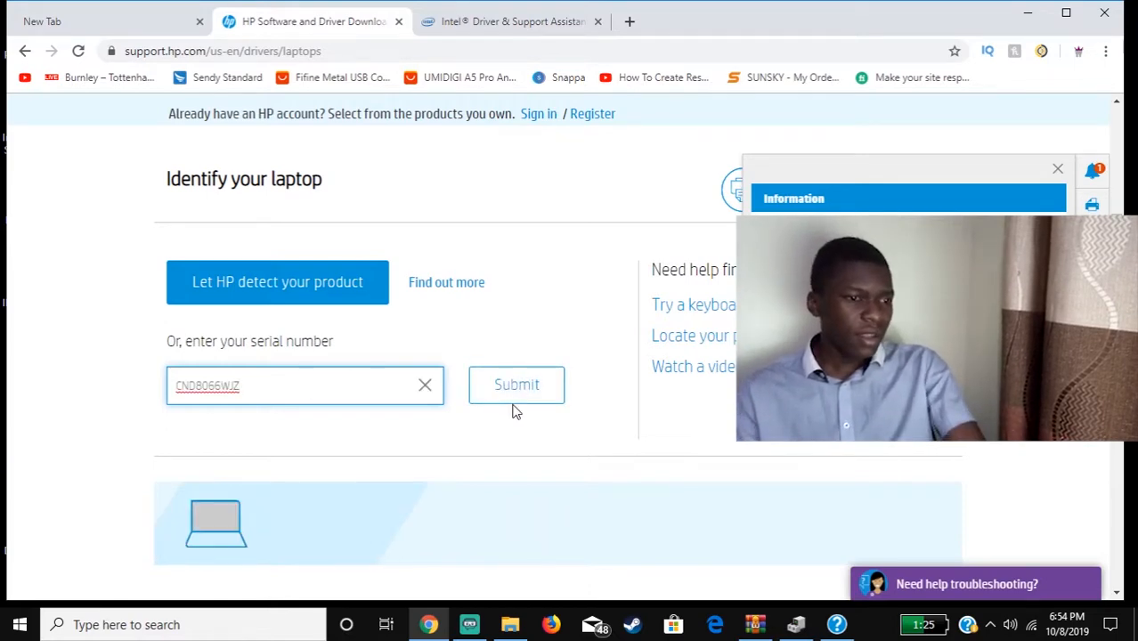
click(516, 384)
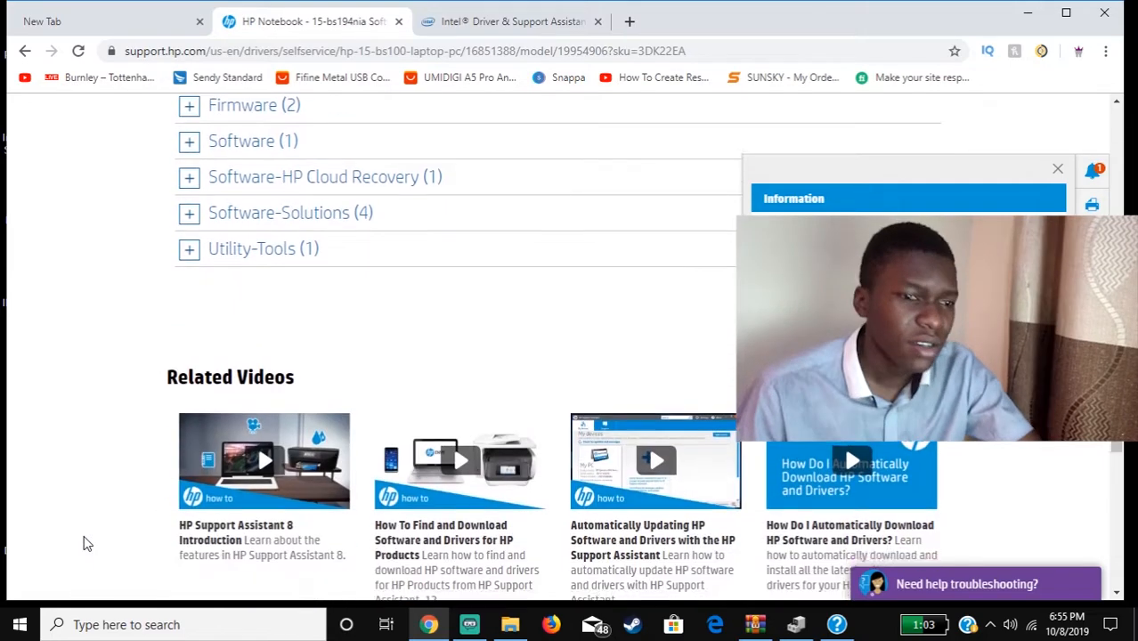
- Expand the keyboard, mouse and input device drivers, sort by release date, and dismiss the popup
scroll(up, 3)
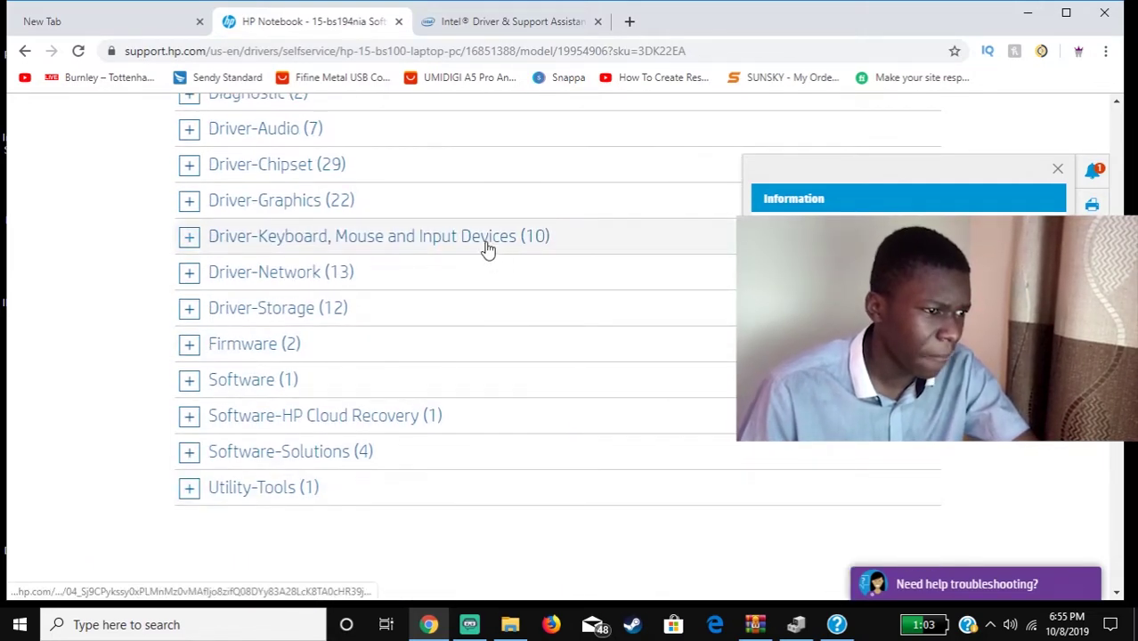
click(189, 235)
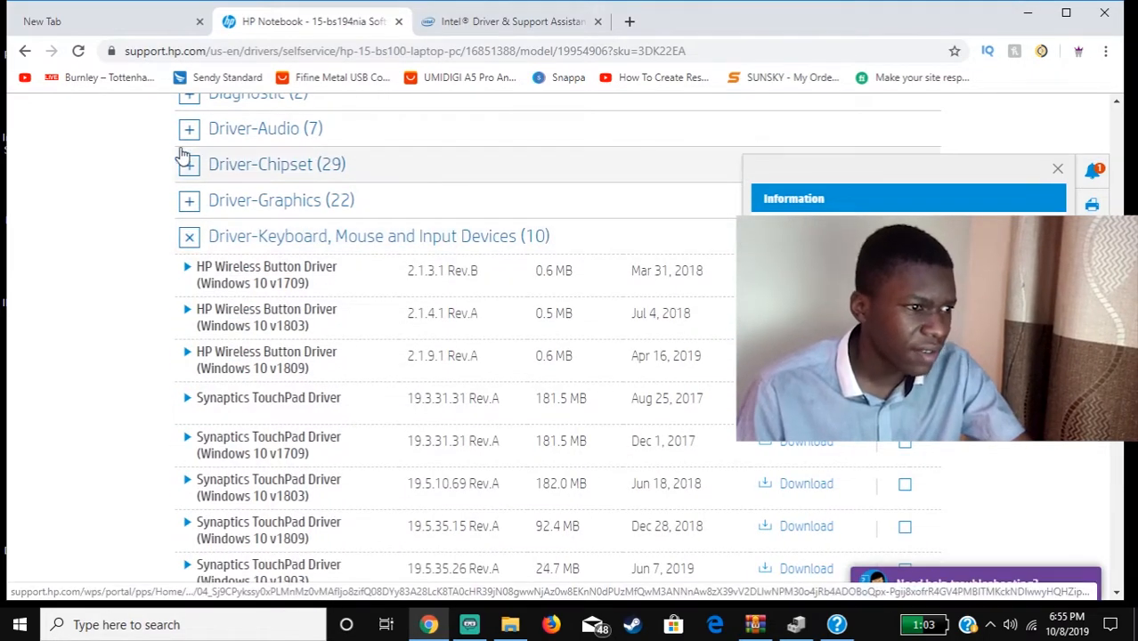
scroll(up, 3)
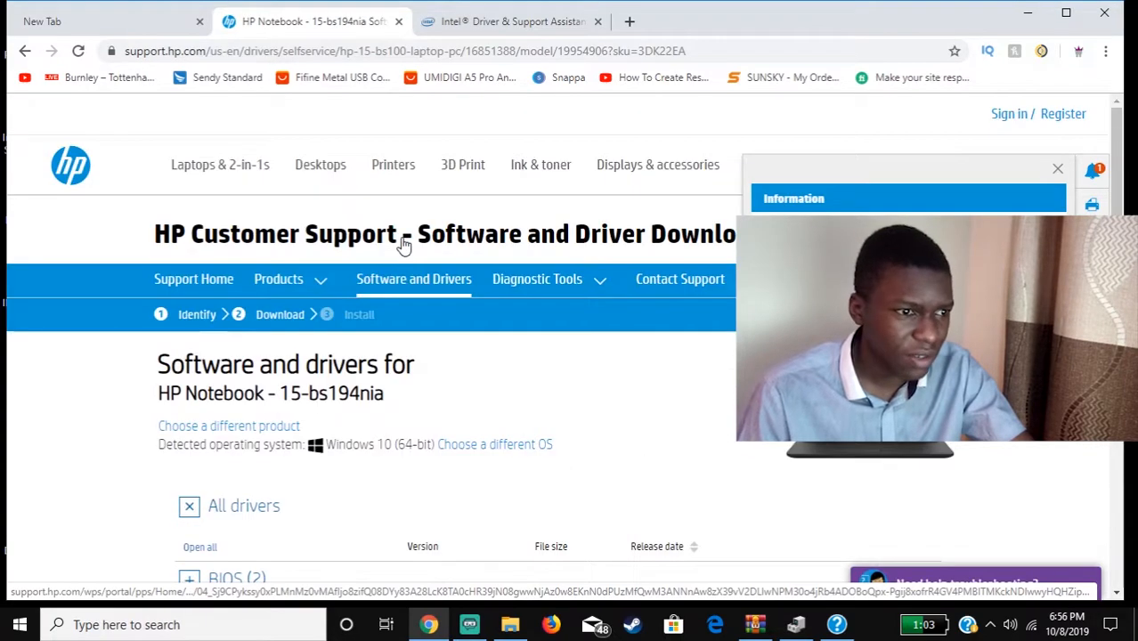
scroll(down, 3)
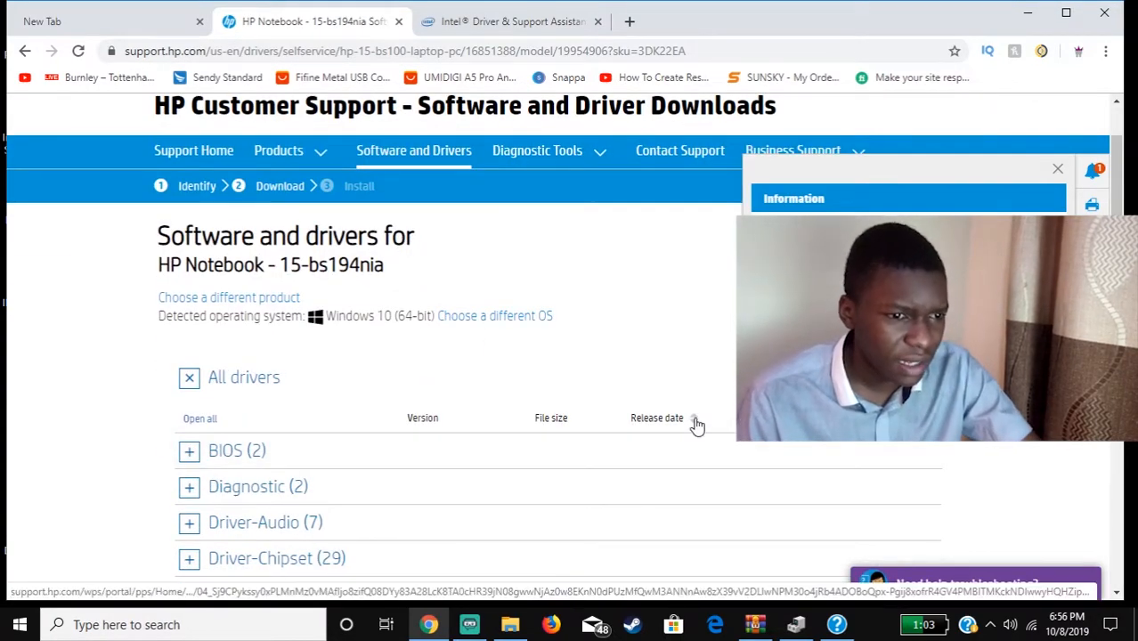
click(693, 419)
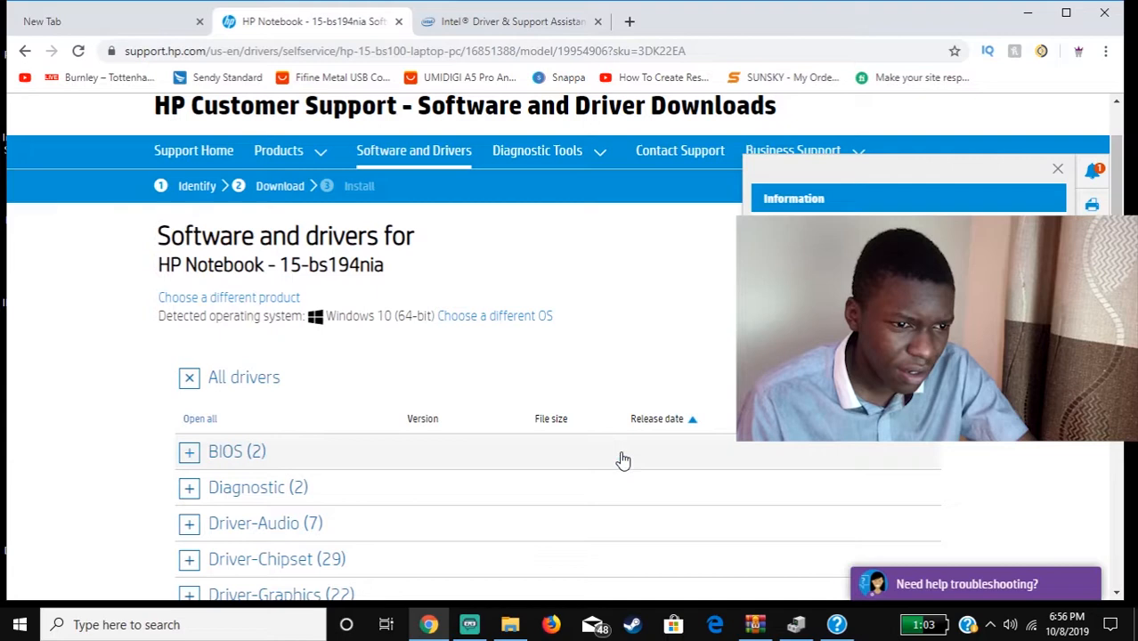
scroll(down, 3)
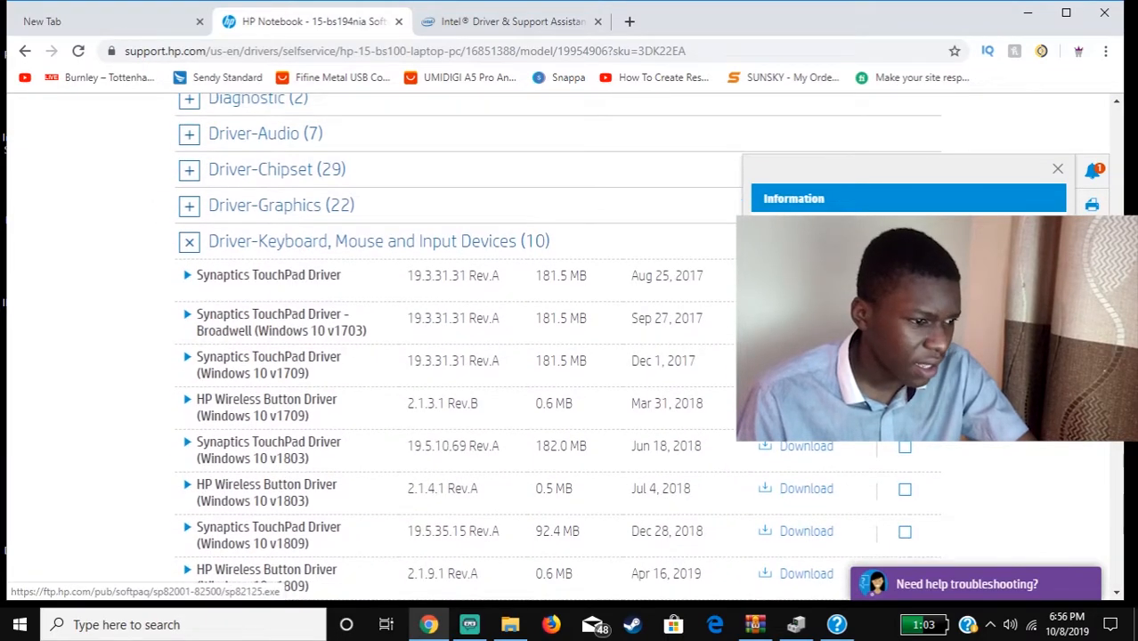
click(1057, 168)
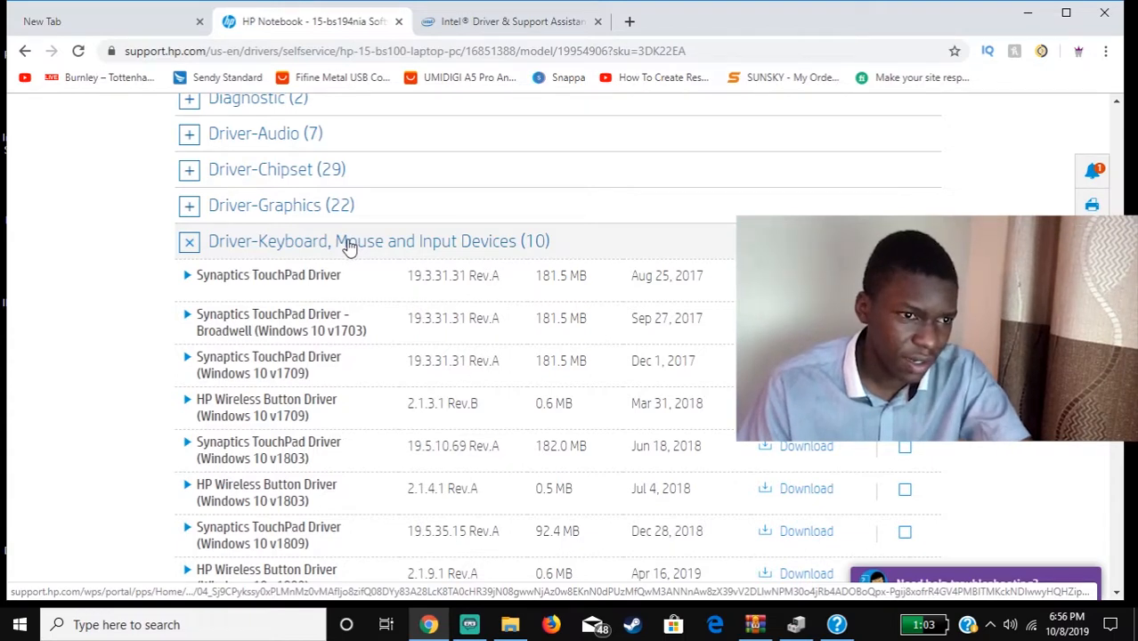
mouse_move(347, 283)
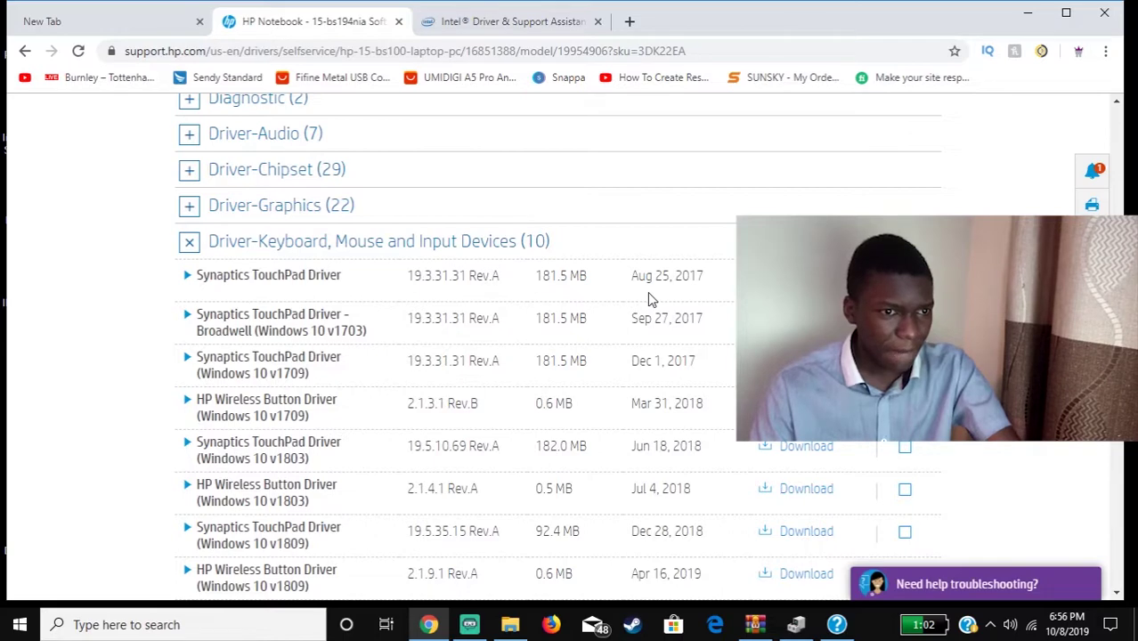
mouse_move(623, 386)
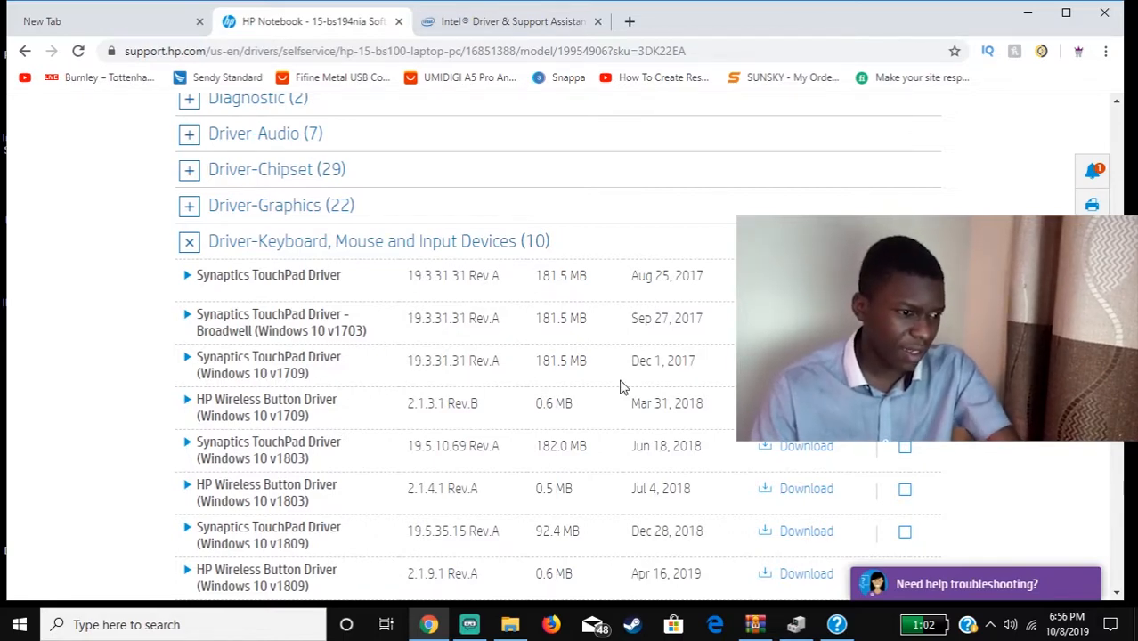
mouse_move(594, 302)
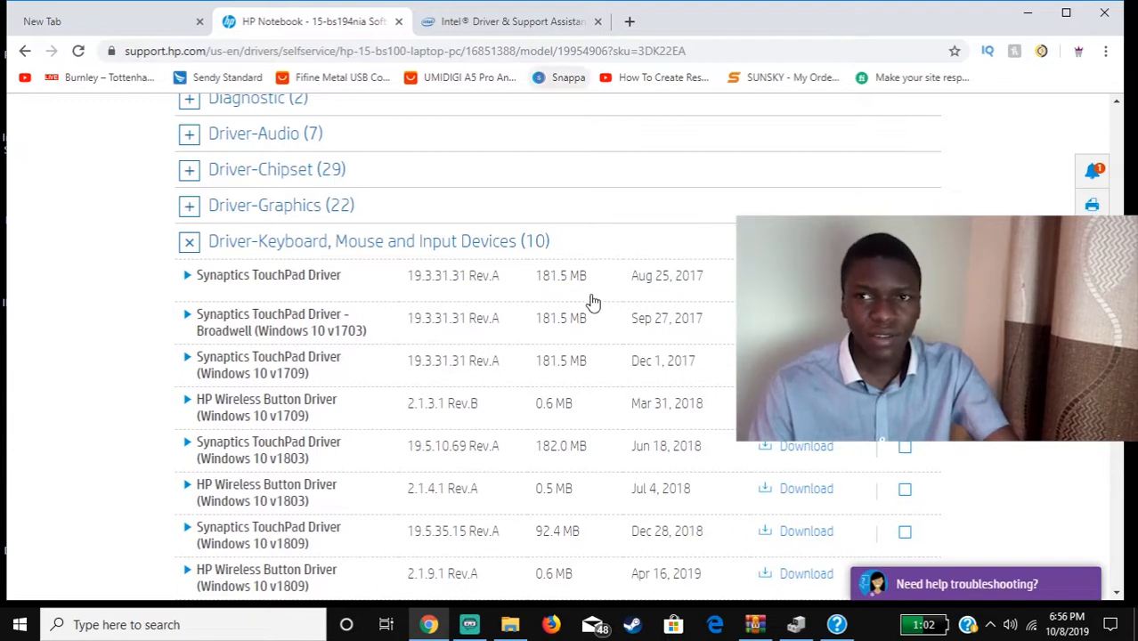
mouse_move(389, 274)
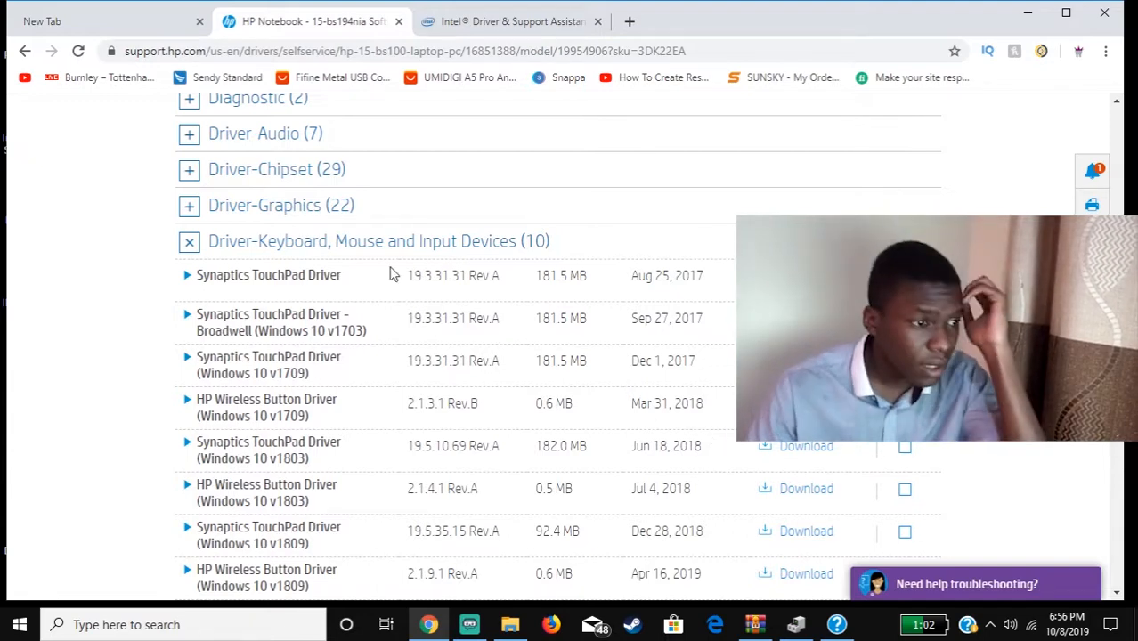
- Look over the listed input drivers, then switch to the Intel Driver & Support Assistant page
scroll(down, 3)
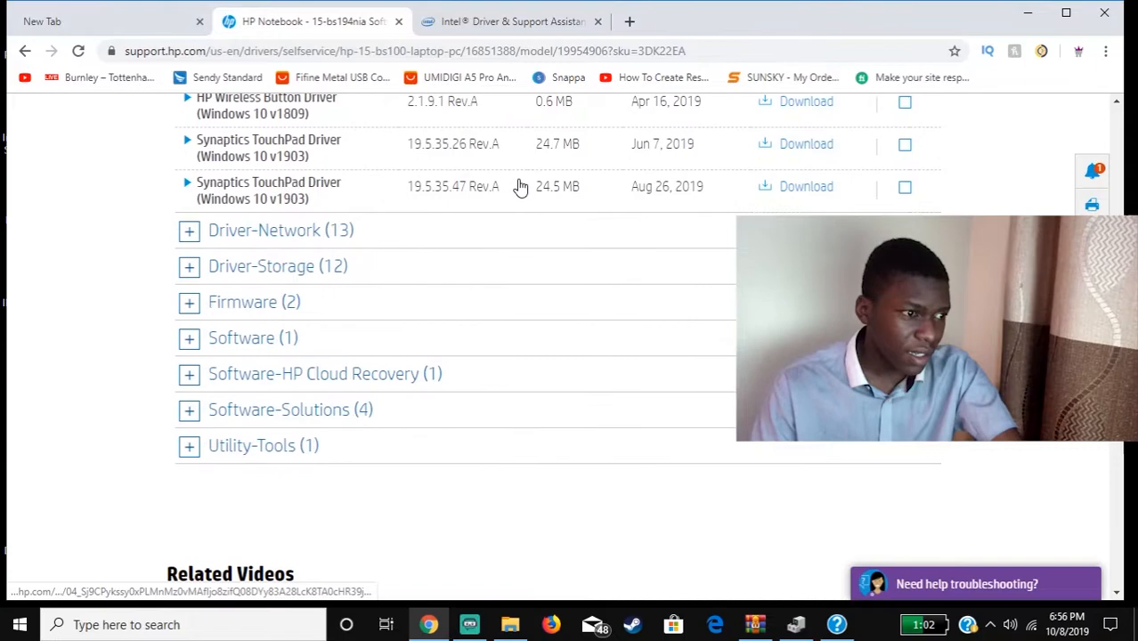
scroll(down, 3)
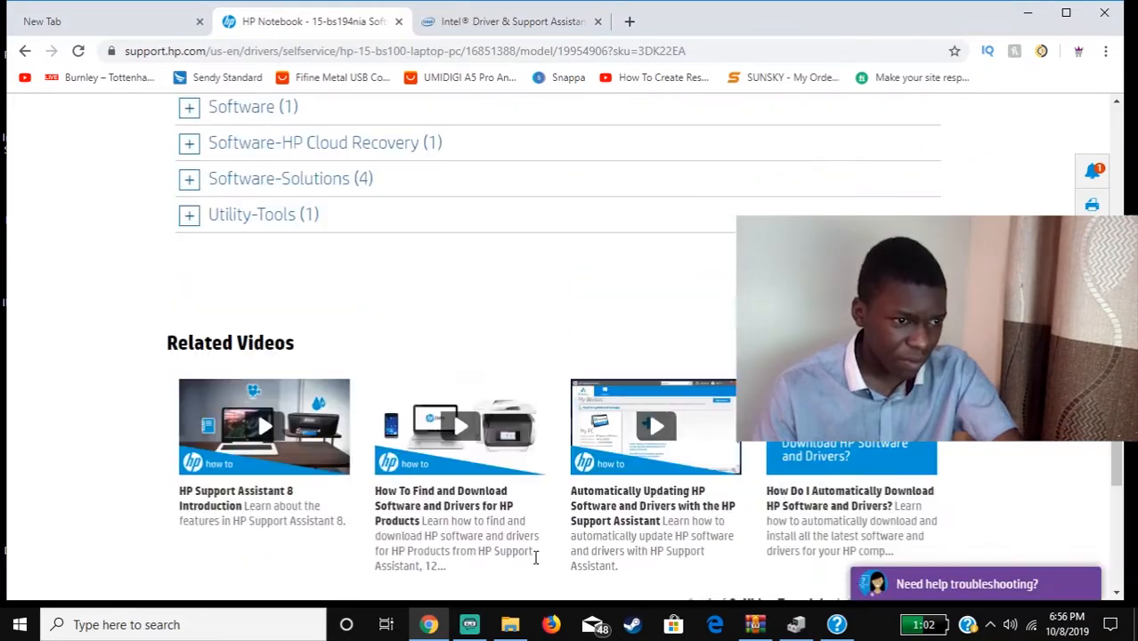
scroll(up, 3)
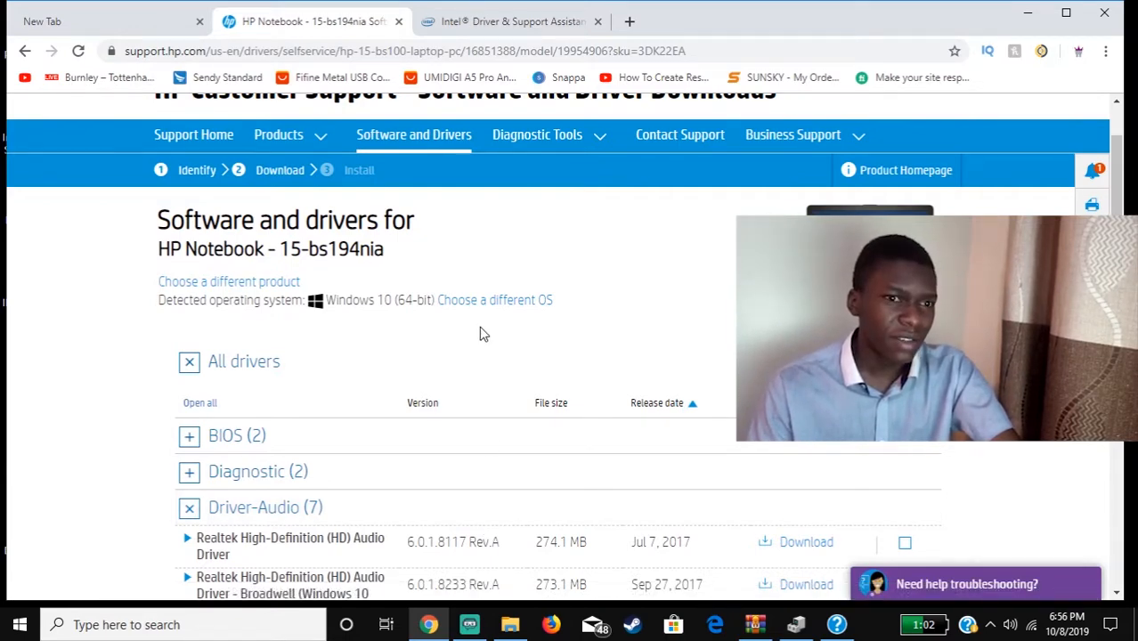
click(507, 21)
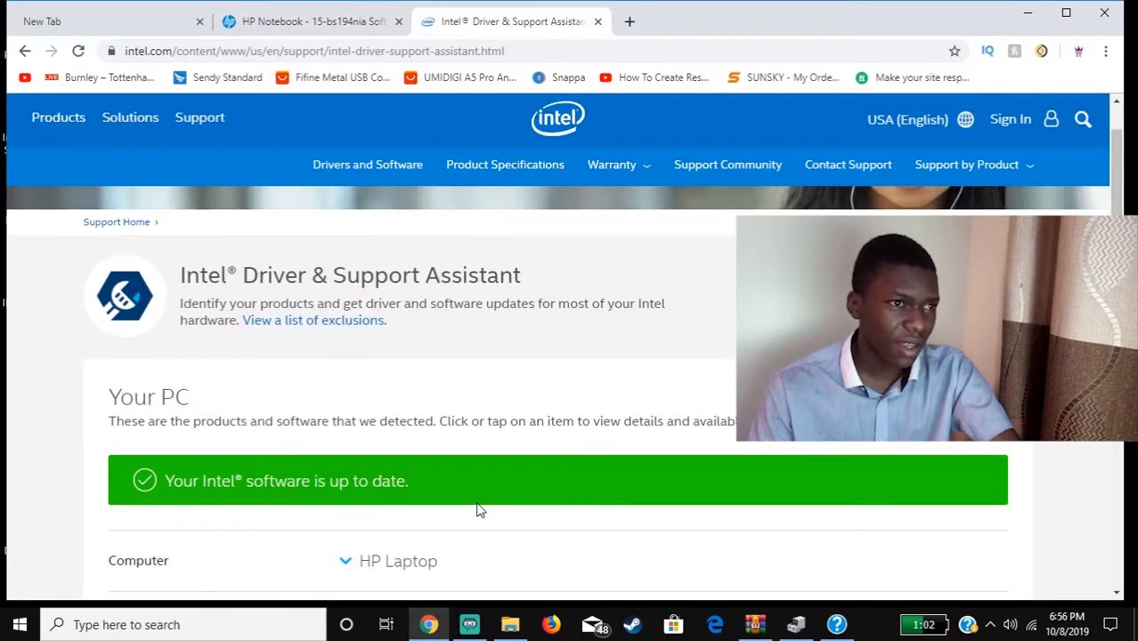
- Scroll through Intel's detected PC hardware list, then close the Intel assistant page
scroll(down, 3)
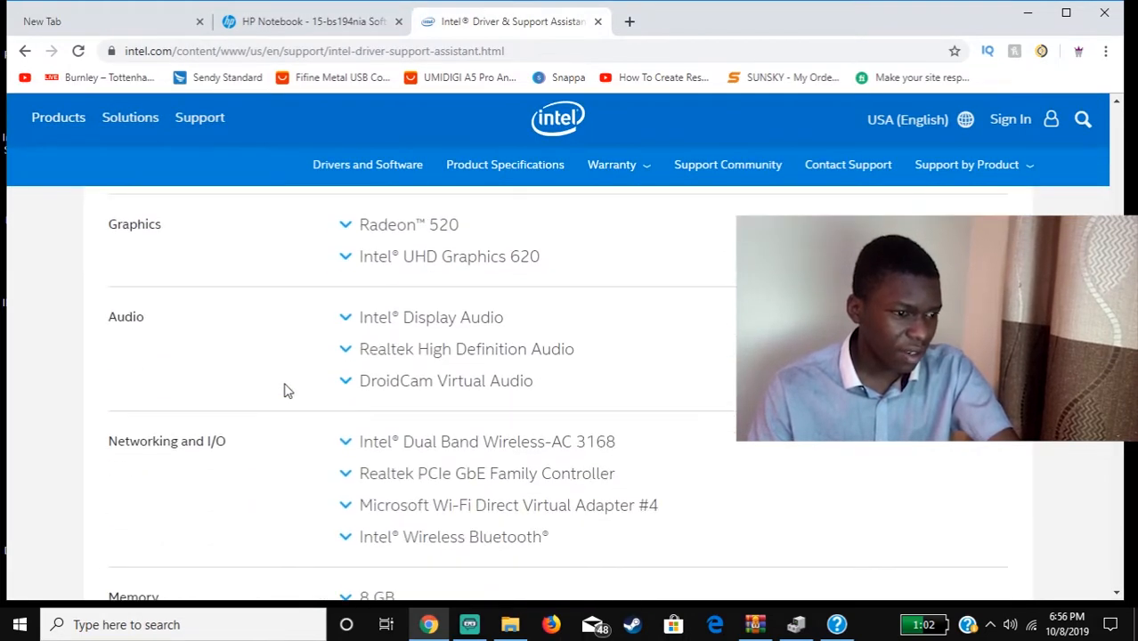
scroll(down, 3)
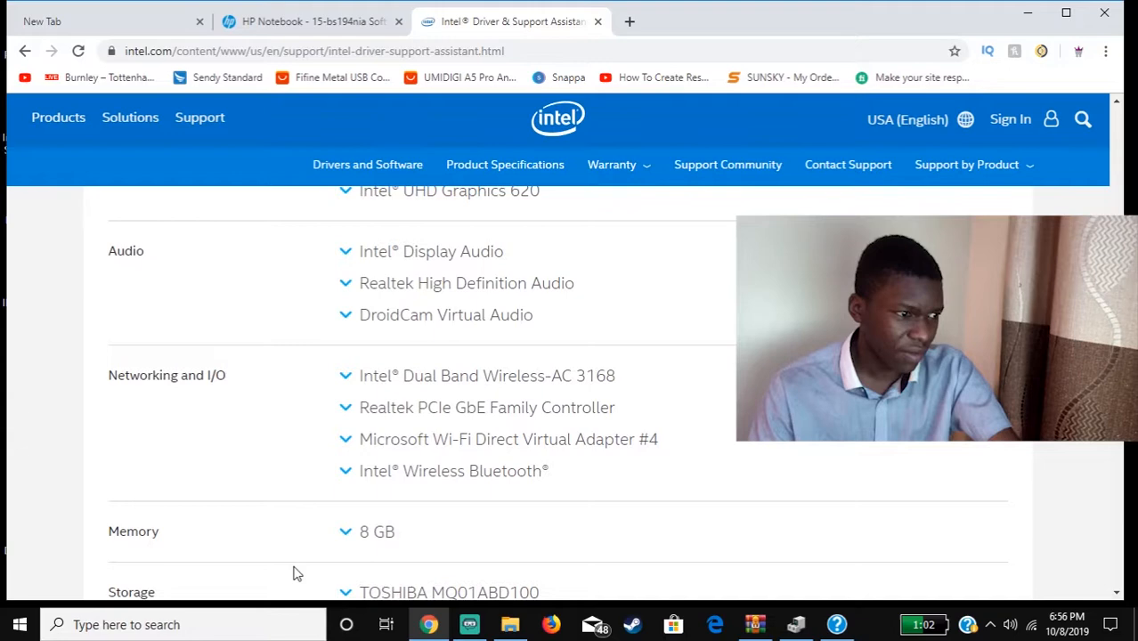
scroll(up, 3)
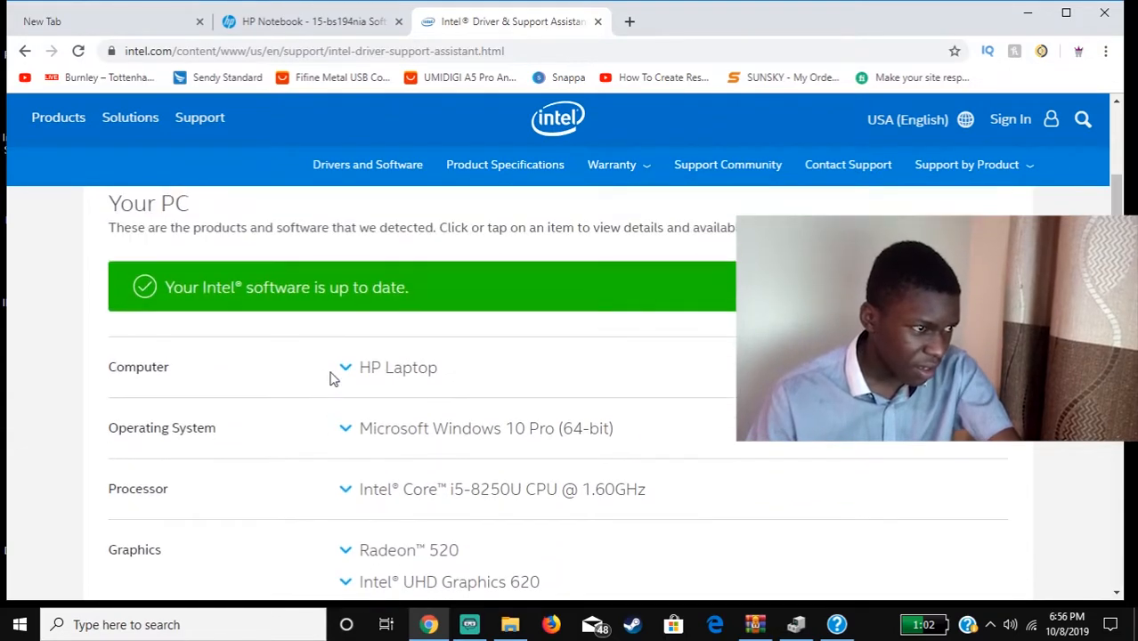
scroll(down, 3)
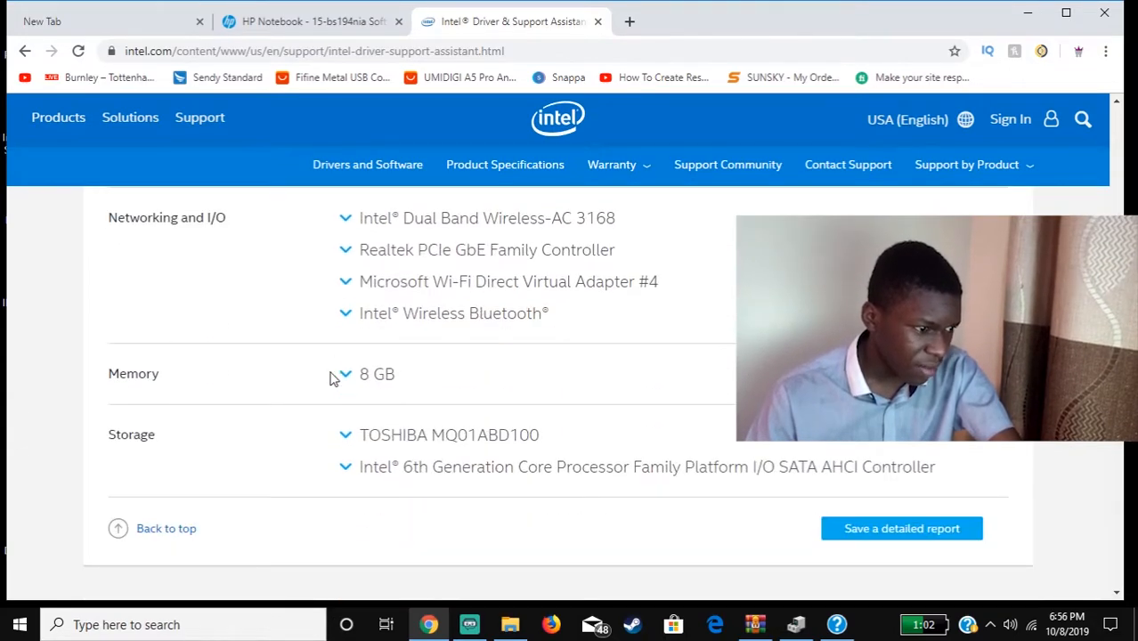
scroll(up, 3)
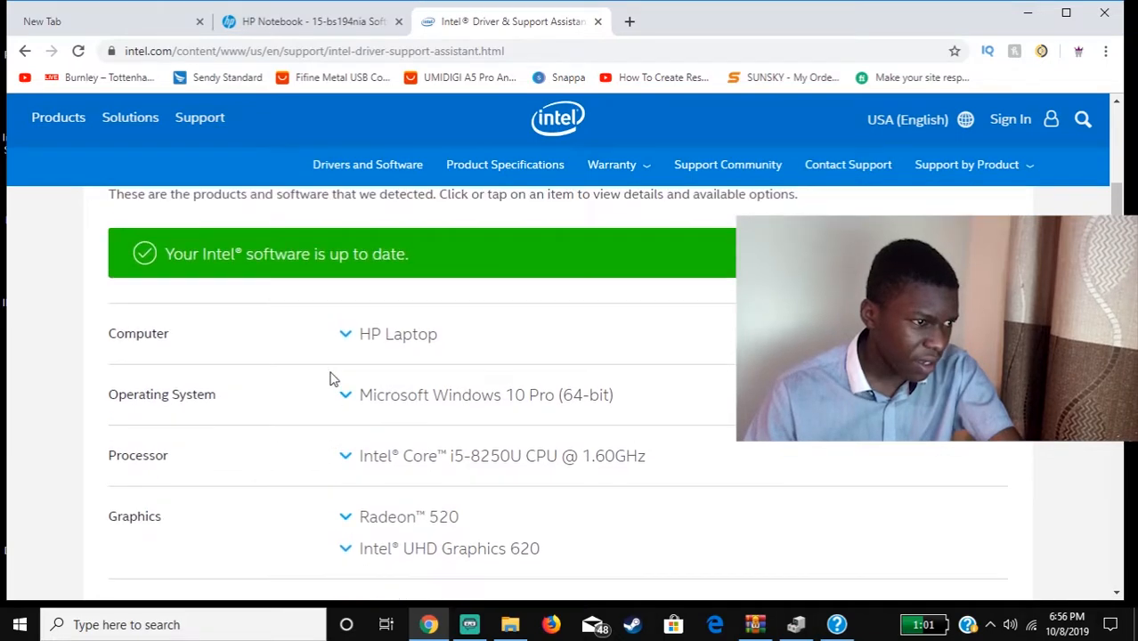
scroll(up, 3)
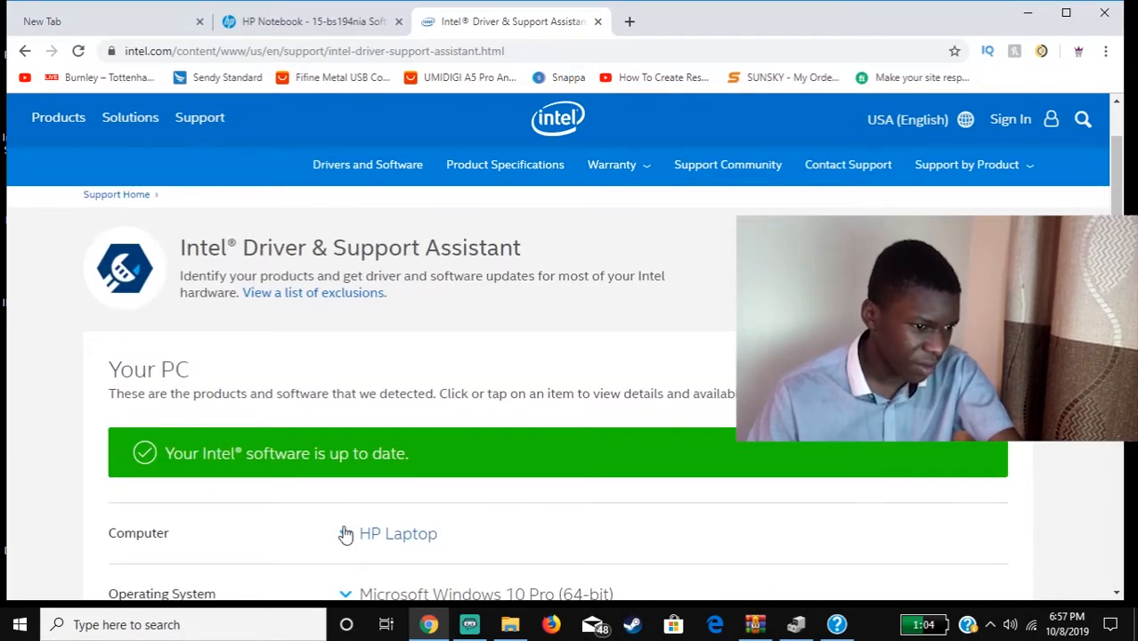
scroll(down, 3)
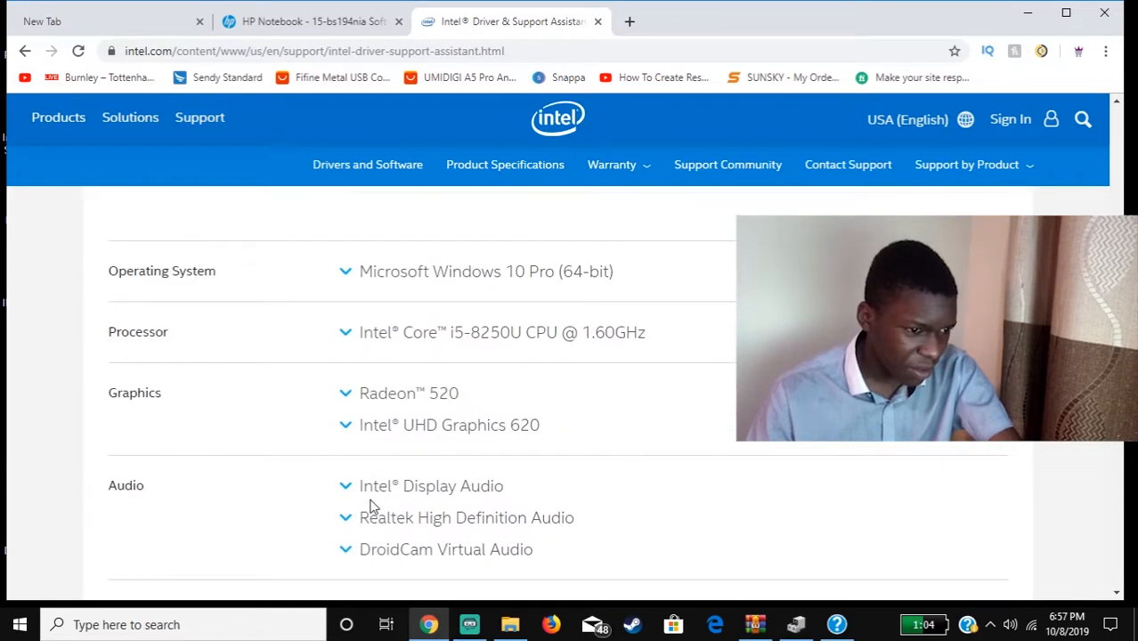
scroll(up, 3)
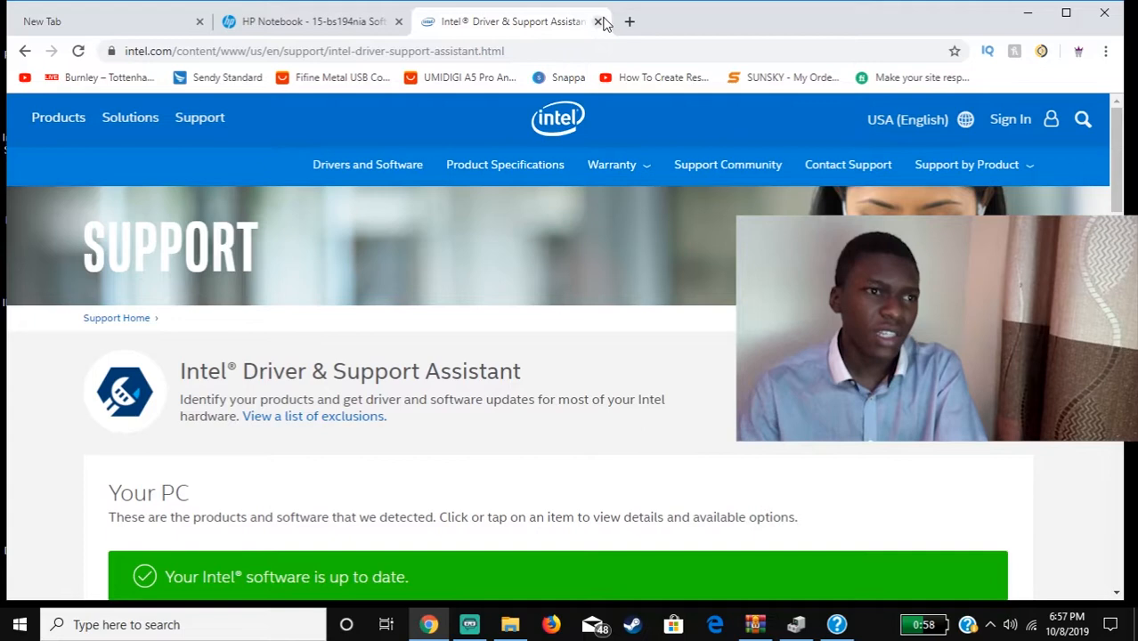
click(601, 21)
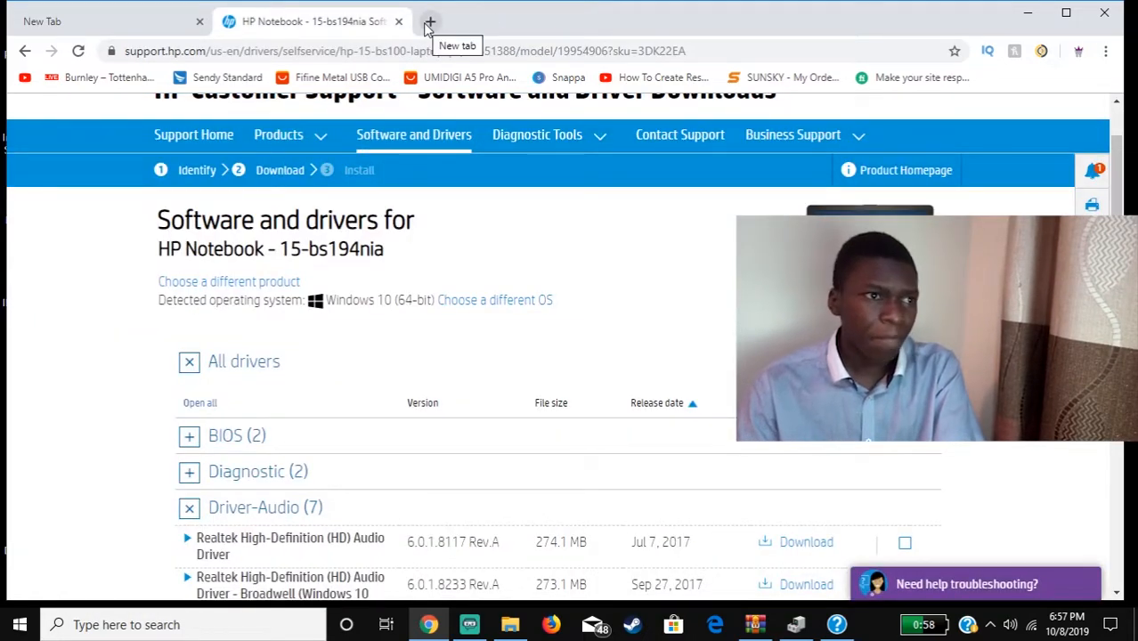
- Search Google for 'driverpack 2019' from a new tab
click(430, 21)
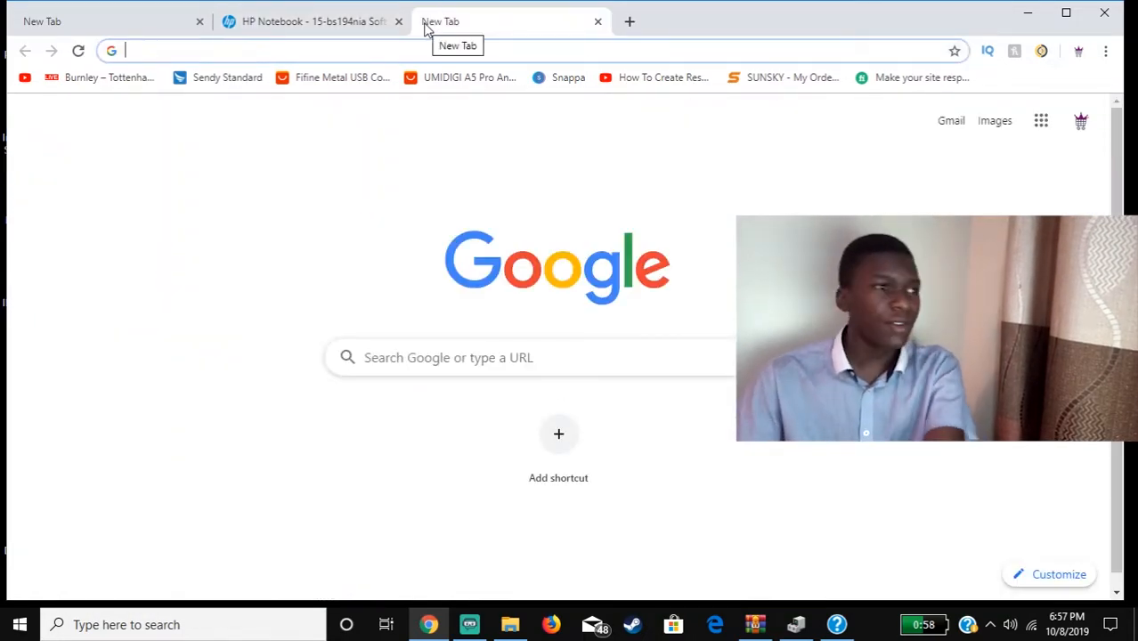
text(driverpack)
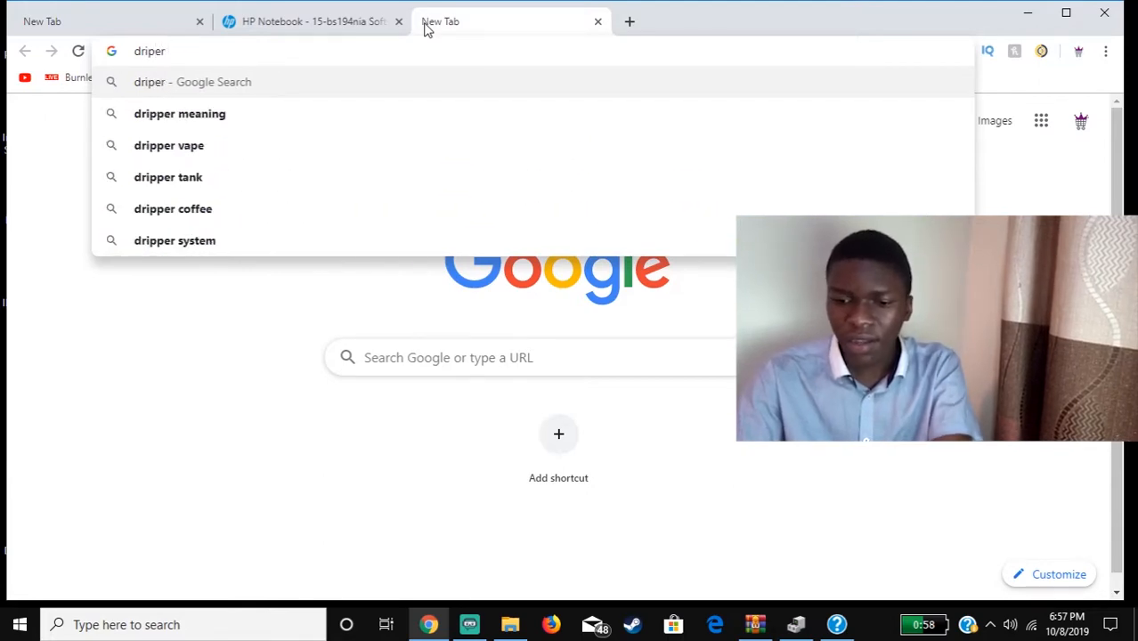
text(pack)
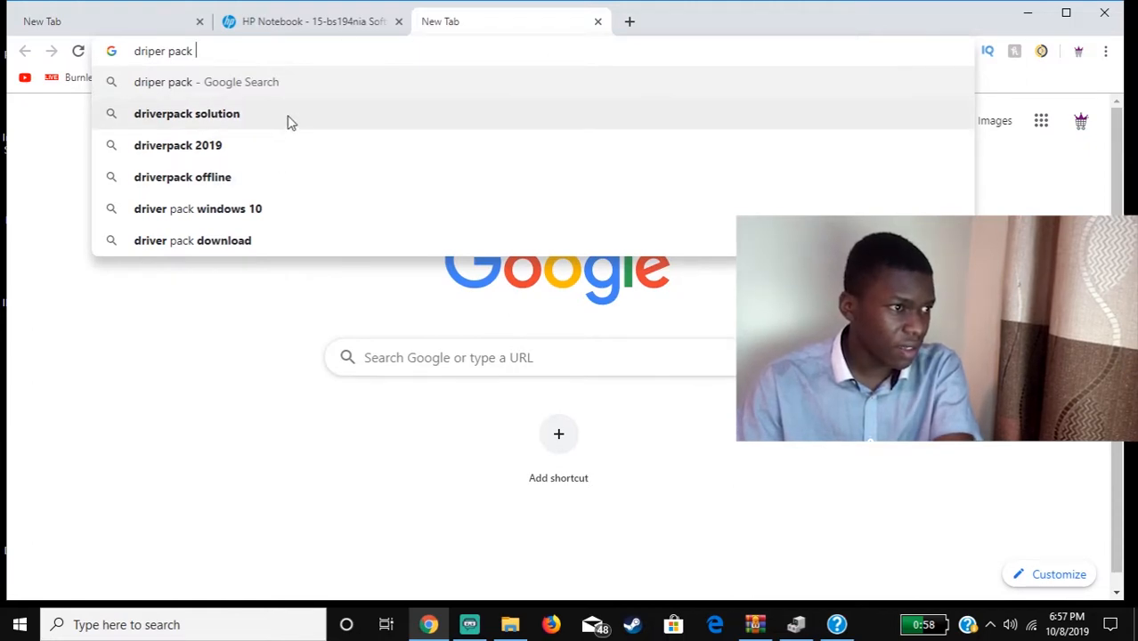
click(178, 145)
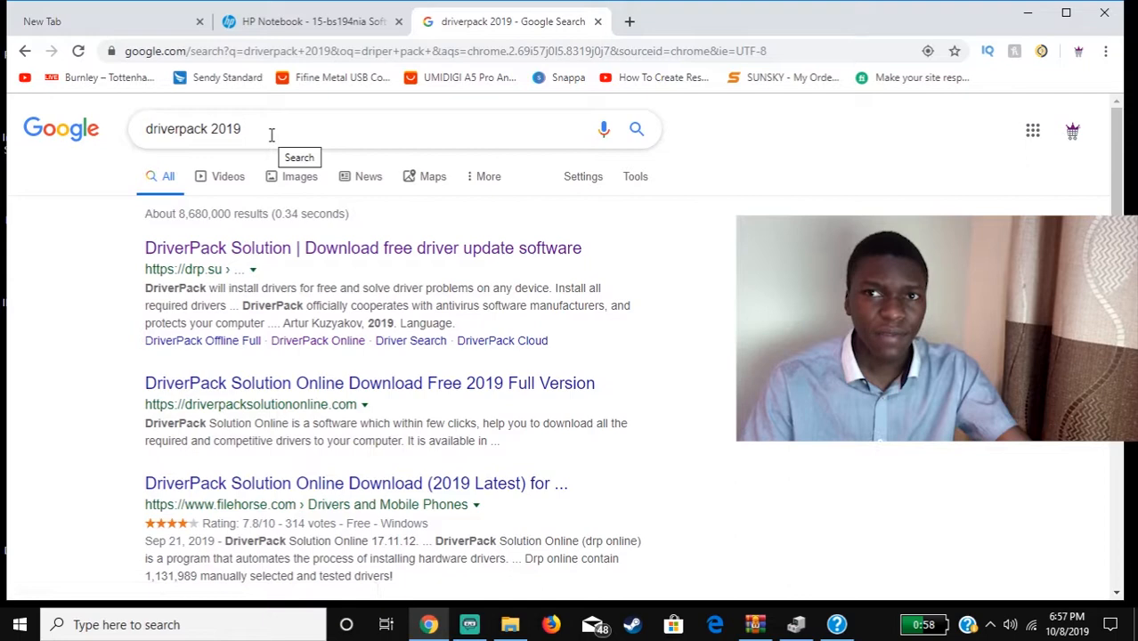
mouse_move(294, 249)
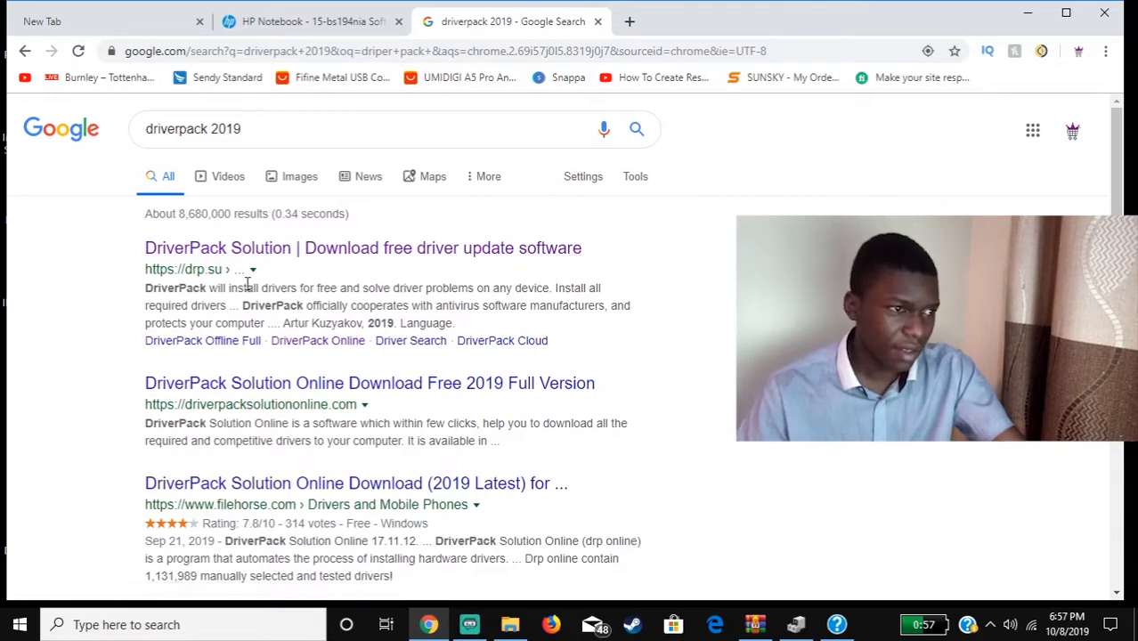
mouse_move(354, 622)
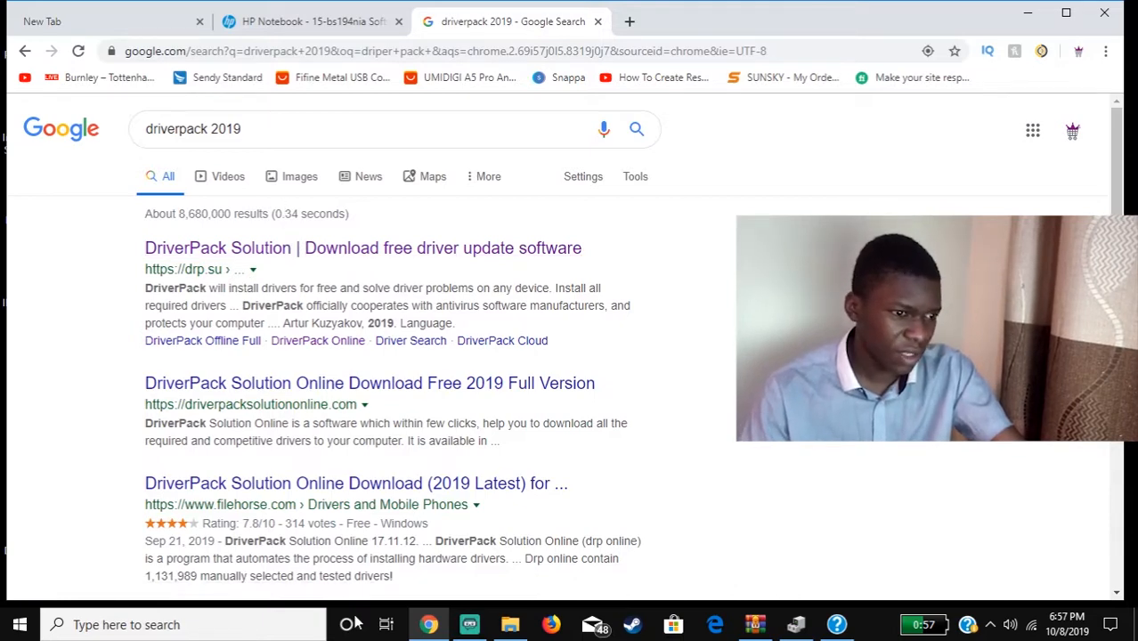
- Scroll the search results and open the official DriverPack Solution site
scroll(down, 3)
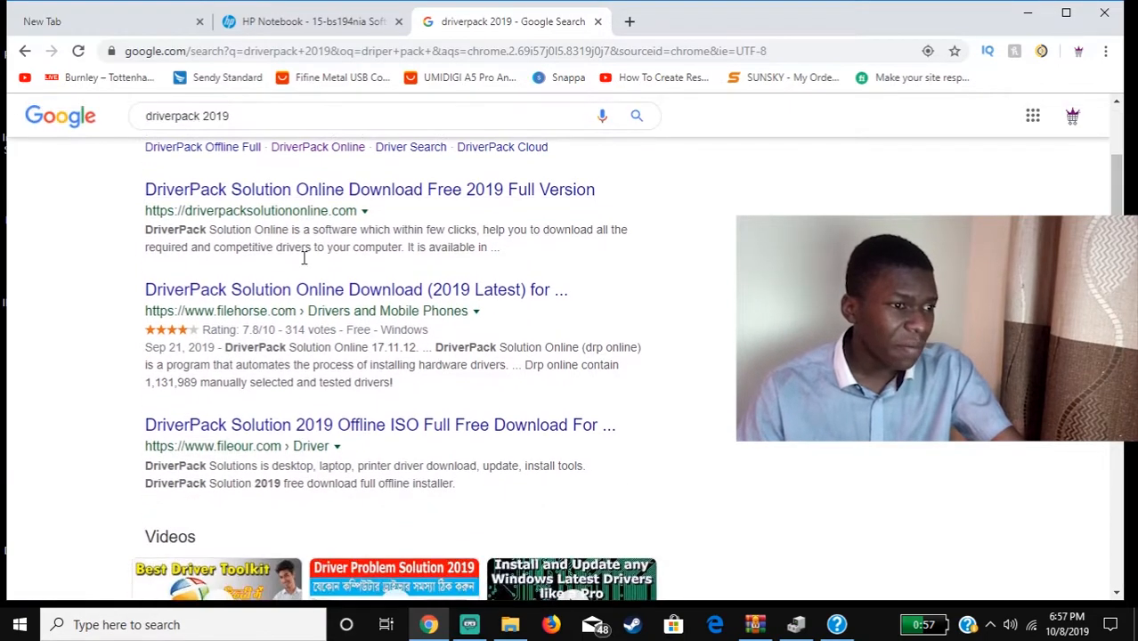
scroll(down, 3)
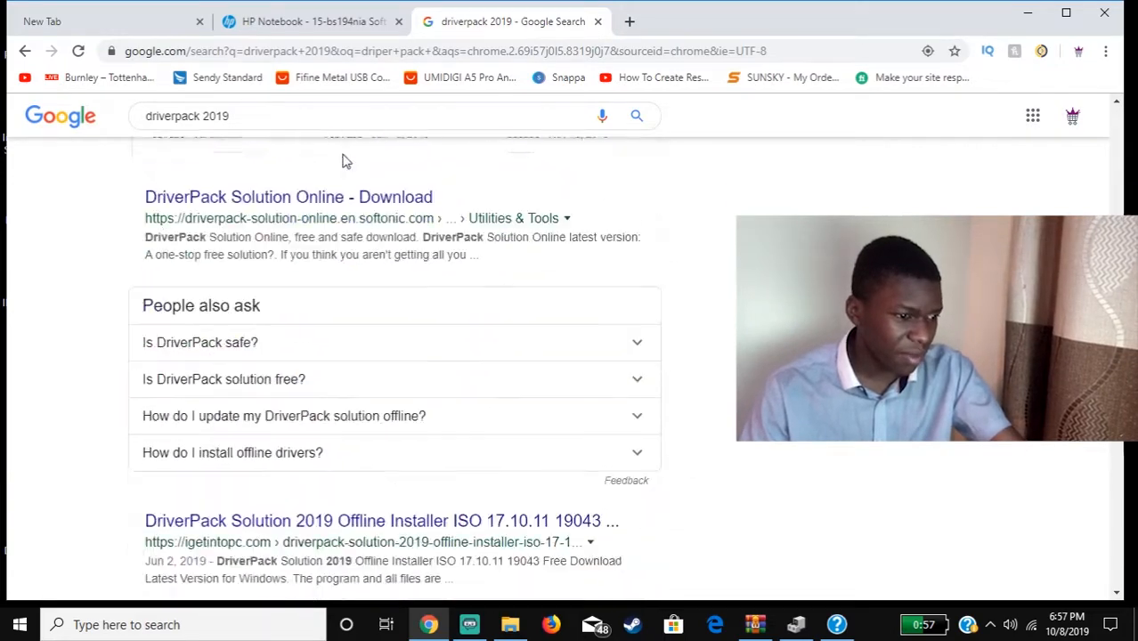
scroll(up, 3)
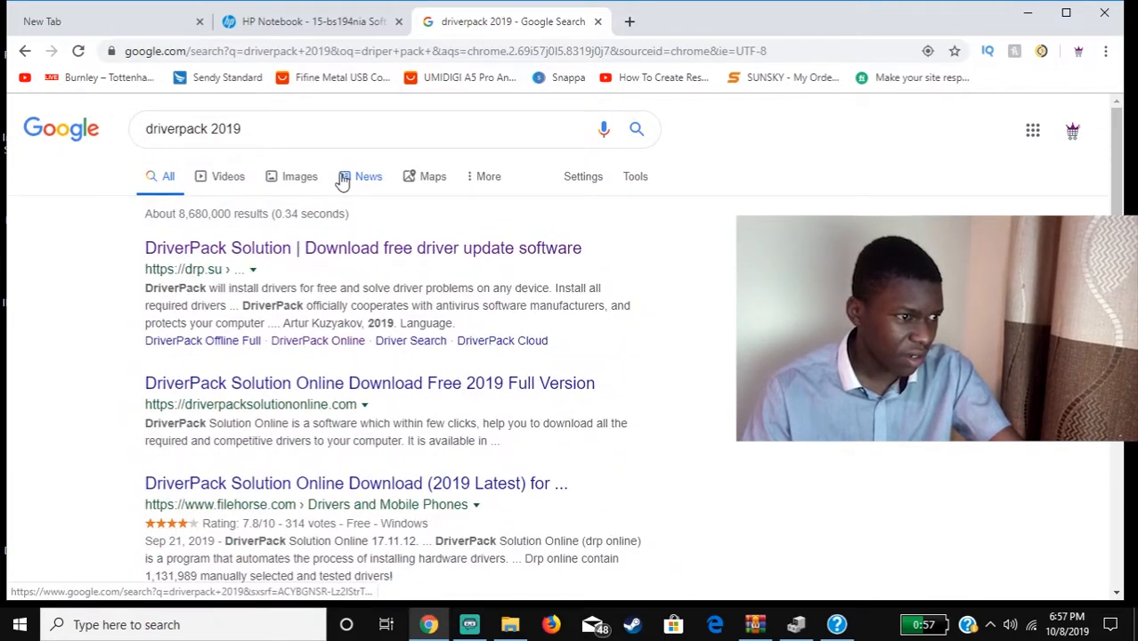
click(363, 248)
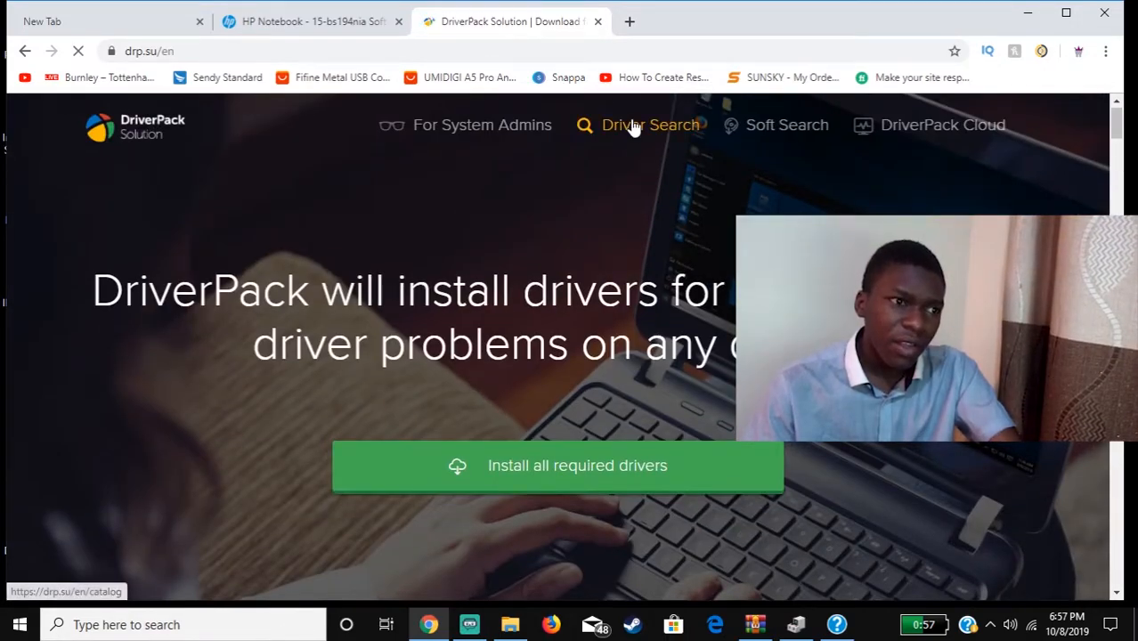
- Search for 'keyboard' on DriverPack Solution's Driver Search page
click(649, 124)
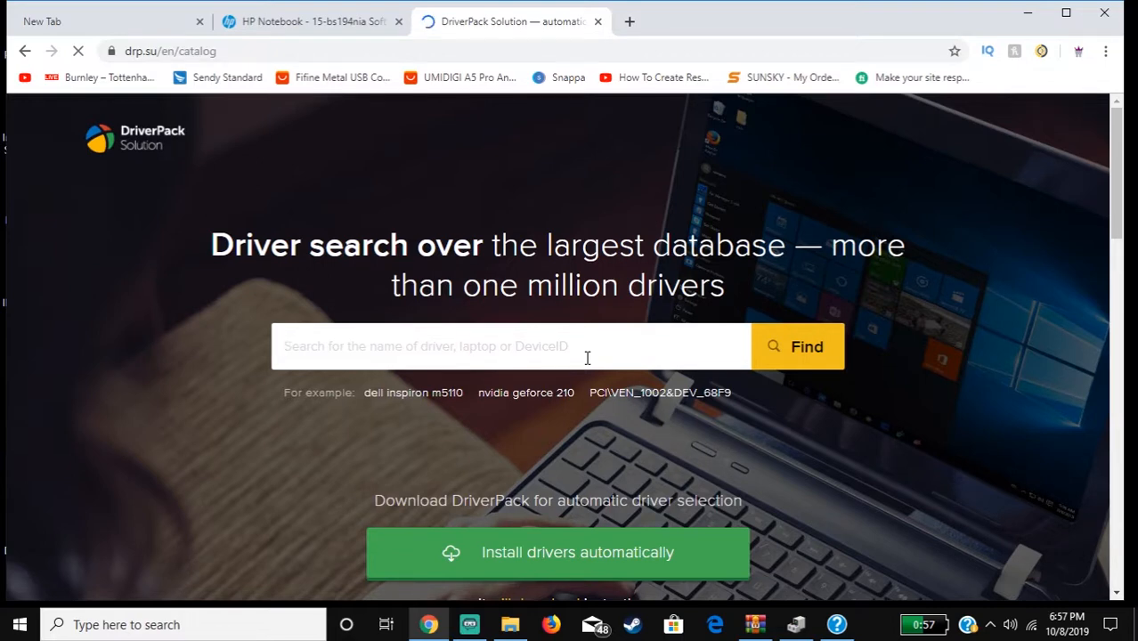
text(ke)
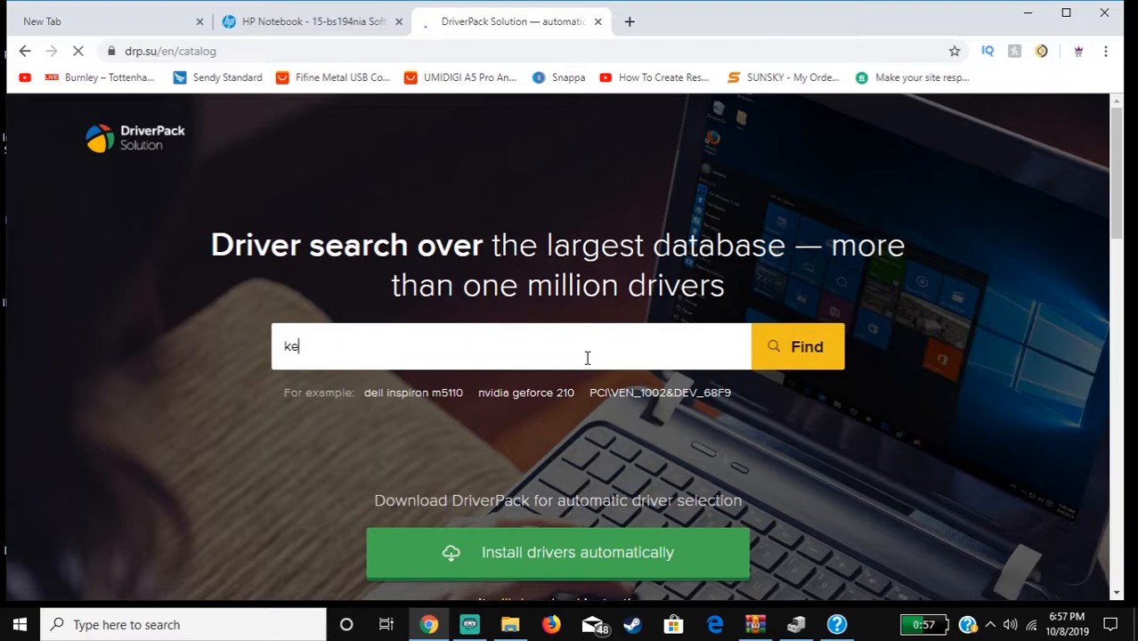
text(ybo)
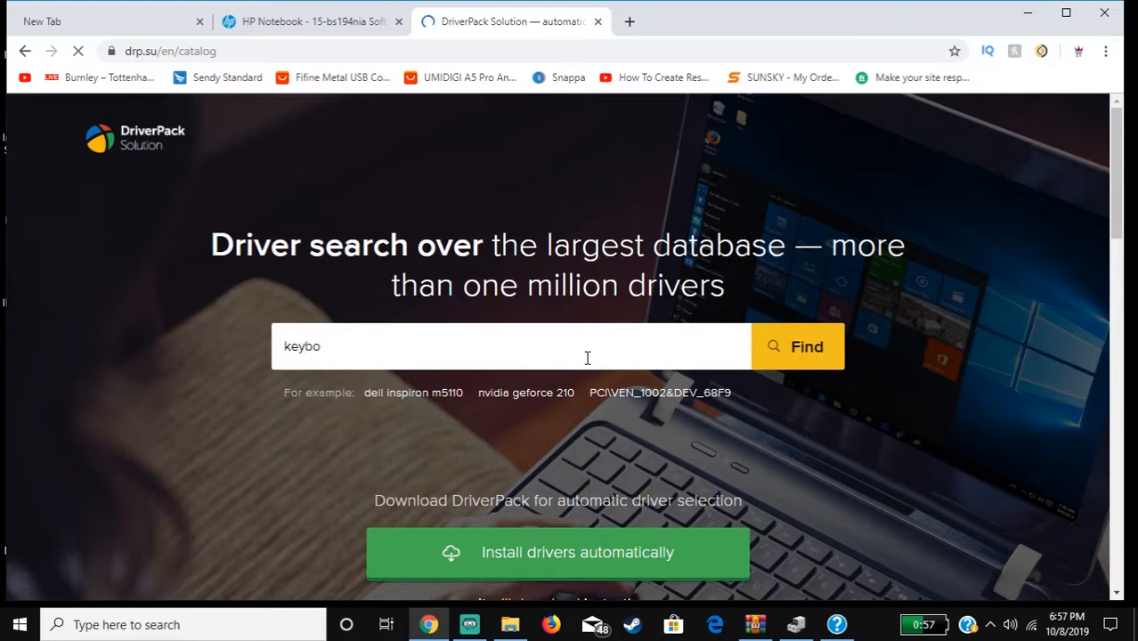
text(rd)
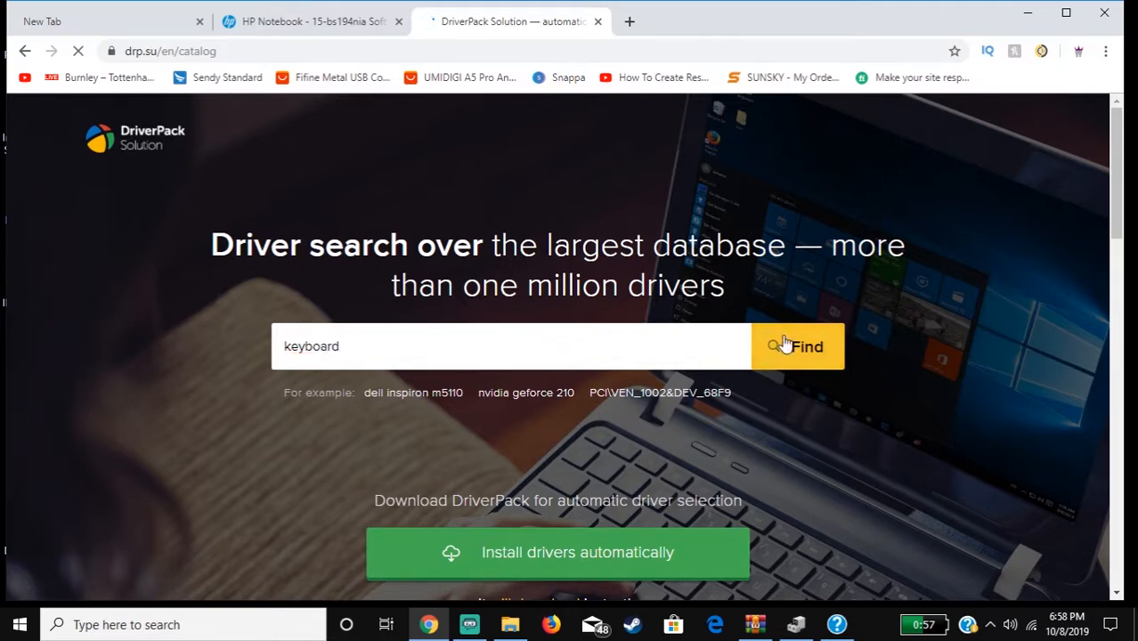
click(795, 347)
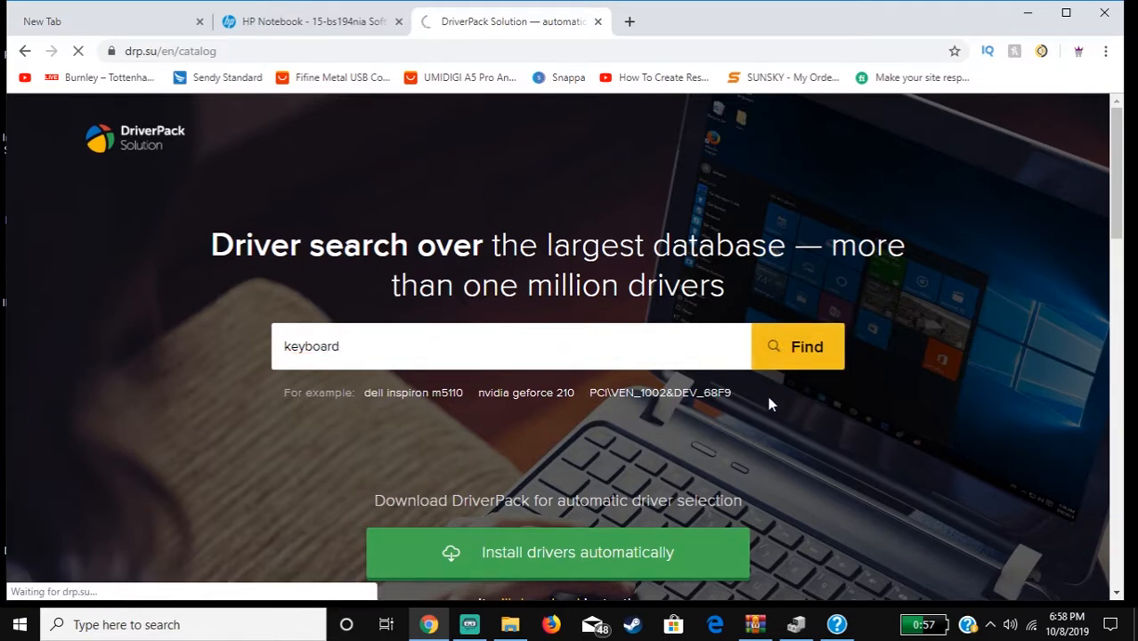
- Browse the 216 keyboard driver results, then return to the DriverPack homepage
click(796, 347)
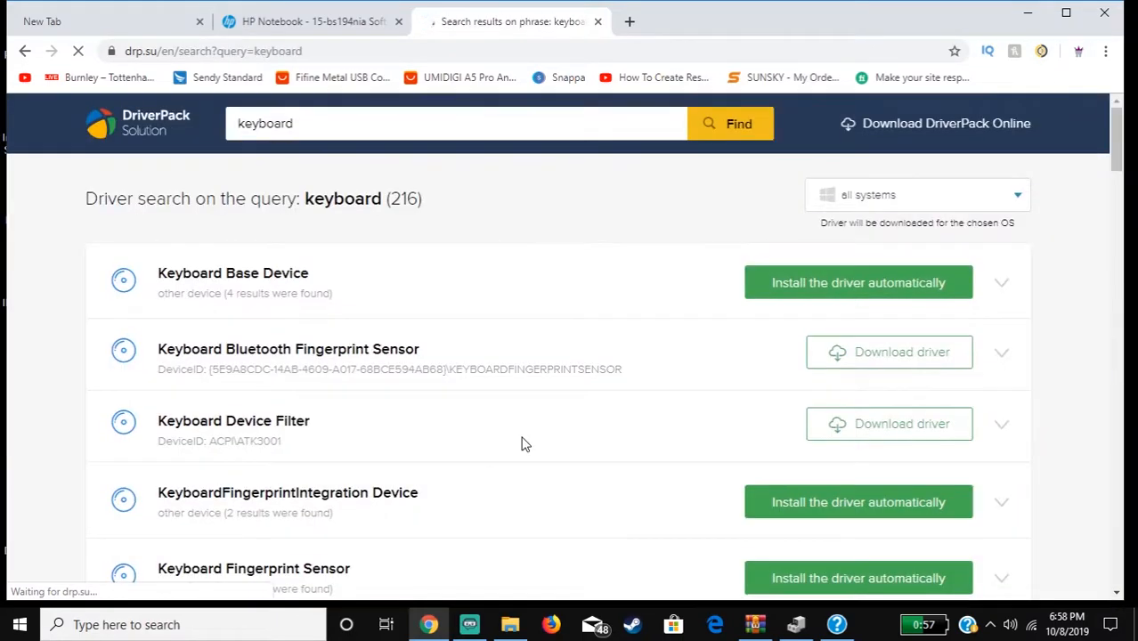
scroll(down, 3)
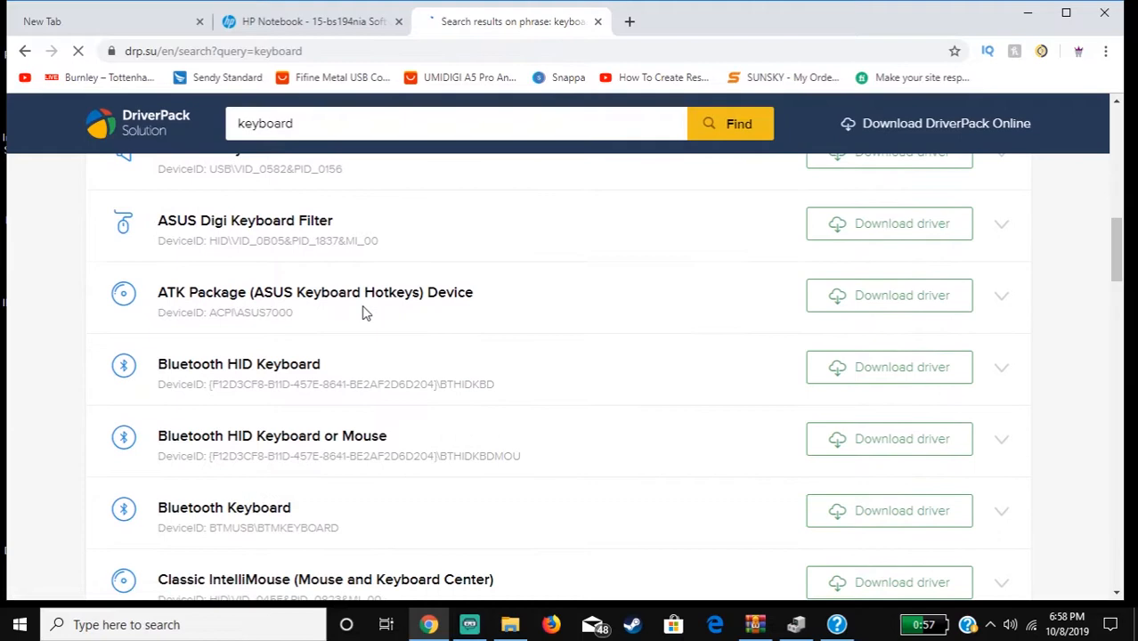
scroll(down, 3)
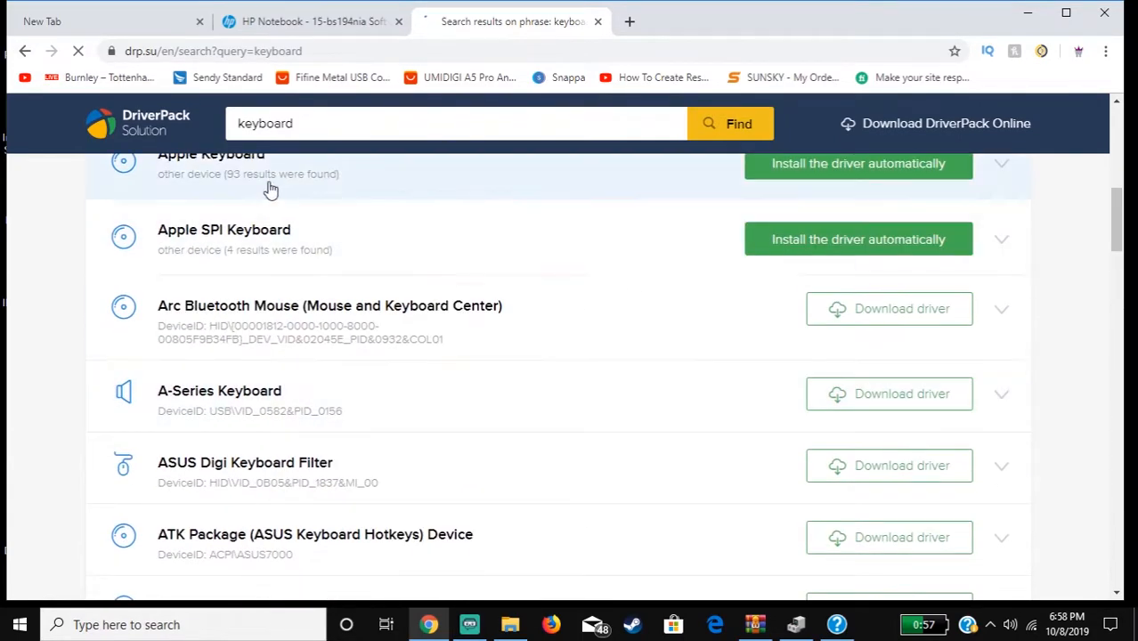
scroll(up, 3)
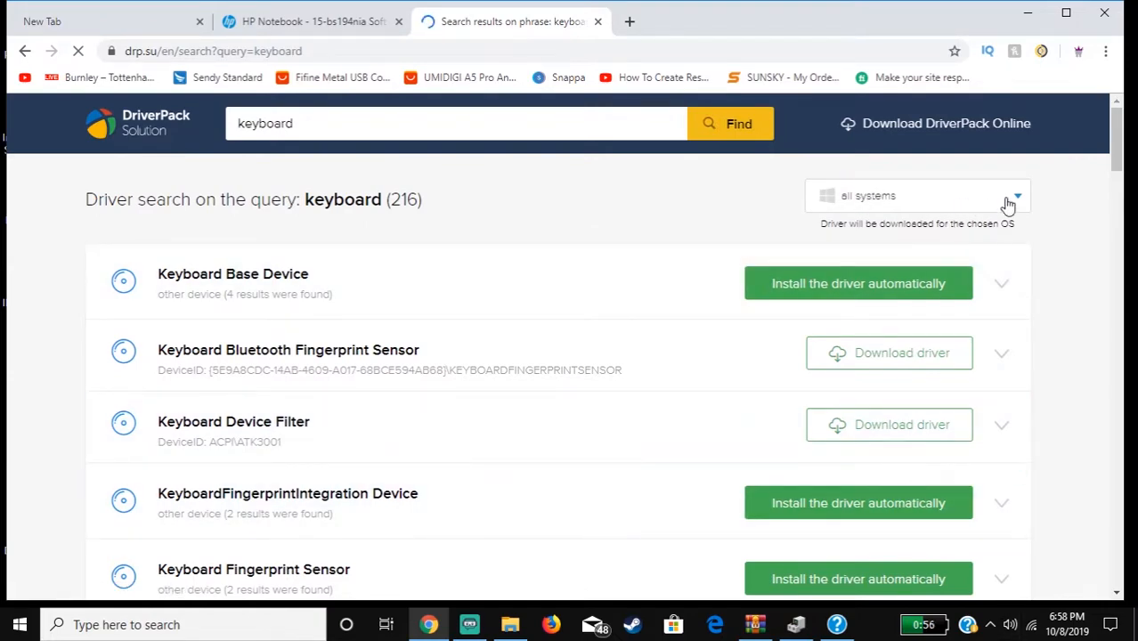
mouse_move(520, 332)
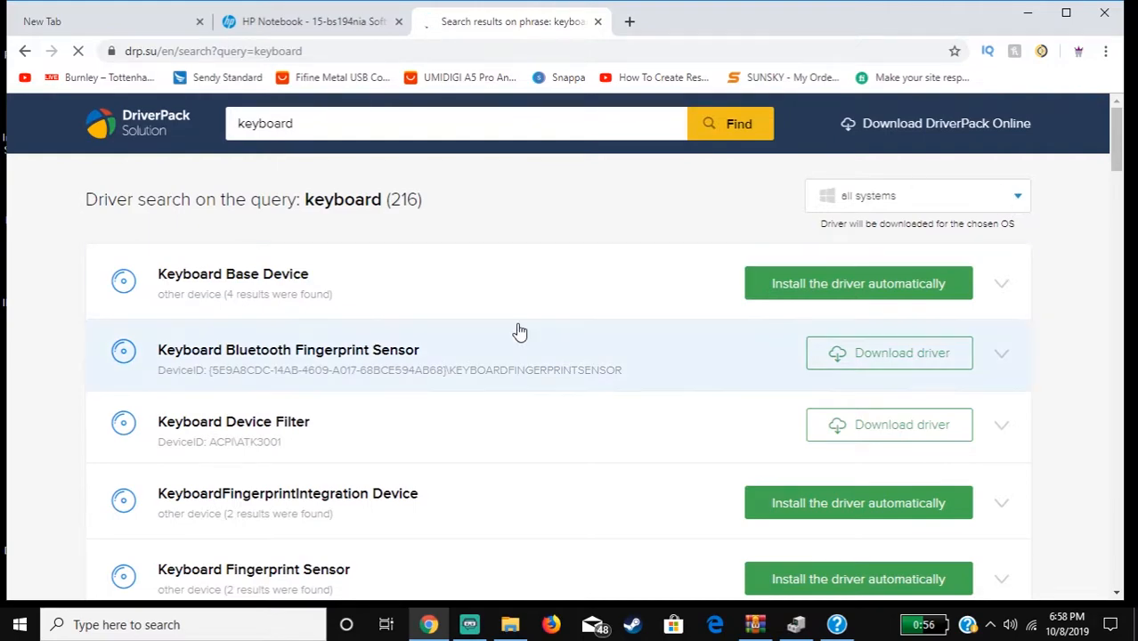
scroll(down, 3)
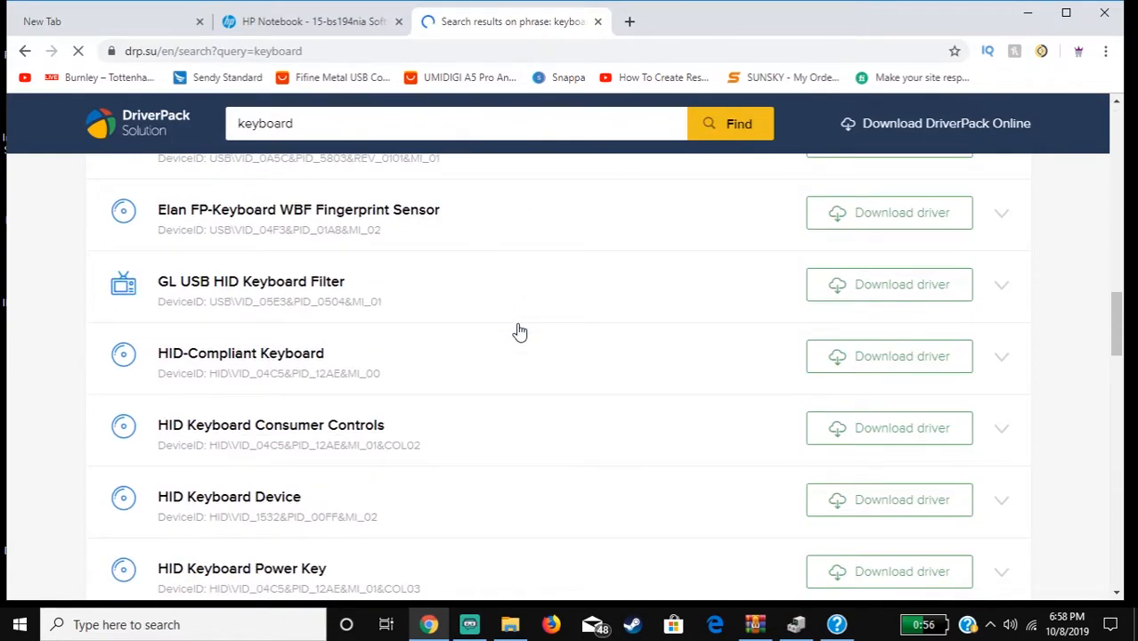
scroll(down, 3)
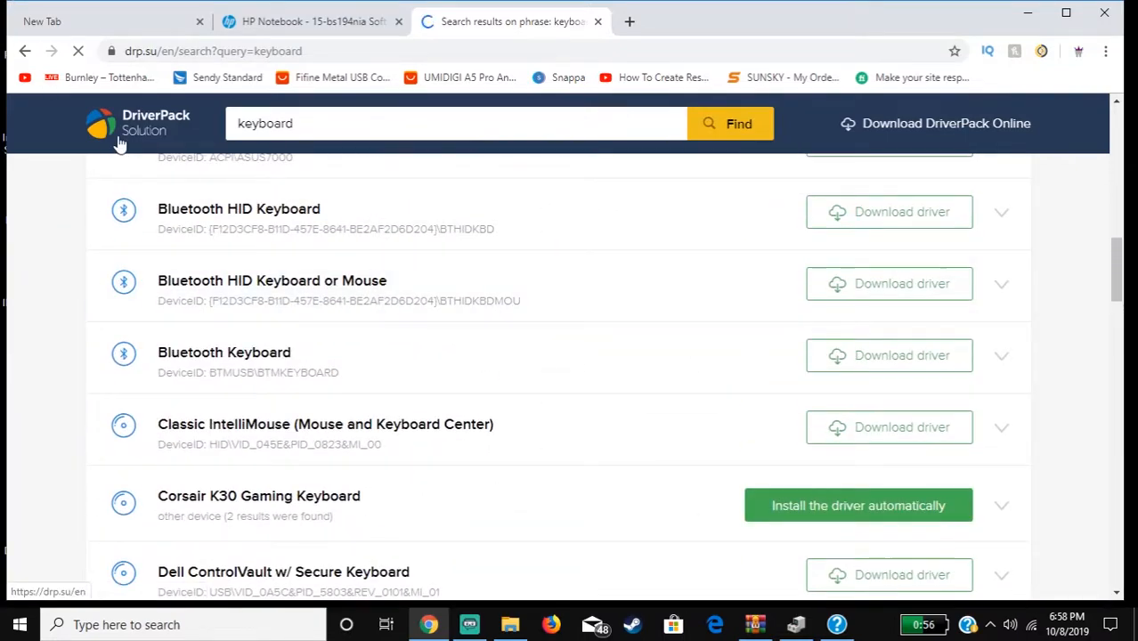
click(138, 133)
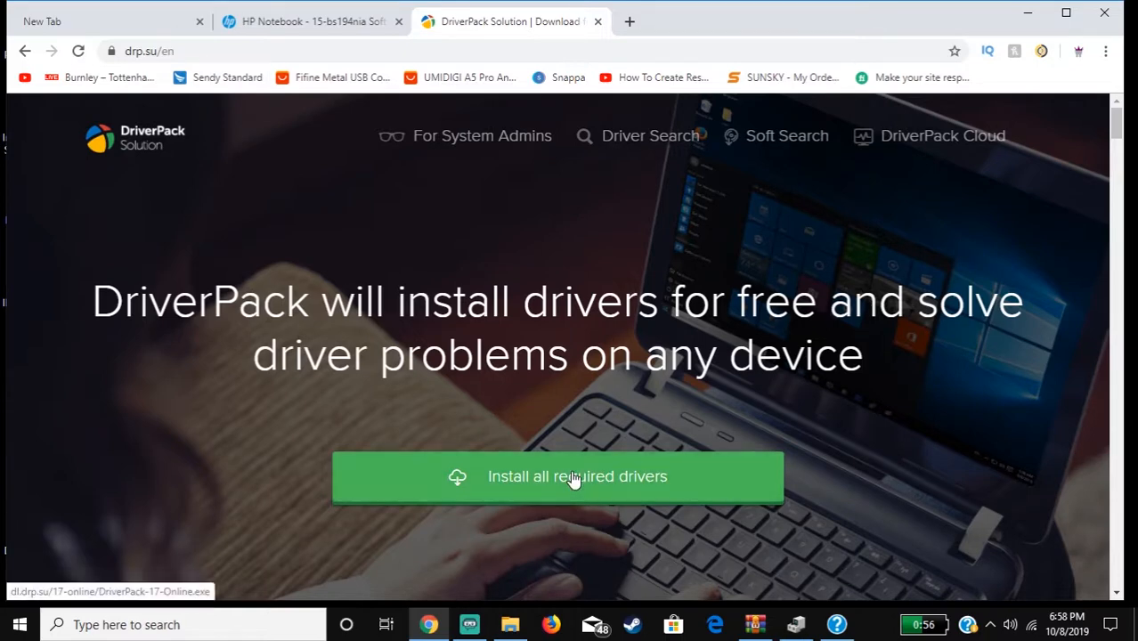
mouse_move(577, 476)
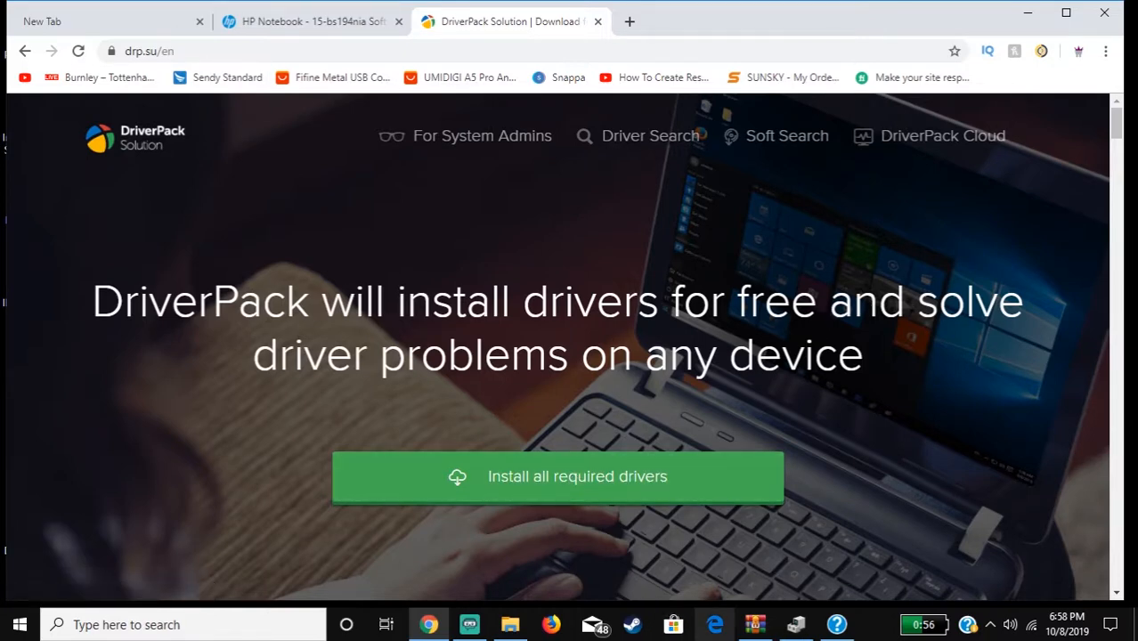
mouse_move(804, 171)
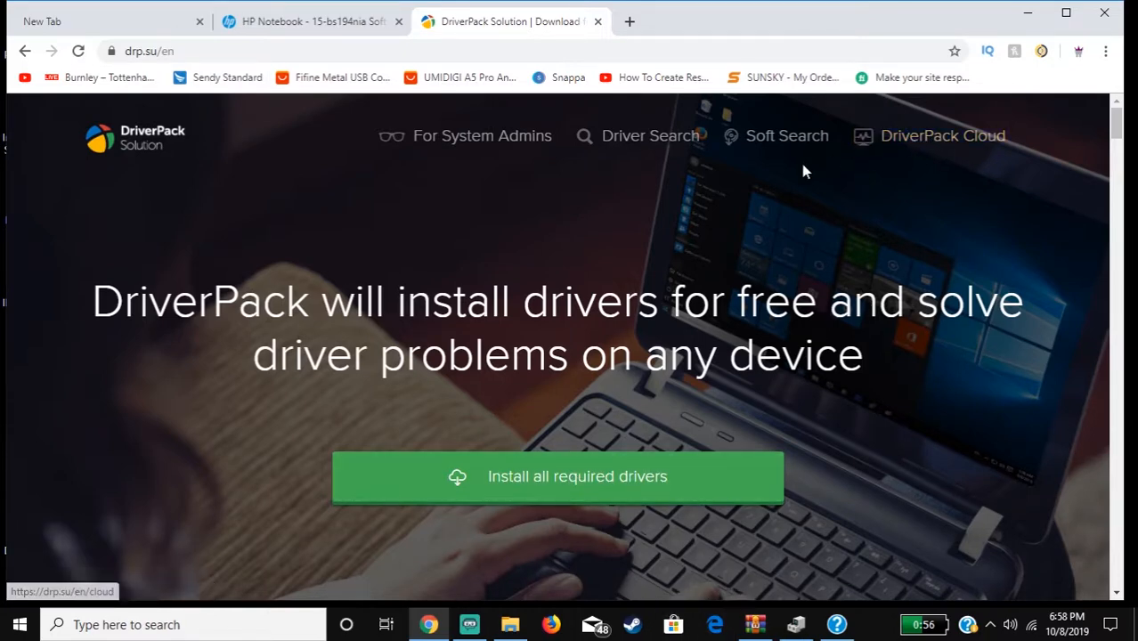